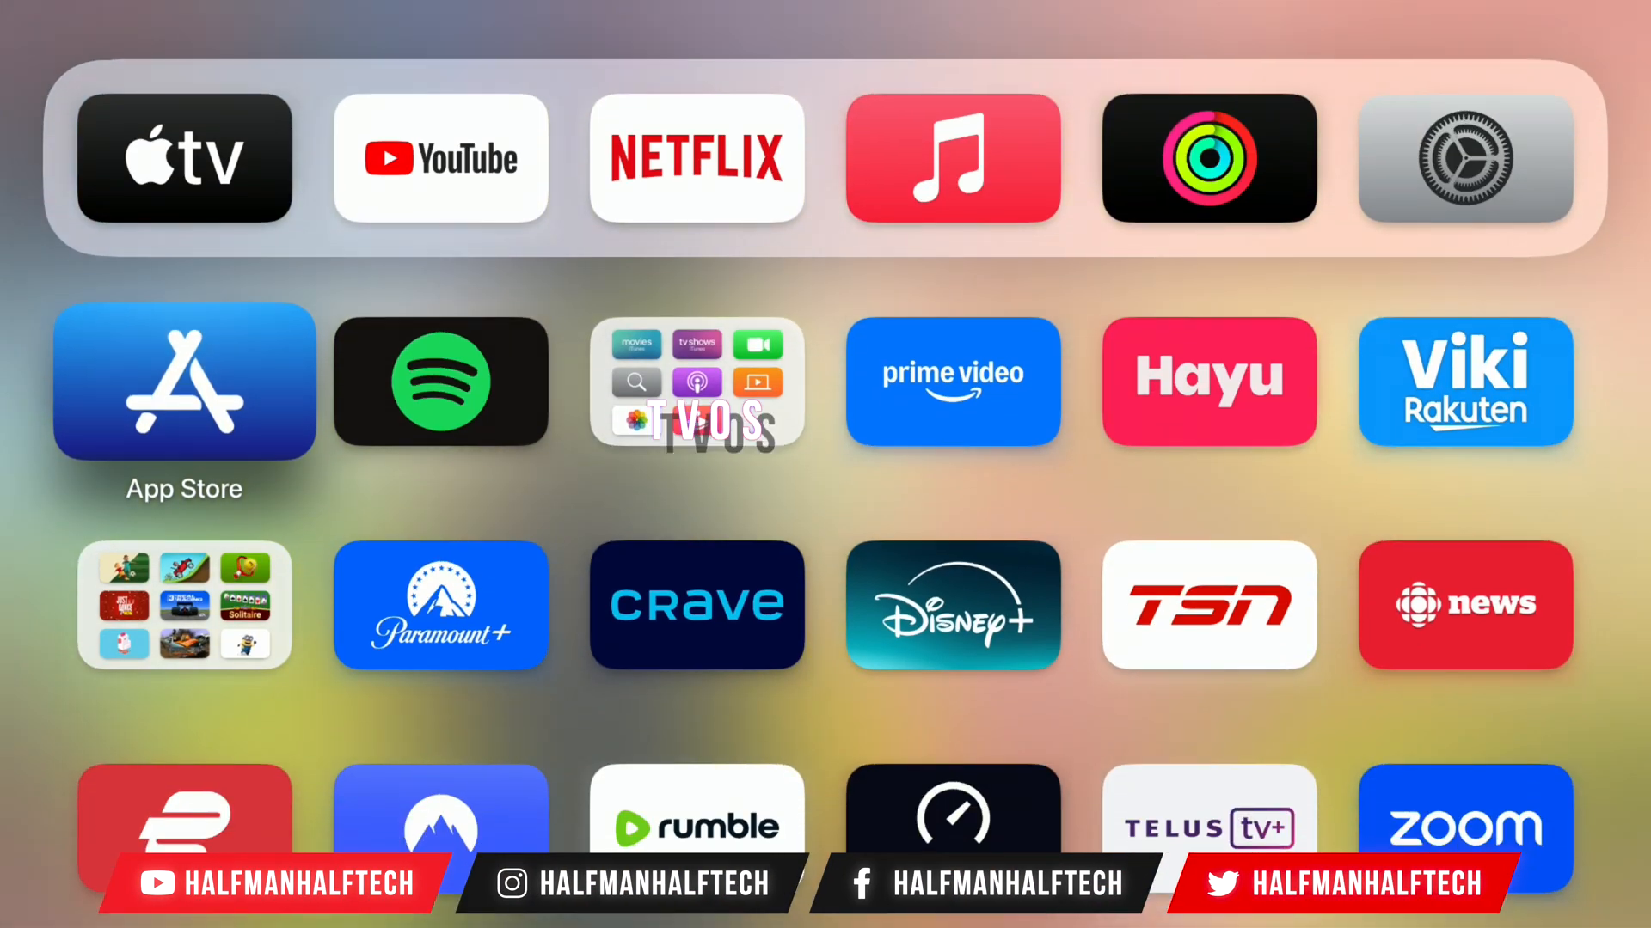
Step: Start the tvOS 18.3 (22K6557) update from System > Software Updates with Download and Install
left_click(1463, 159)
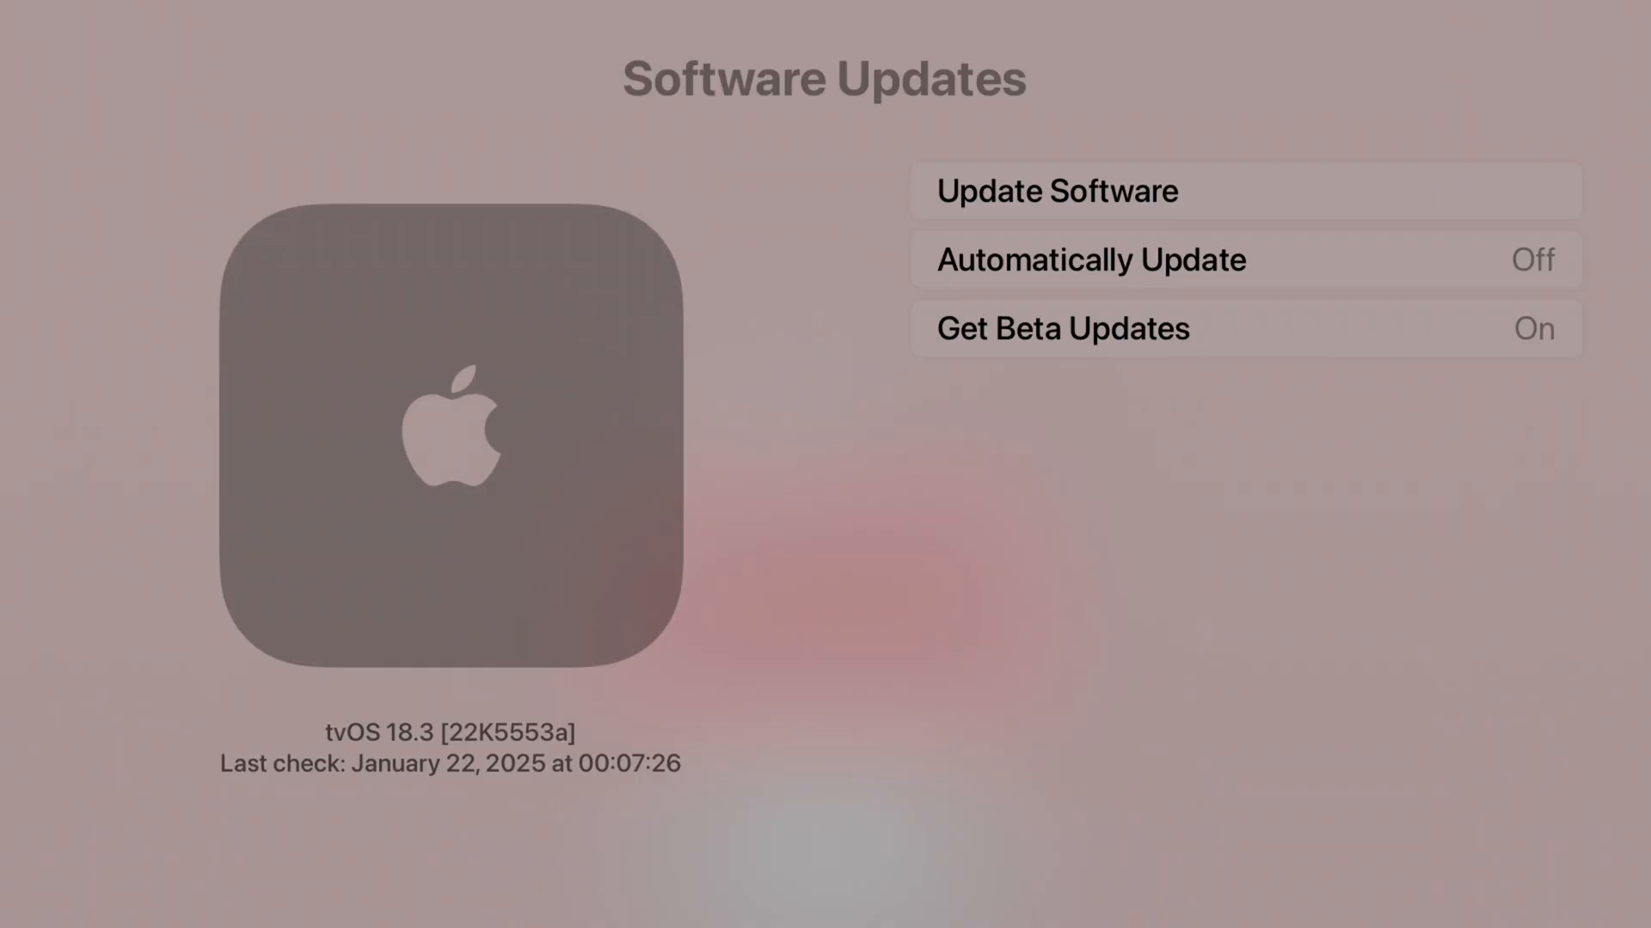
left_click(1057, 191)
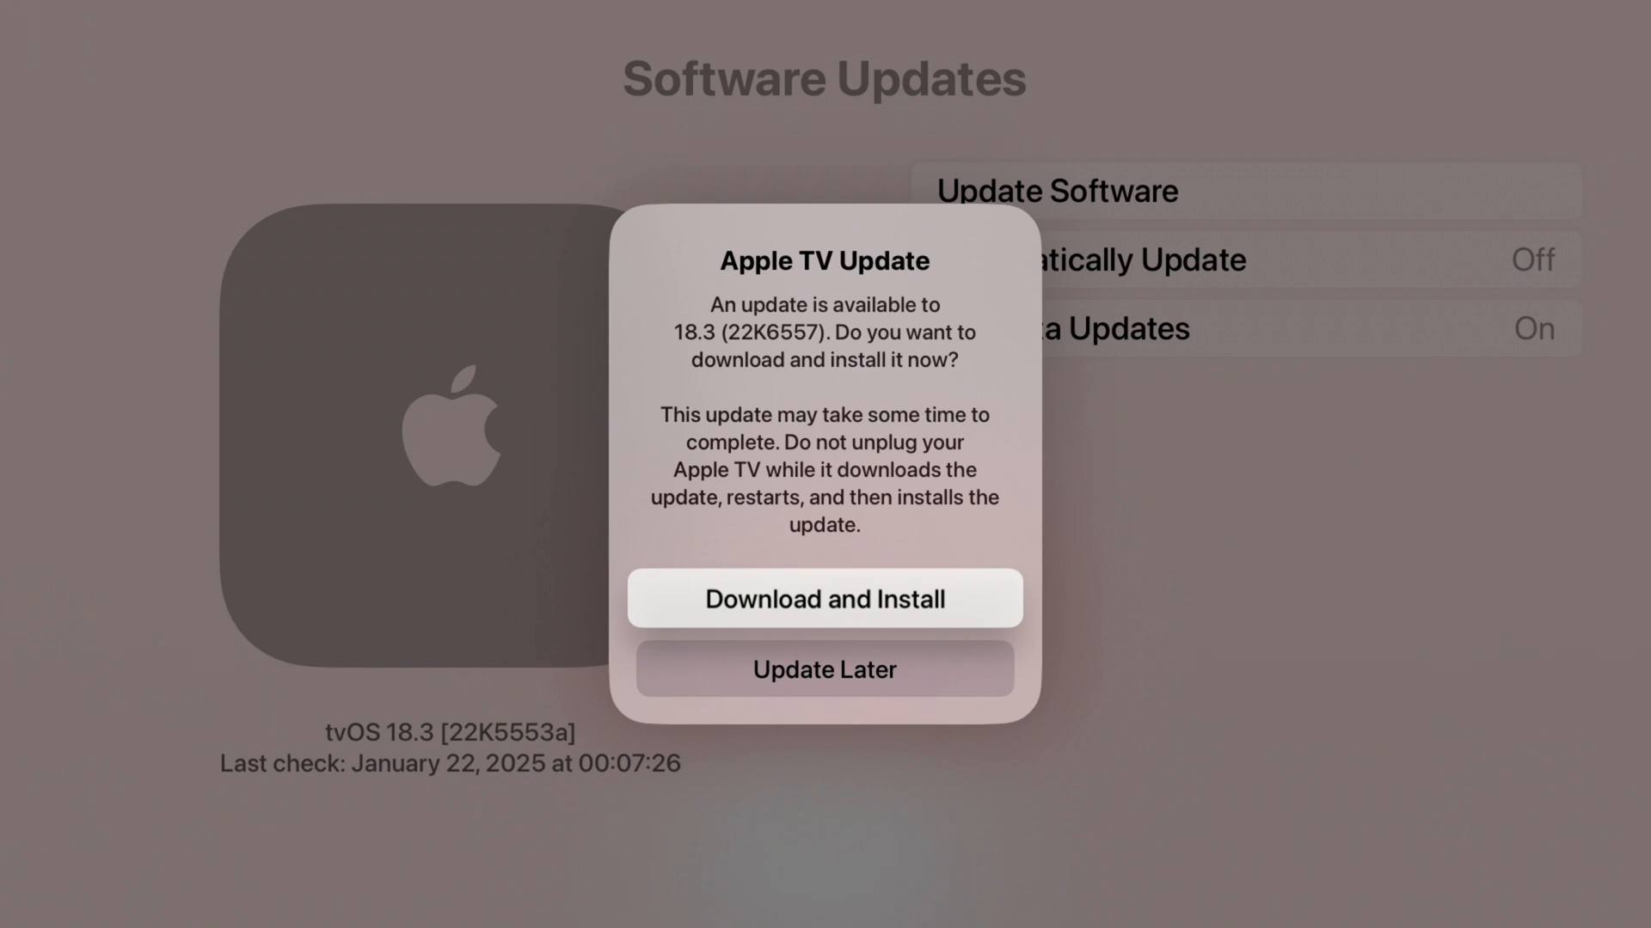
left_click(825, 599)
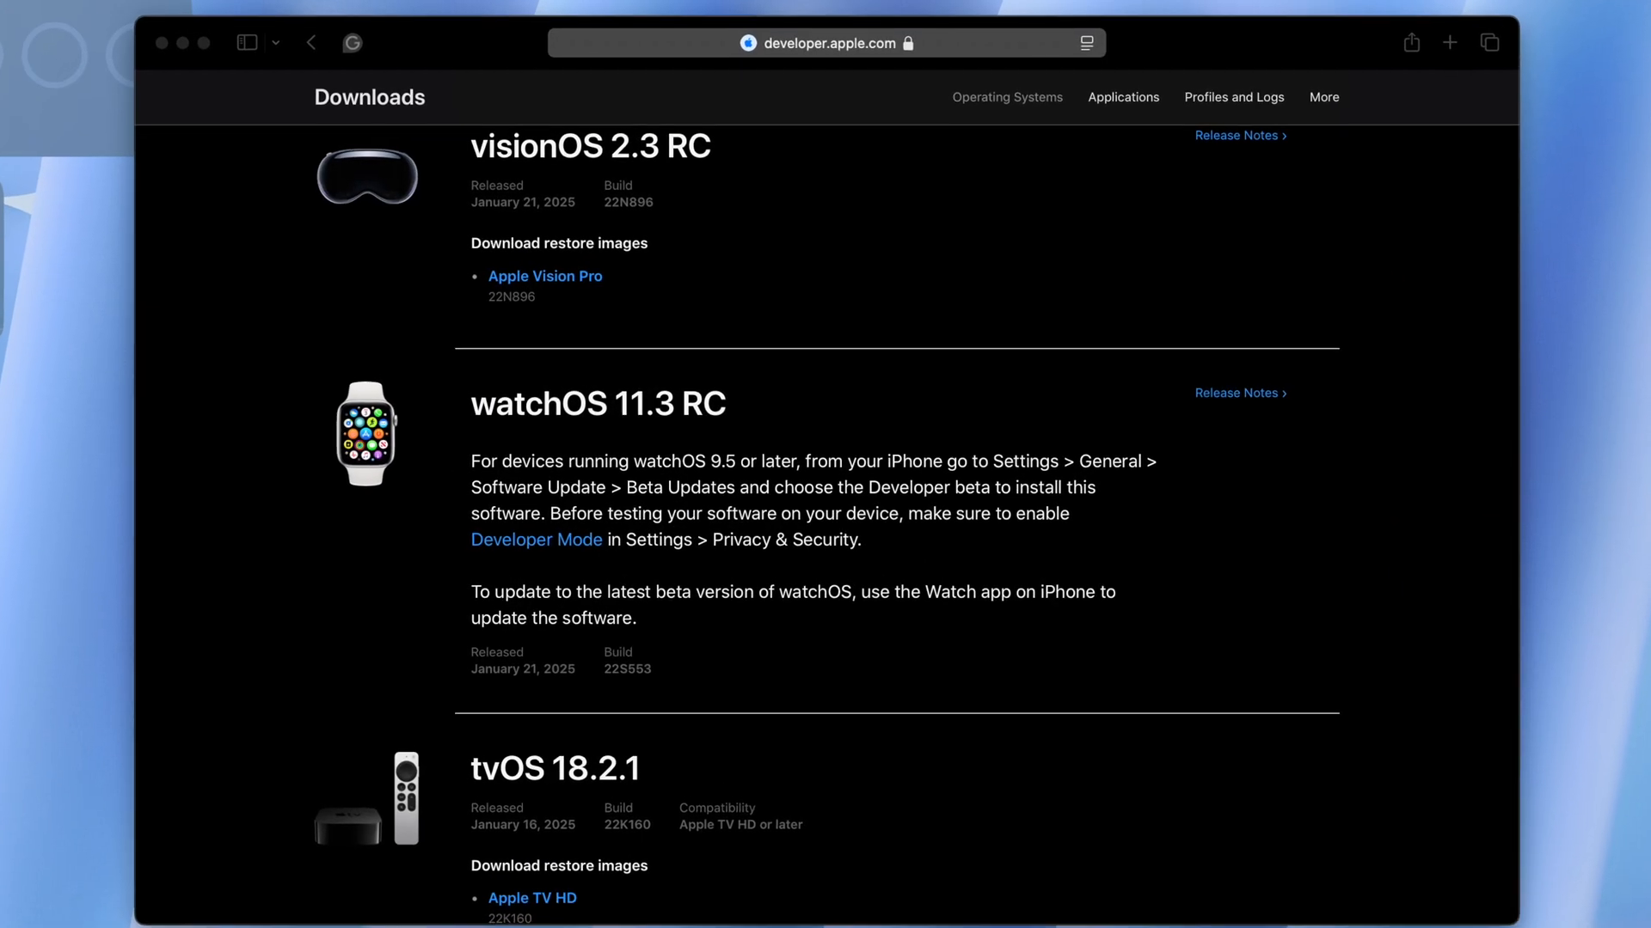
Step: Scroll the Operating Systems downloads and highlight the tvOS 18.2.1 heading
scroll("down", 3)
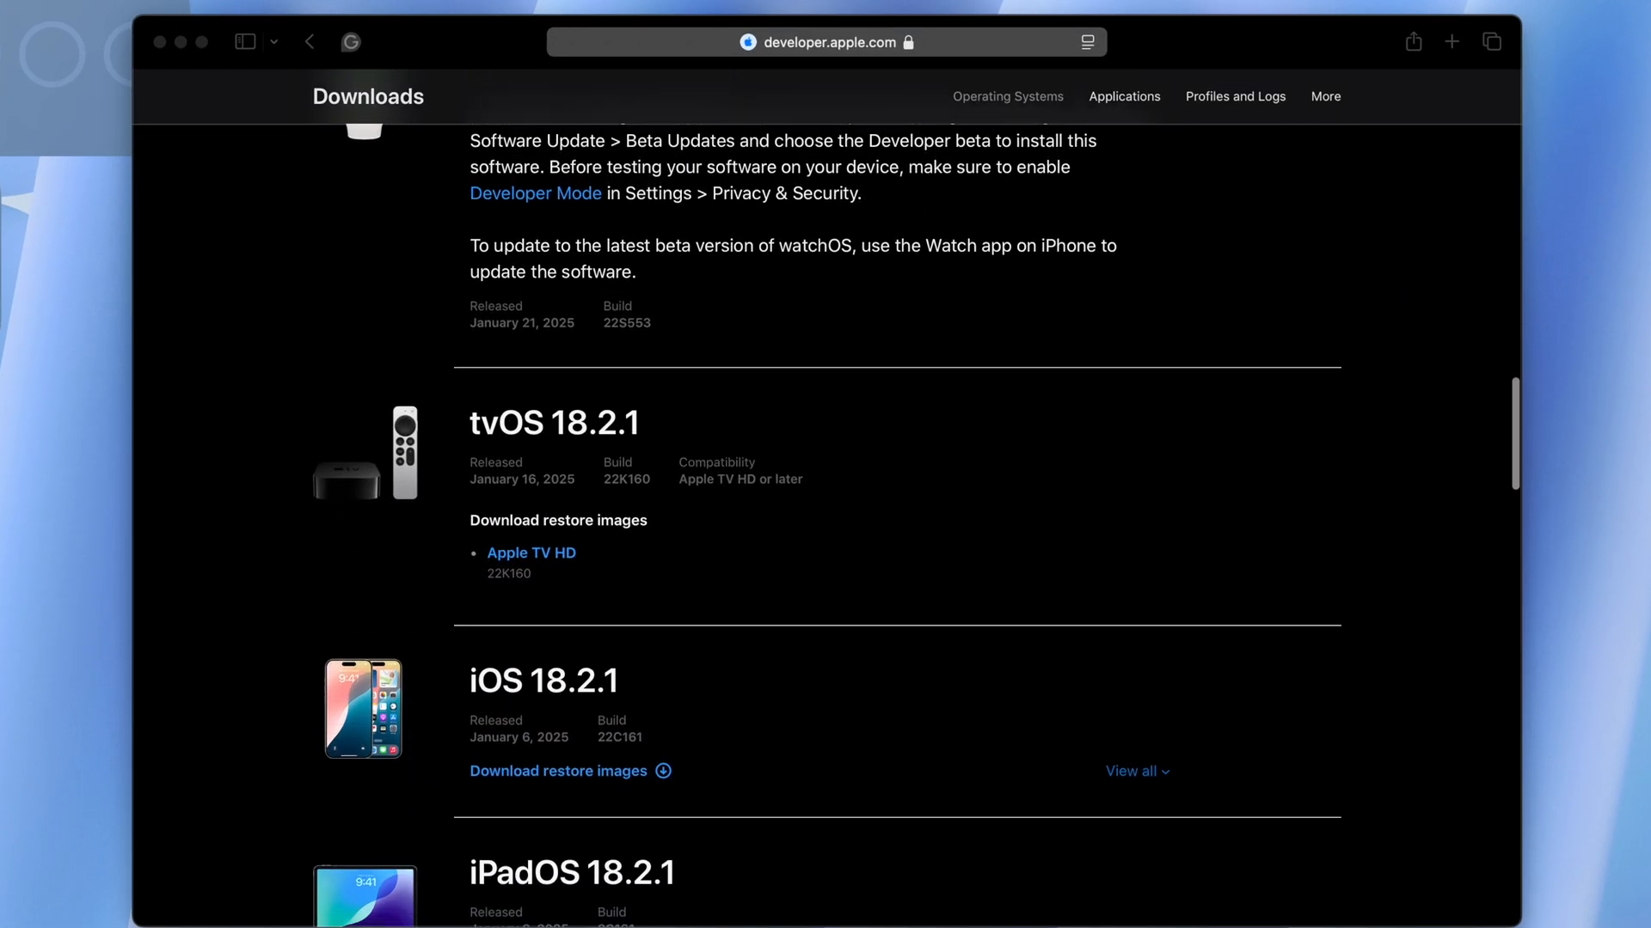
double_click(536, 422)
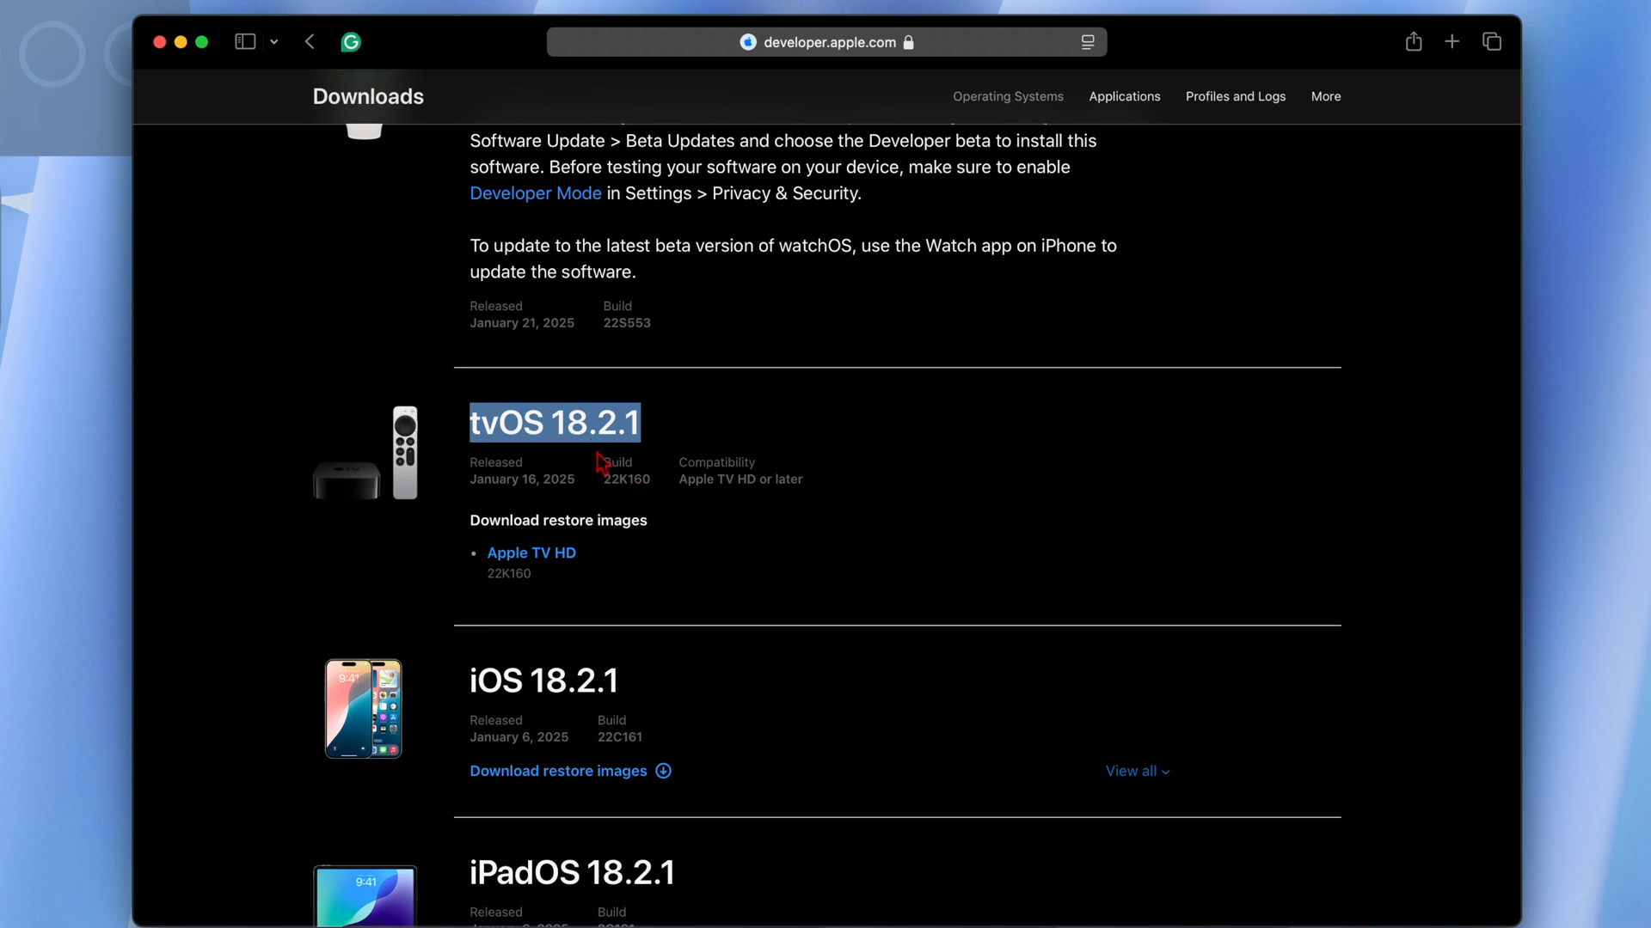
mouse_move(528, 502)
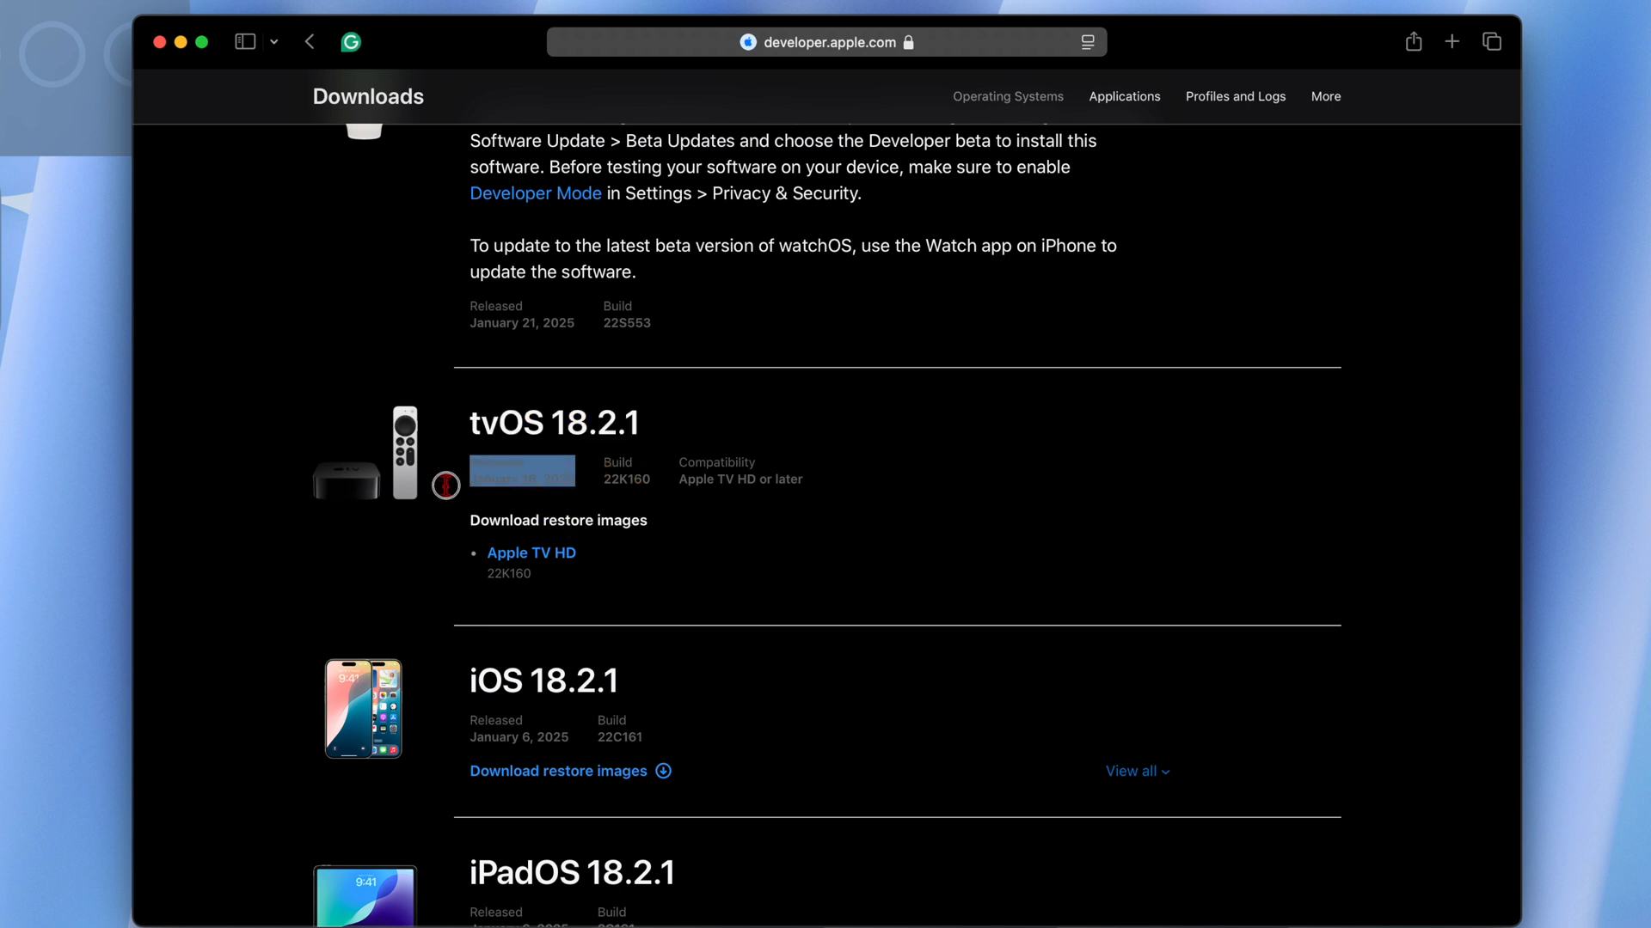
scroll("up", 3)
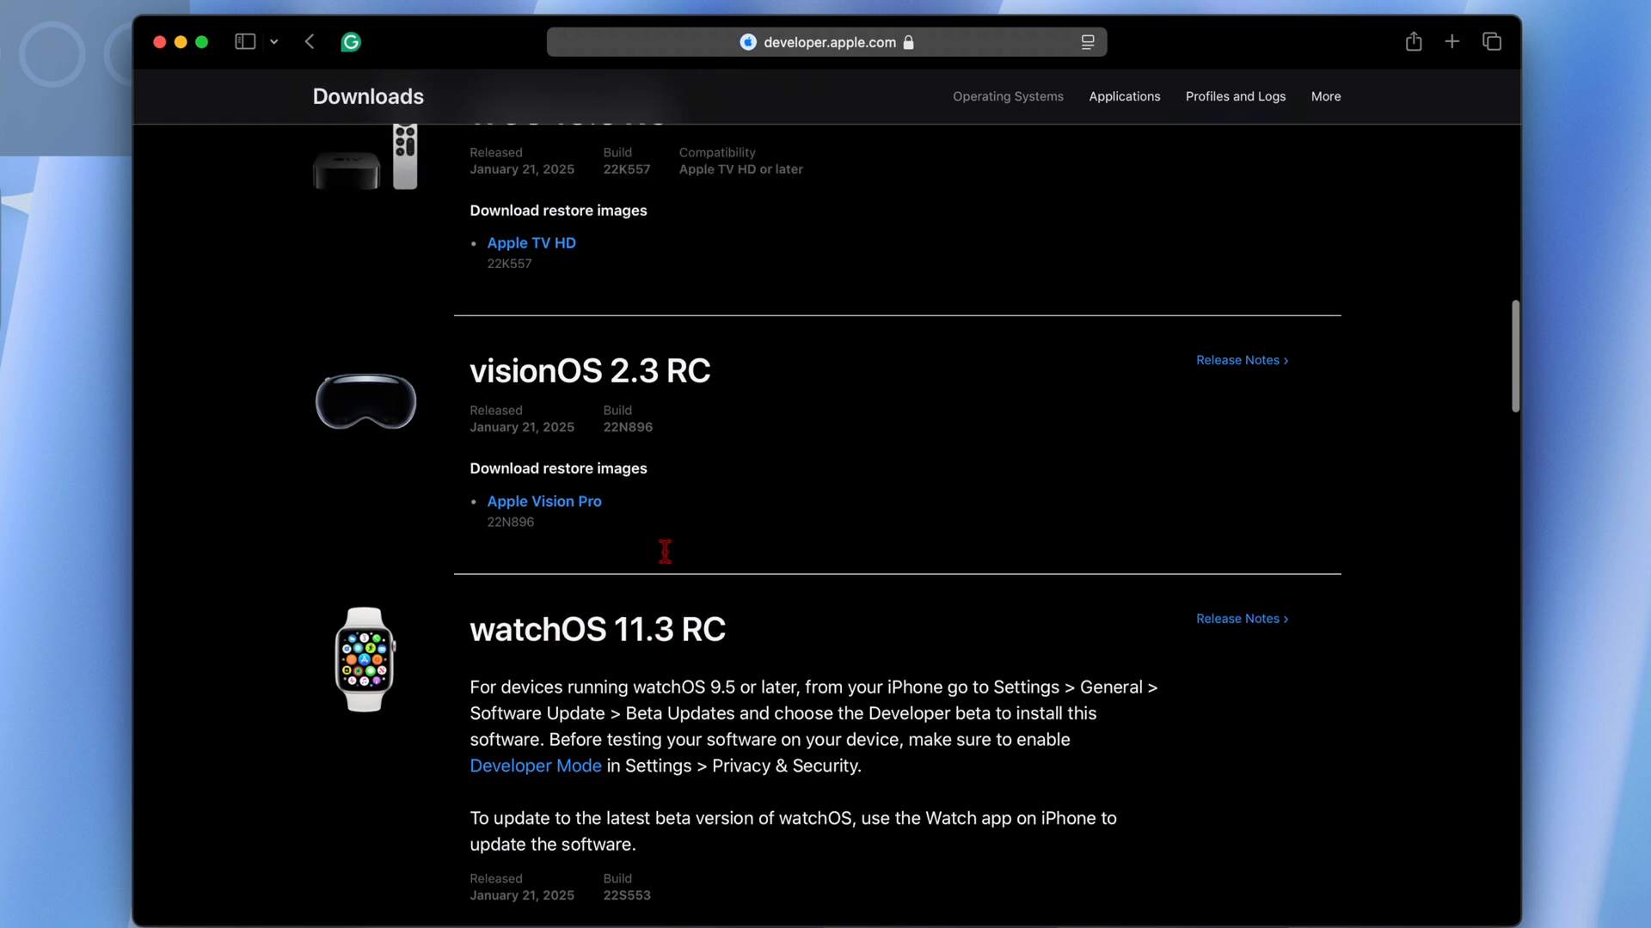
scroll("up", 3)
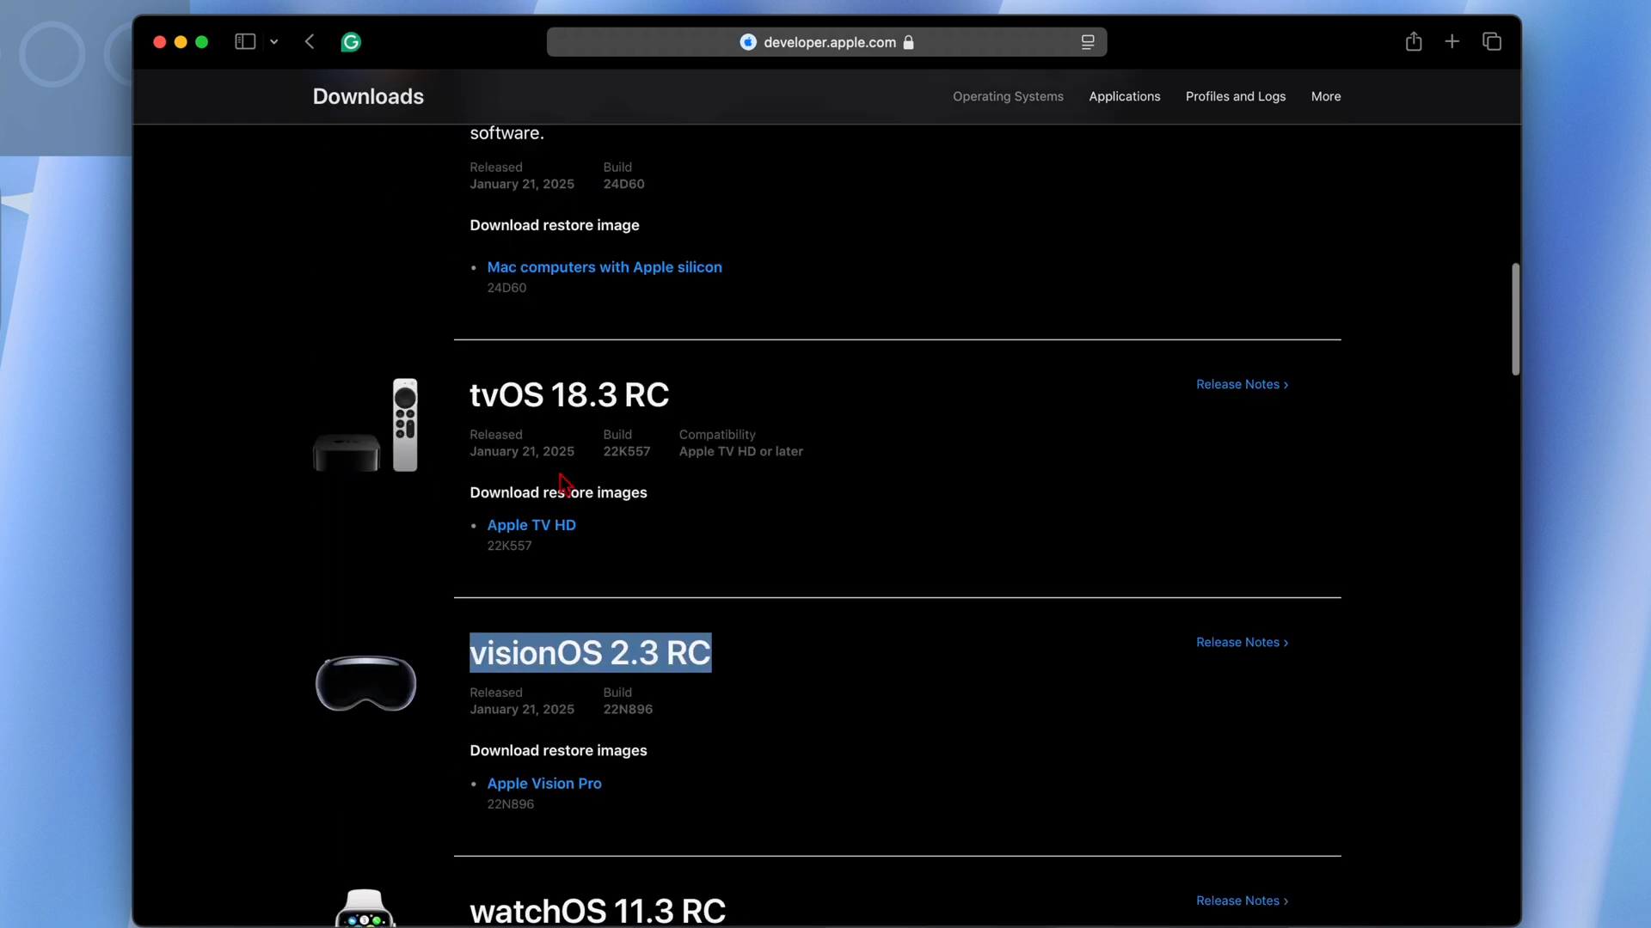
Step: Highlight the tvOS 18.3 RC (22K557) heading and scroll back up the downloads list
double_click(568, 395)
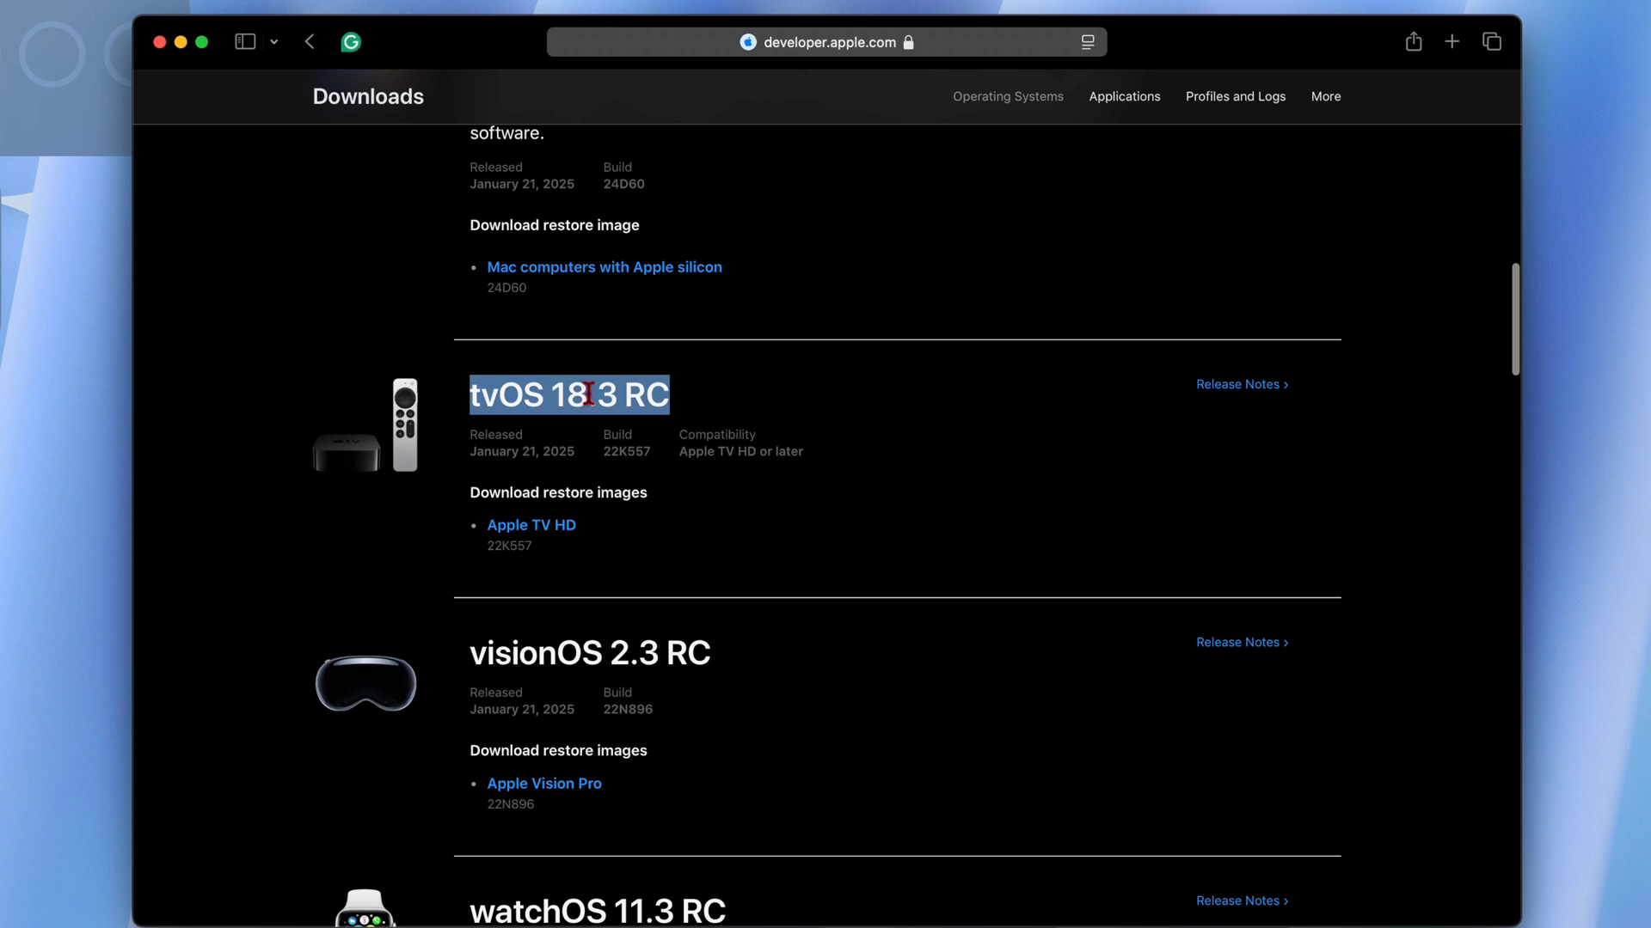
scroll("up", 3)
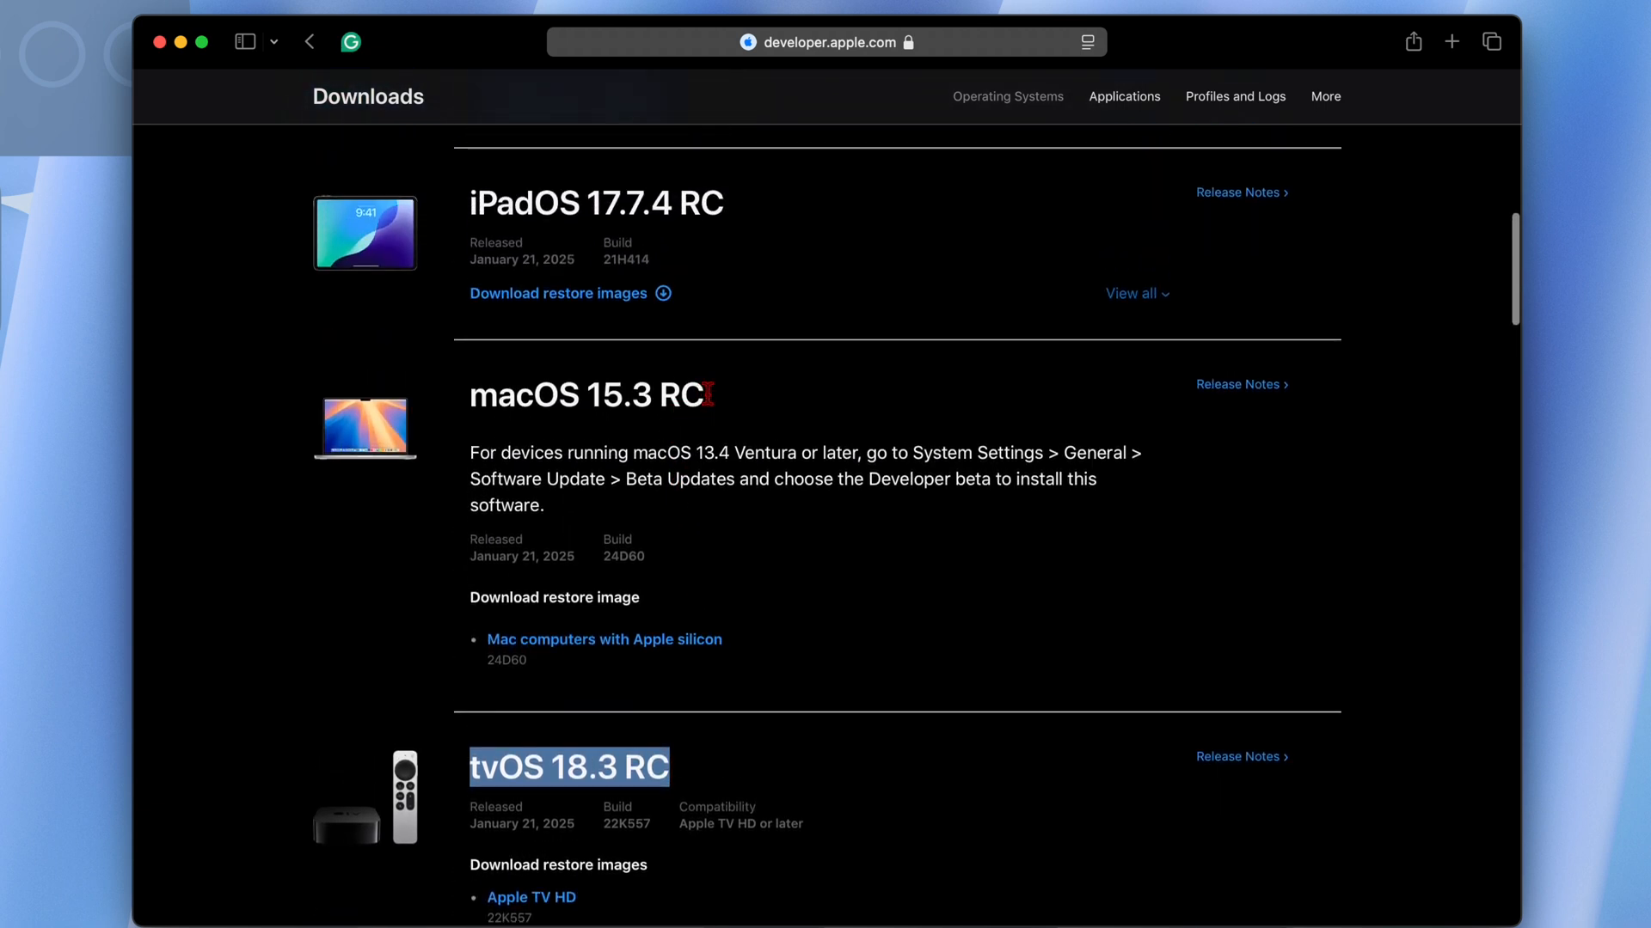
scroll("up", 3)
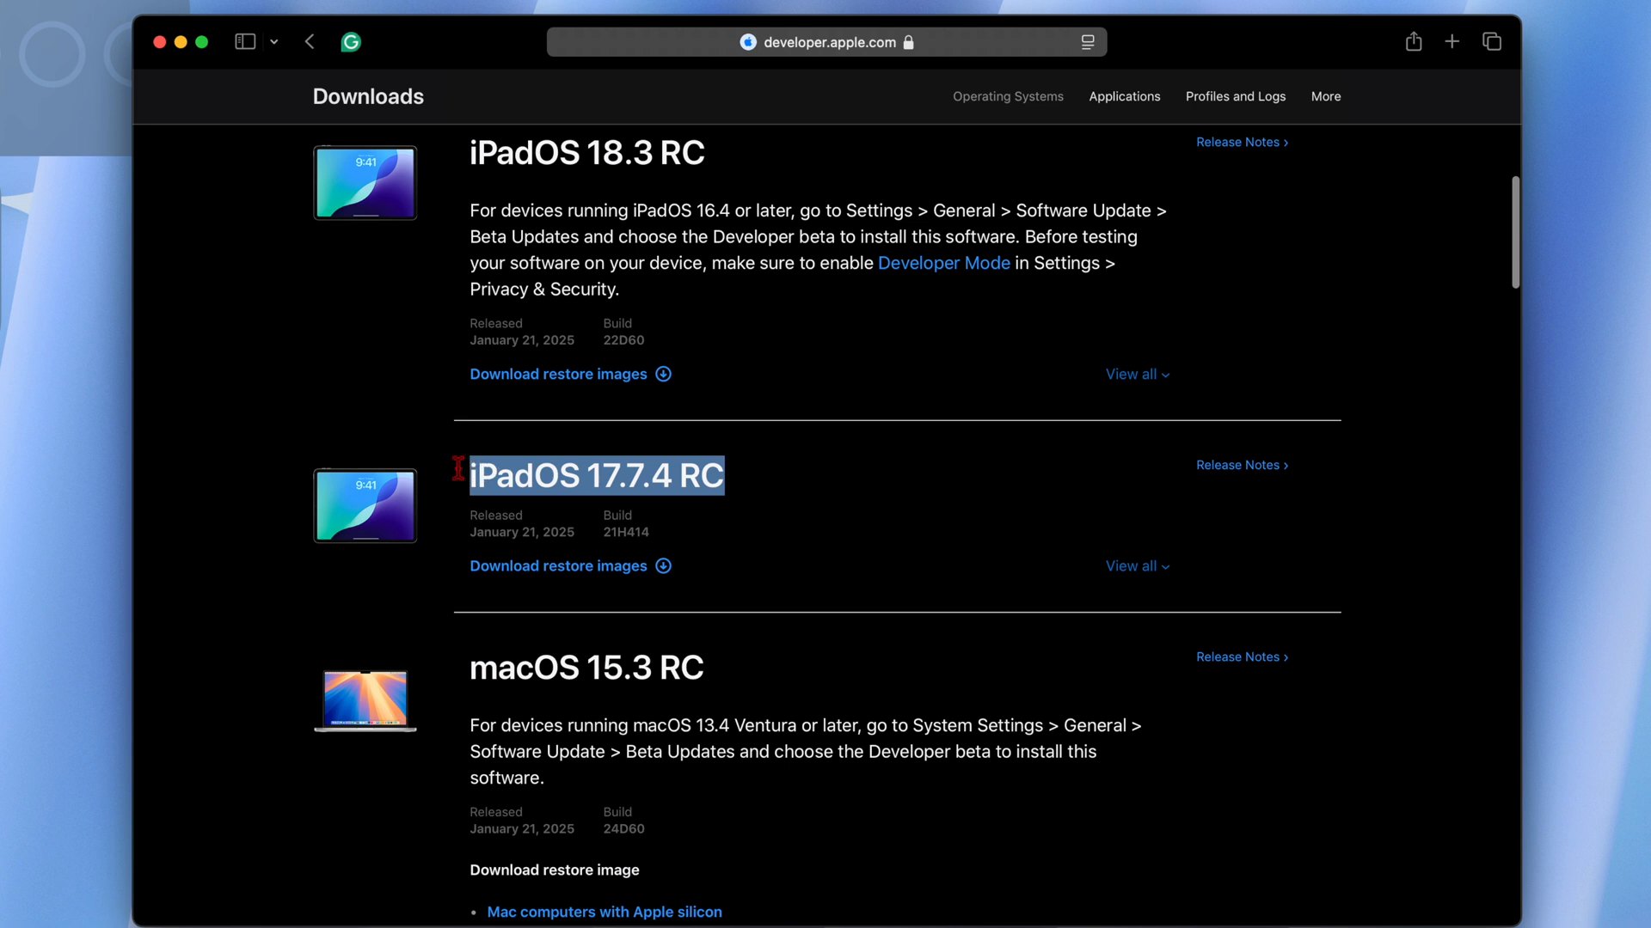
scroll("up", 3)
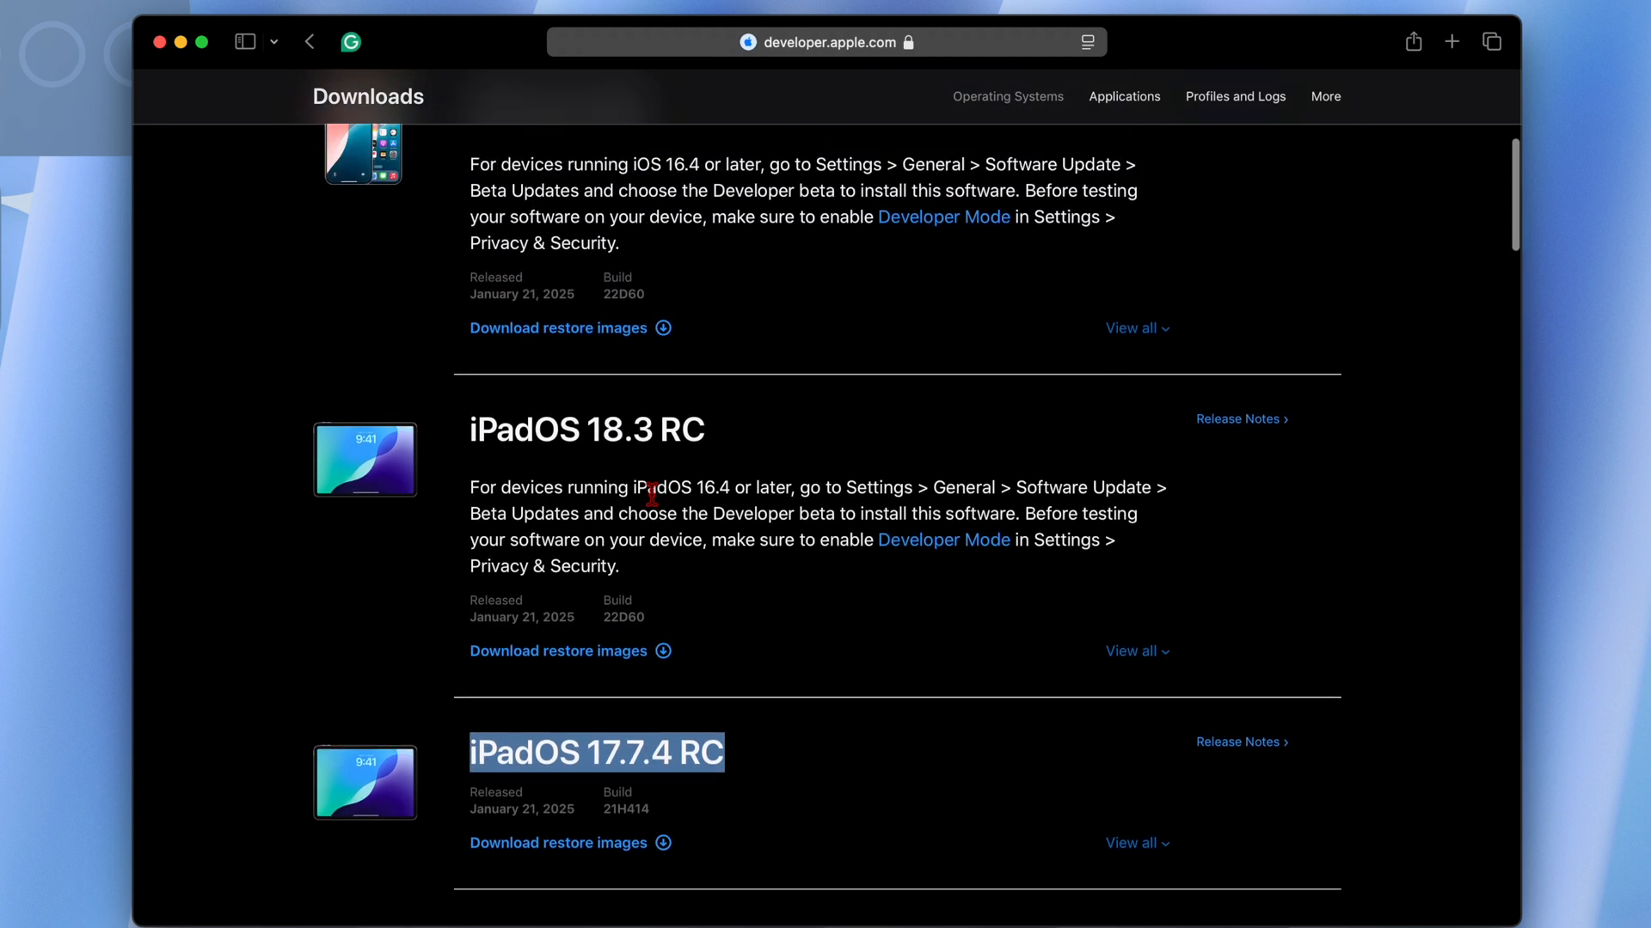
scroll("up", 3)
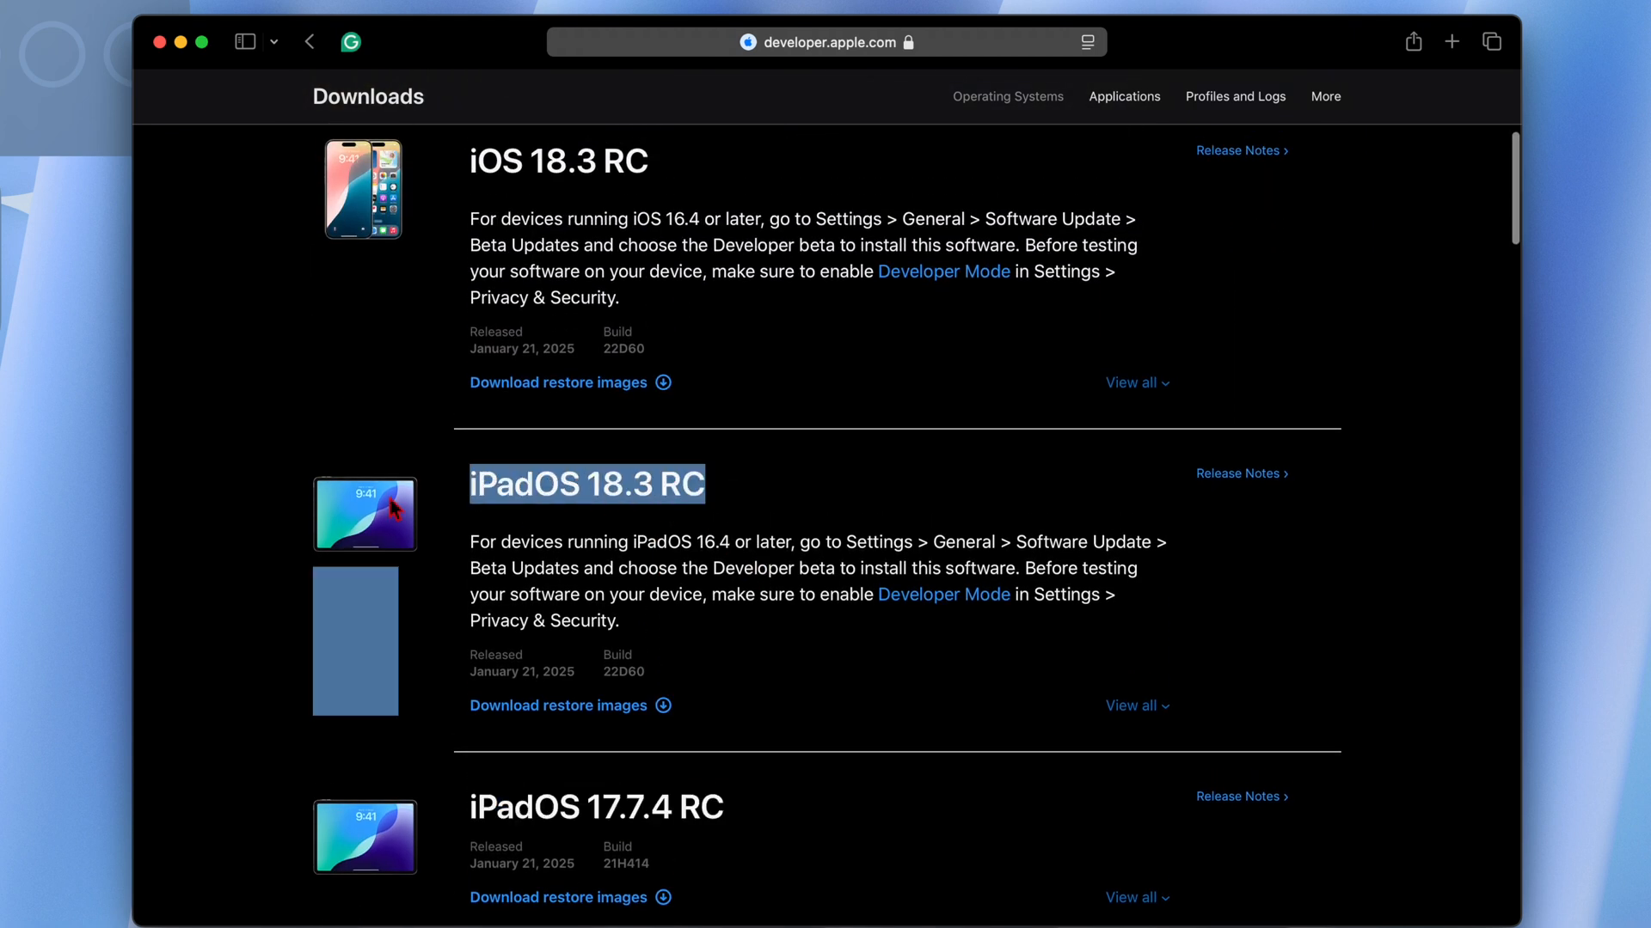
scroll("up", 3)
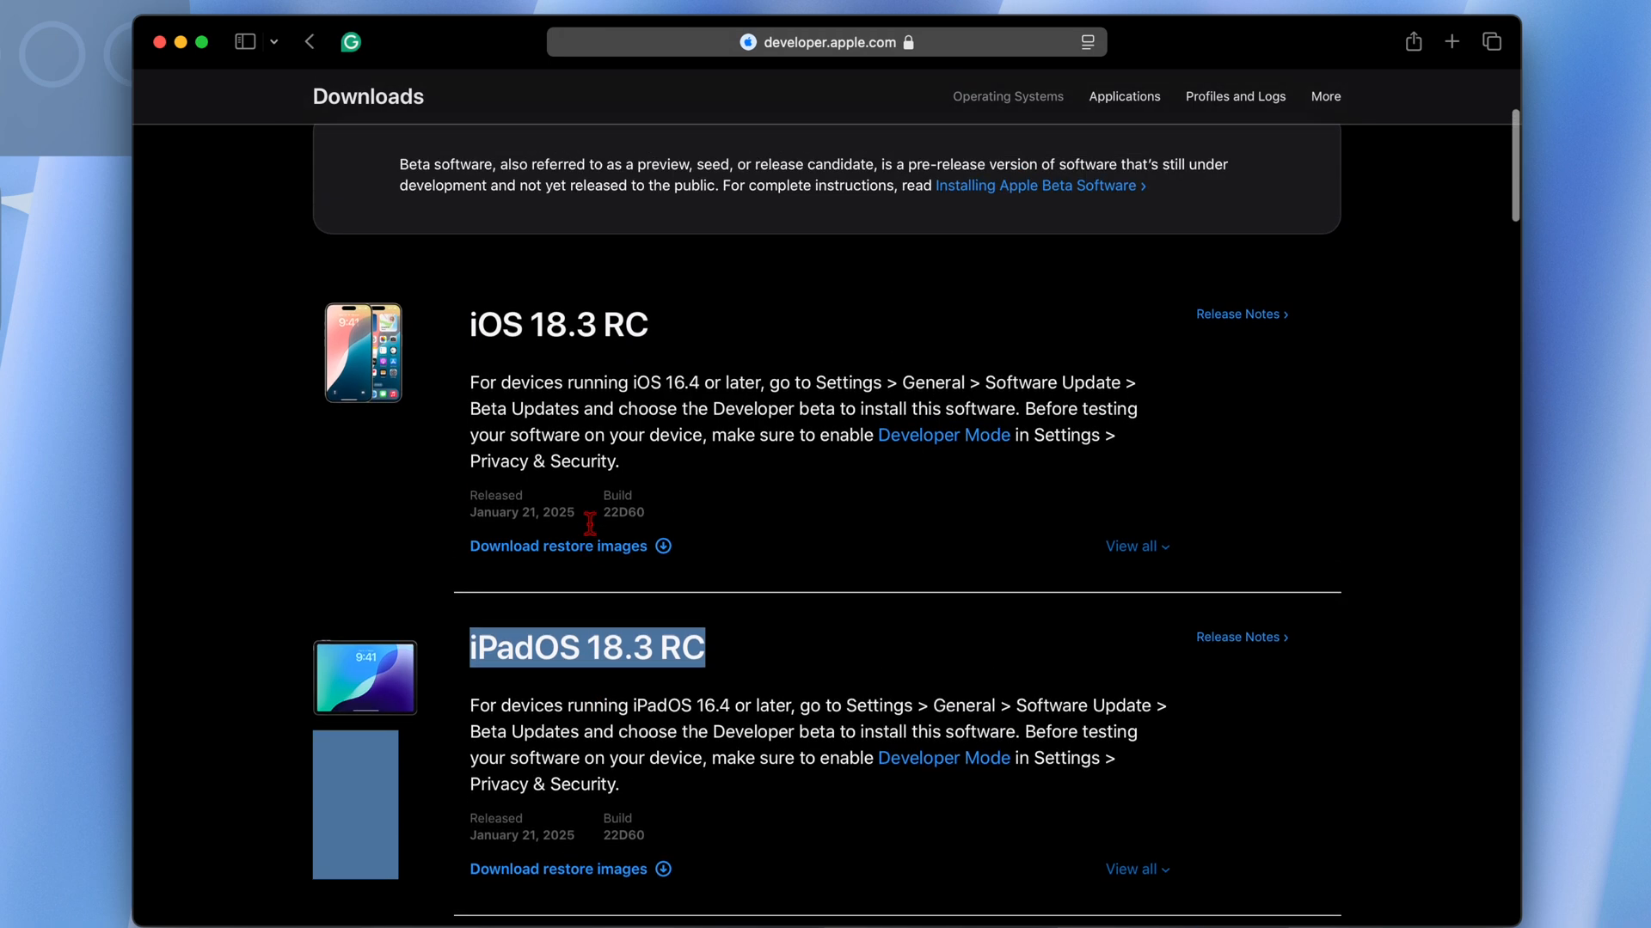
scroll("up", 3)
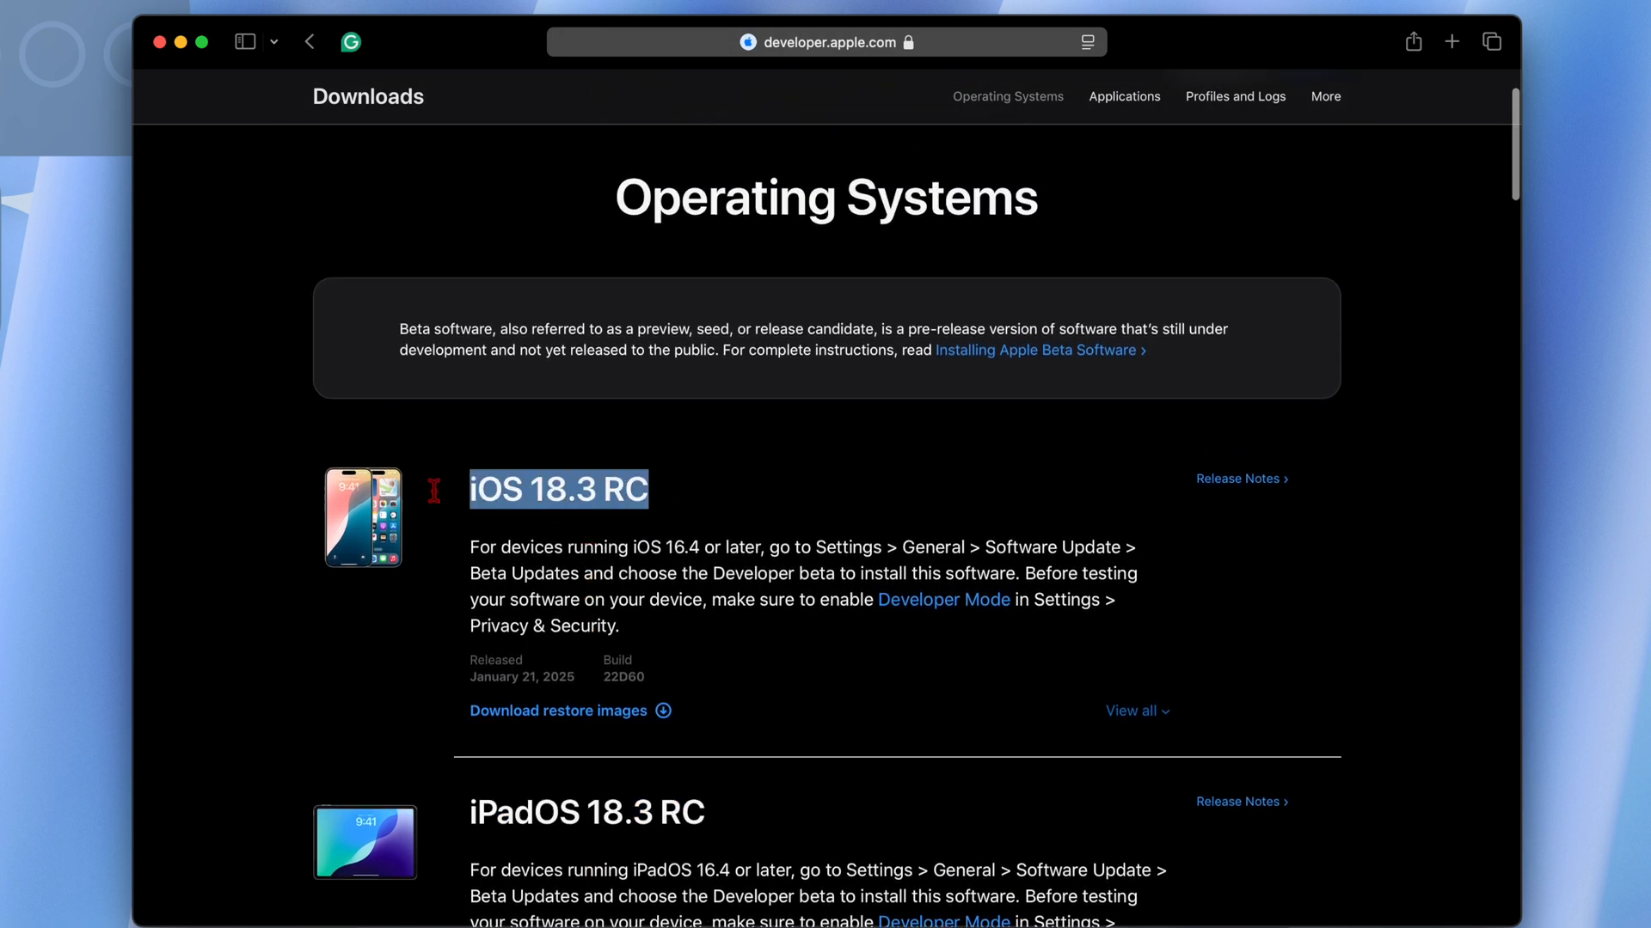
scroll("down", 3)
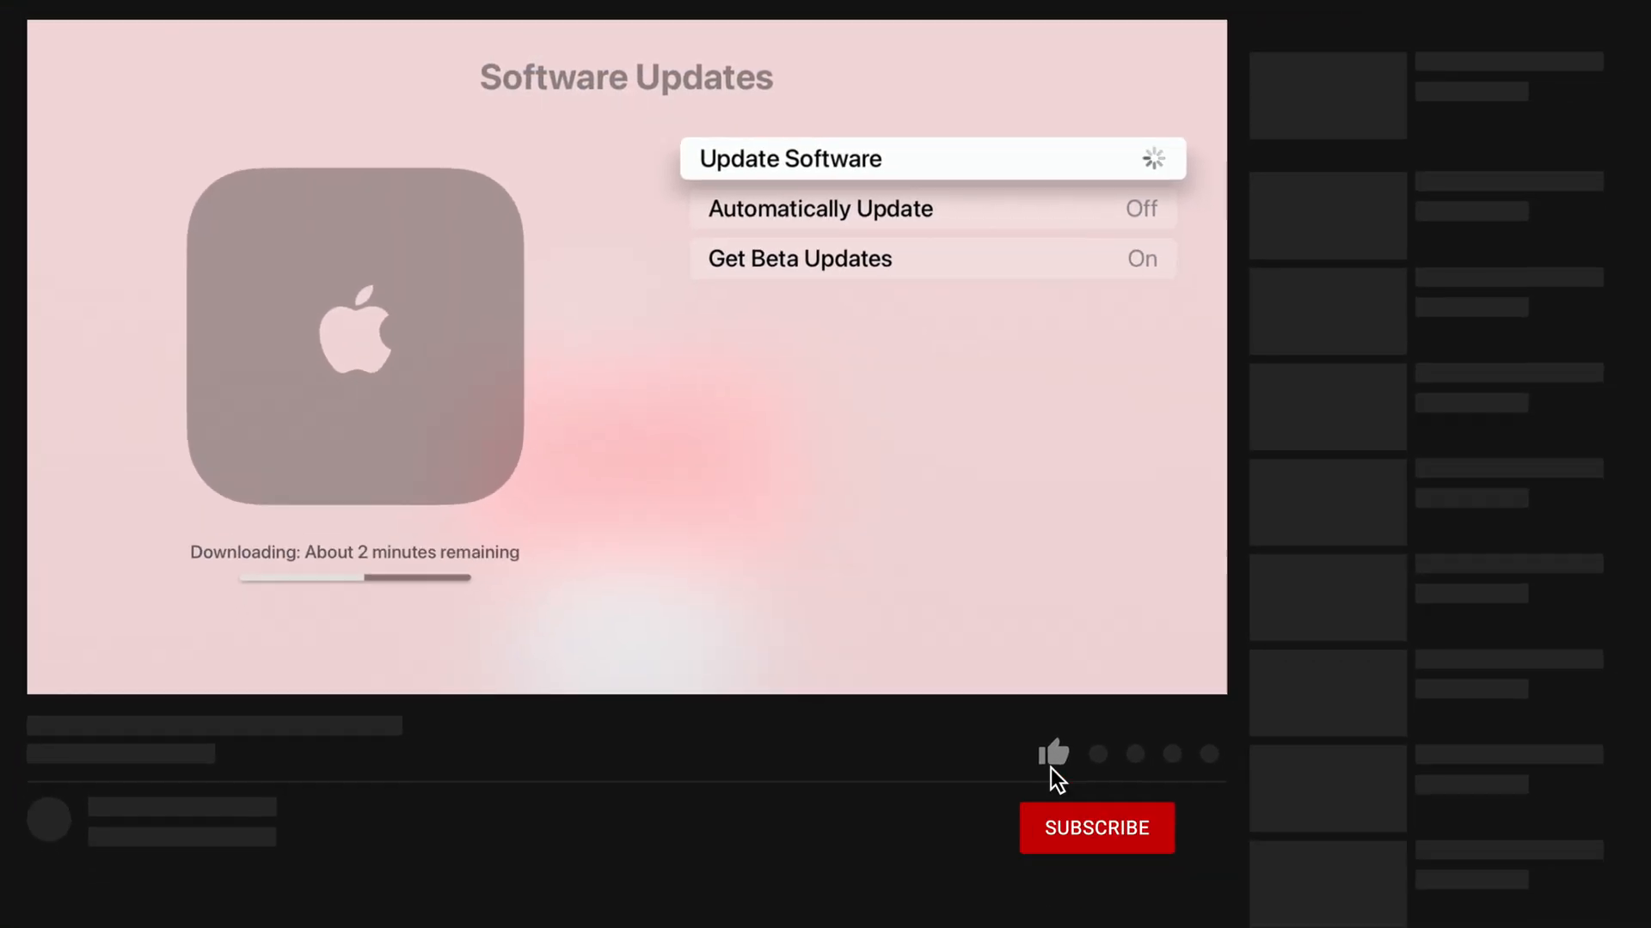
left_click(1052, 753)
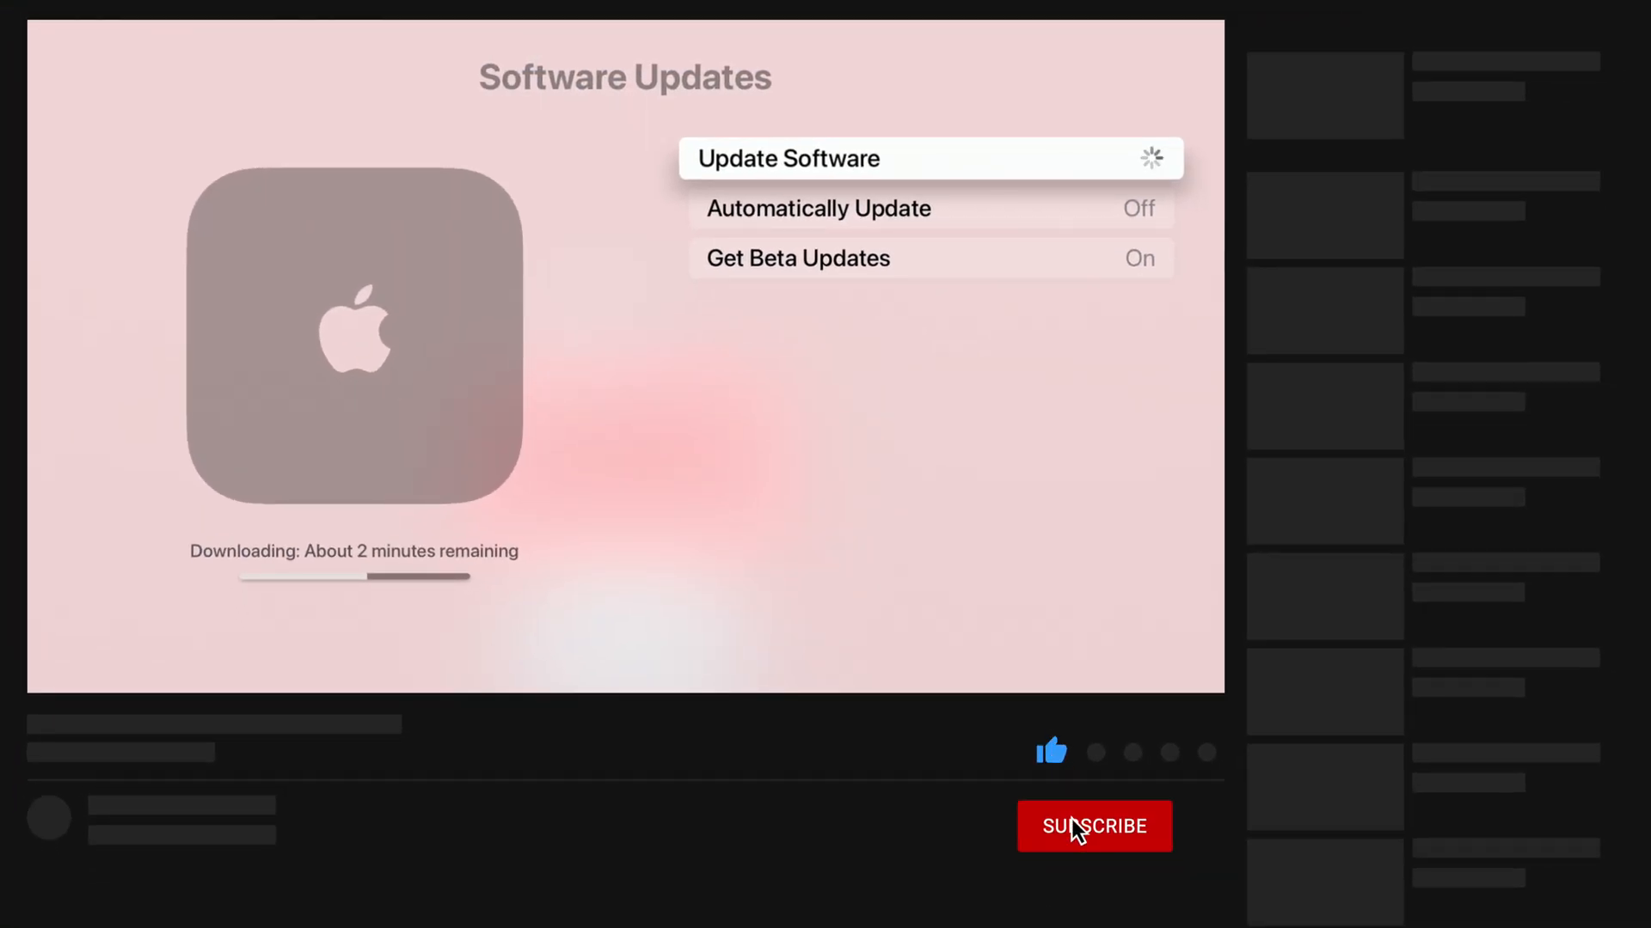
left_click(1093, 827)
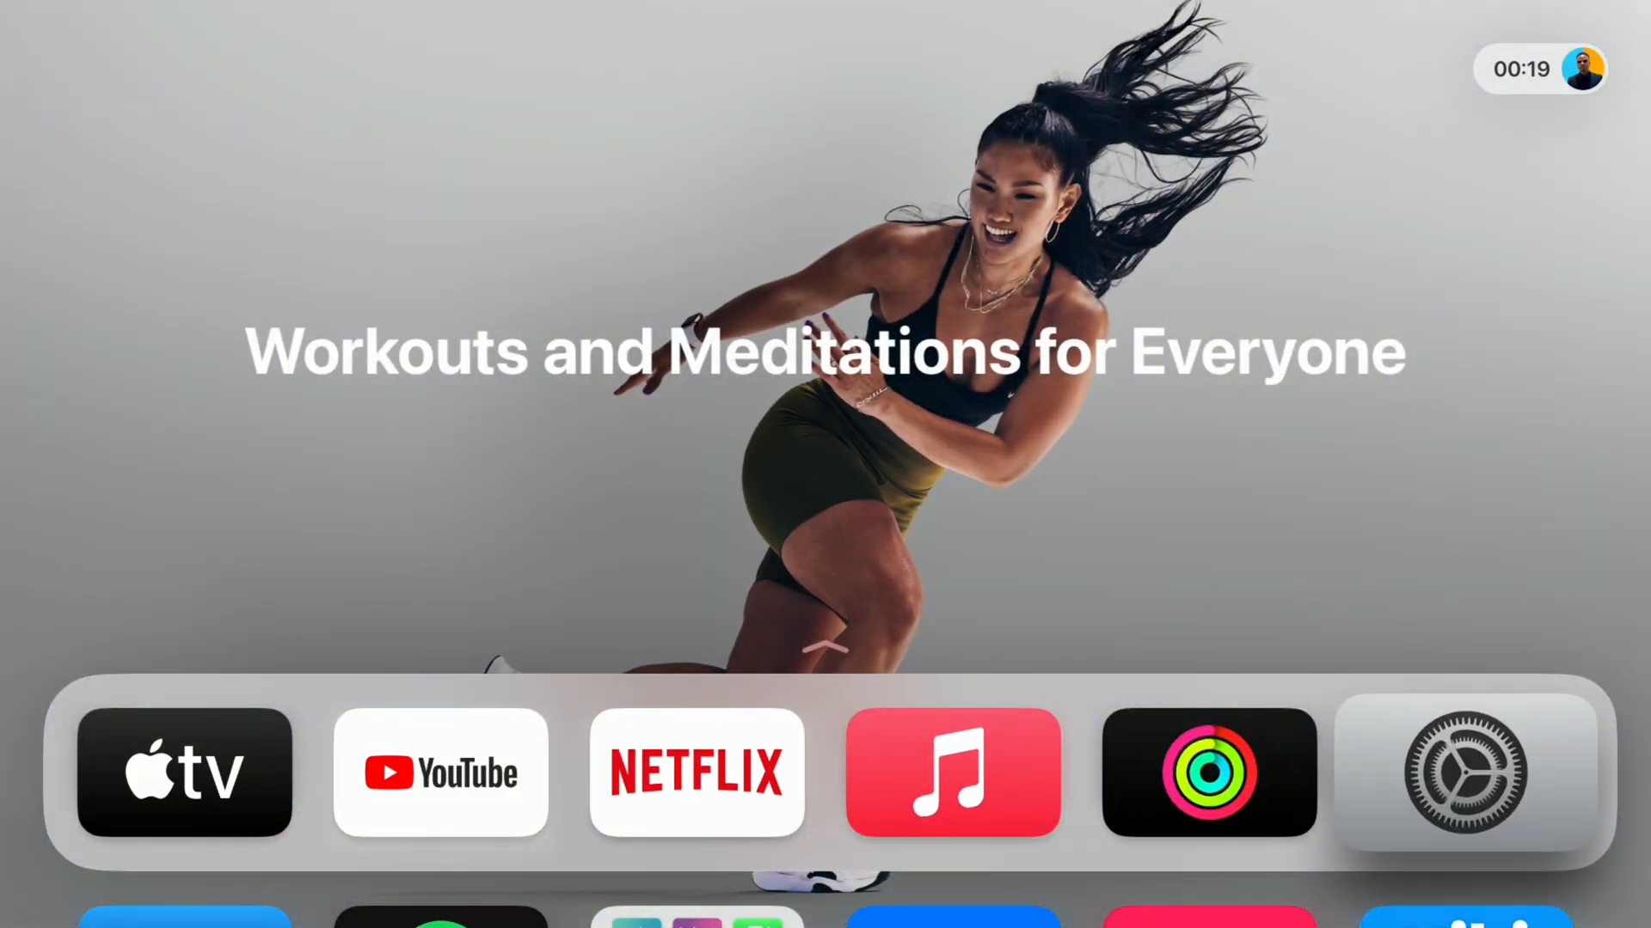
Step: Select the Settings app in the Apple TV home screen's top row
left_click(1458, 772)
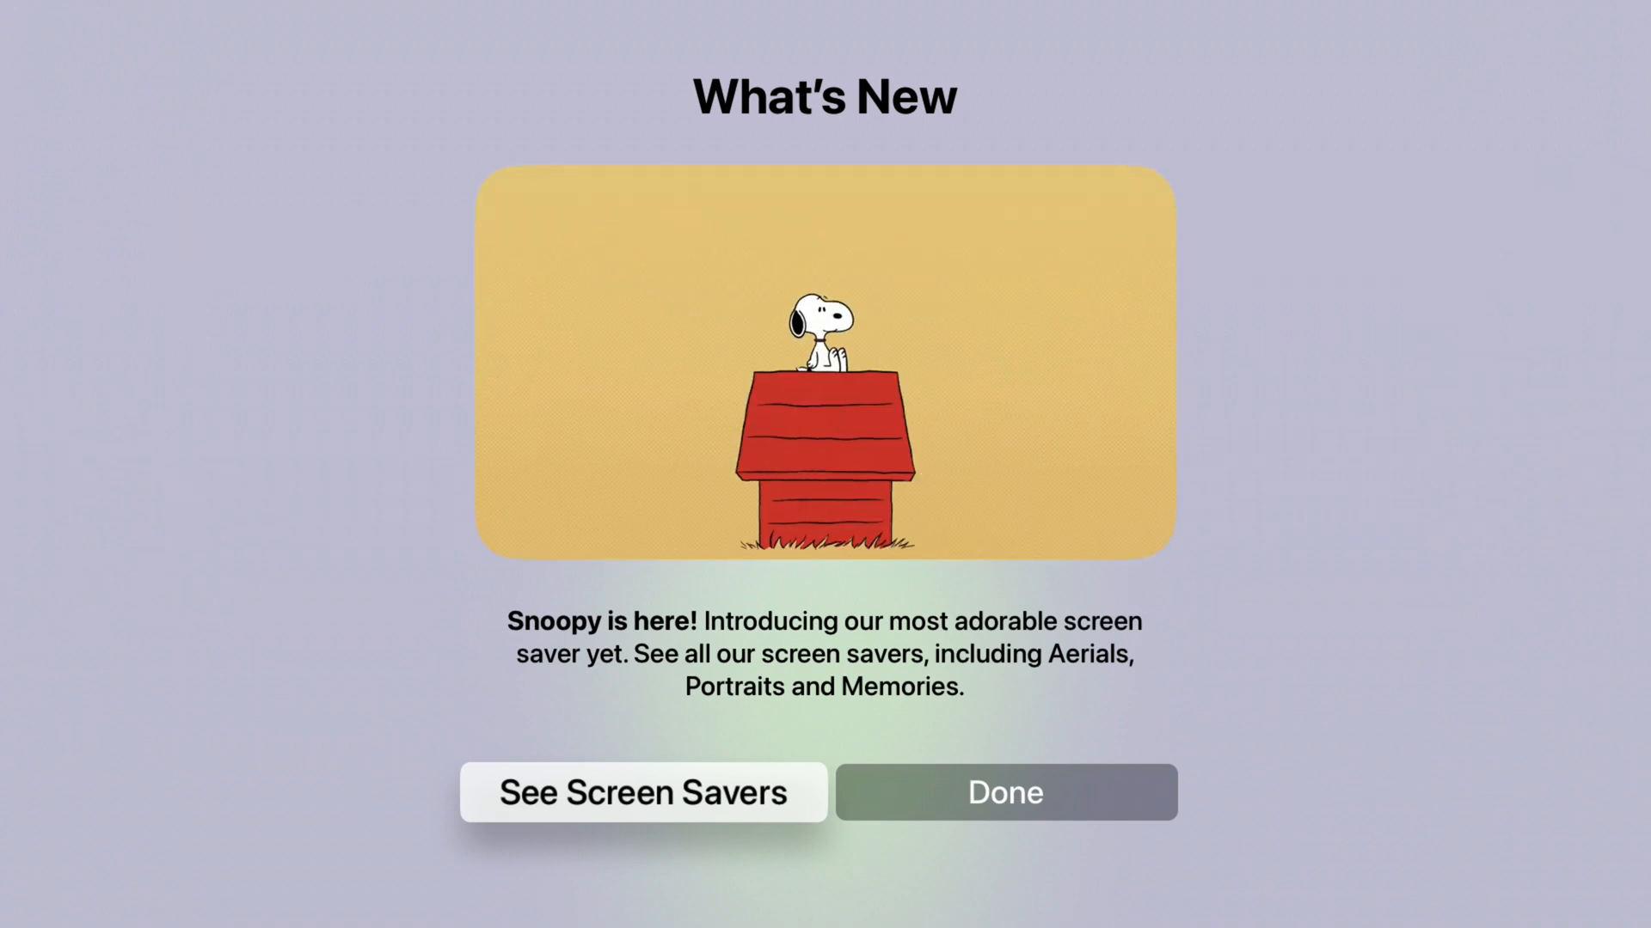
Step: Choose See Screen Savers on the What's New screen to view the Snoopy screen saver
left_click(1003, 792)
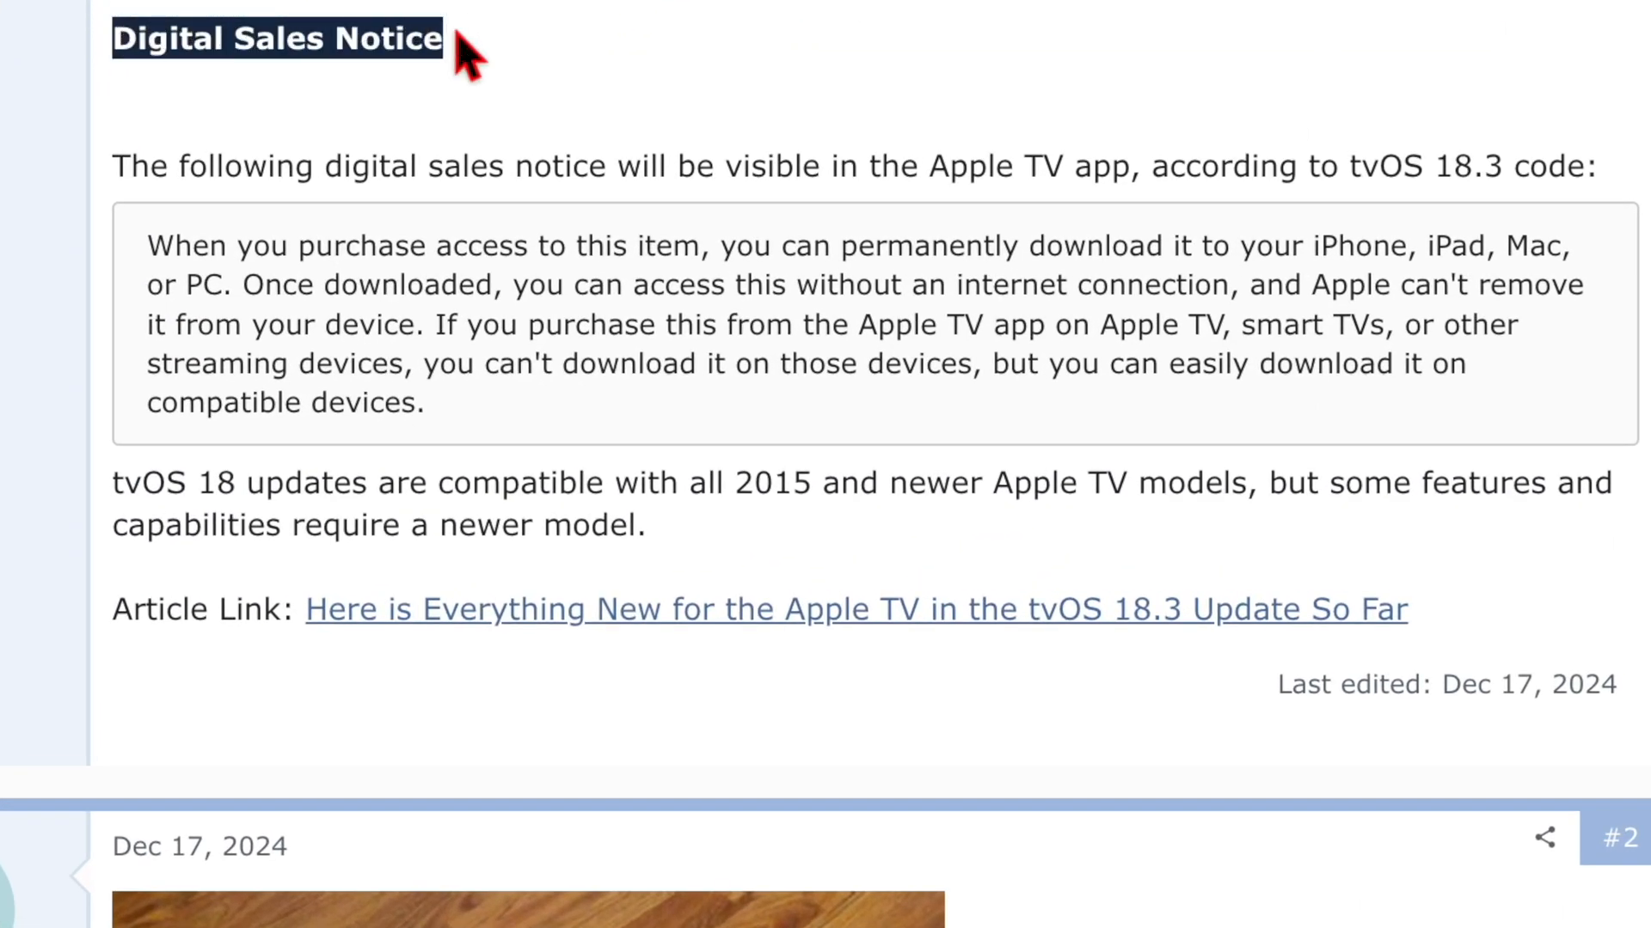
mouse_move(290, 247)
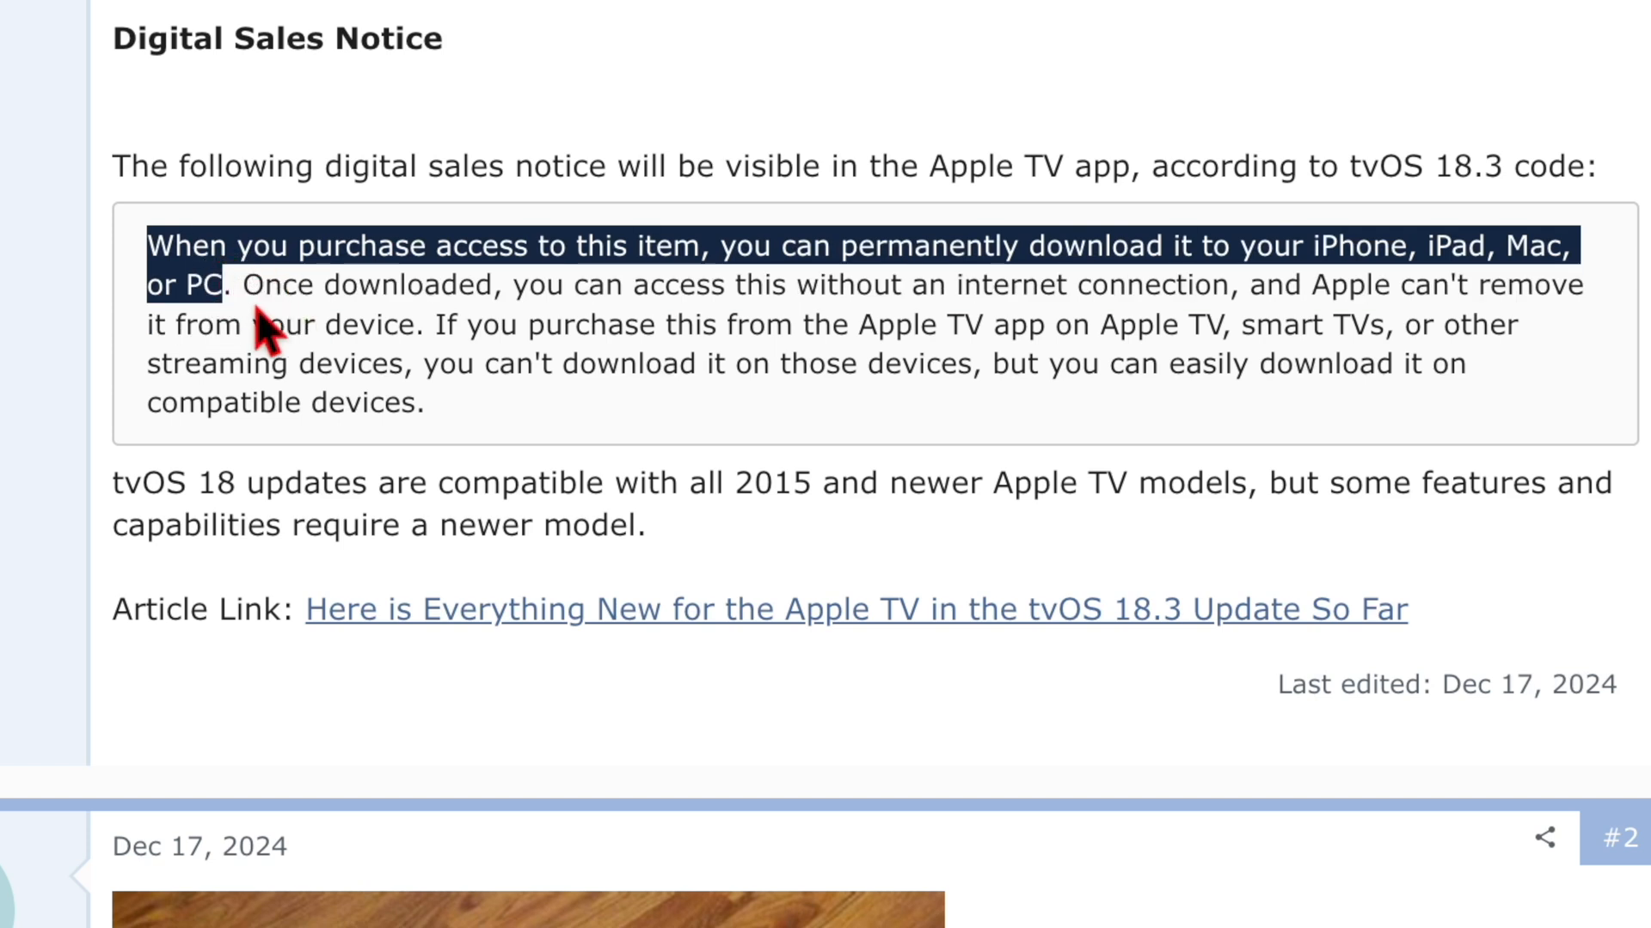
mouse_move(577, 310)
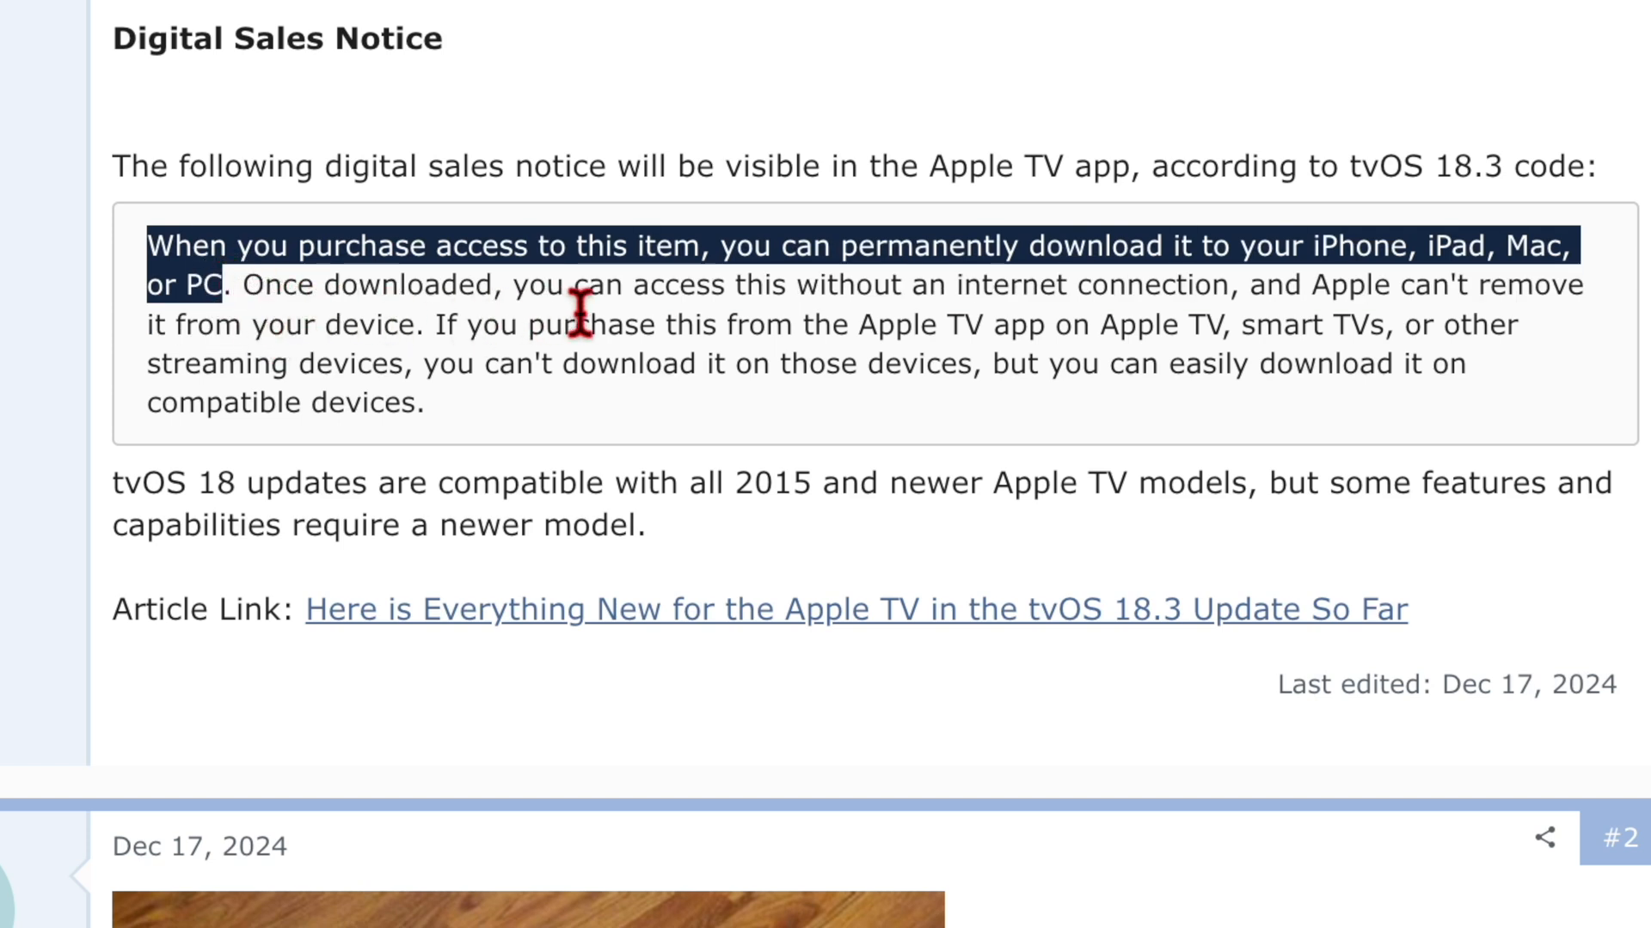
mouse_move(1173, 324)
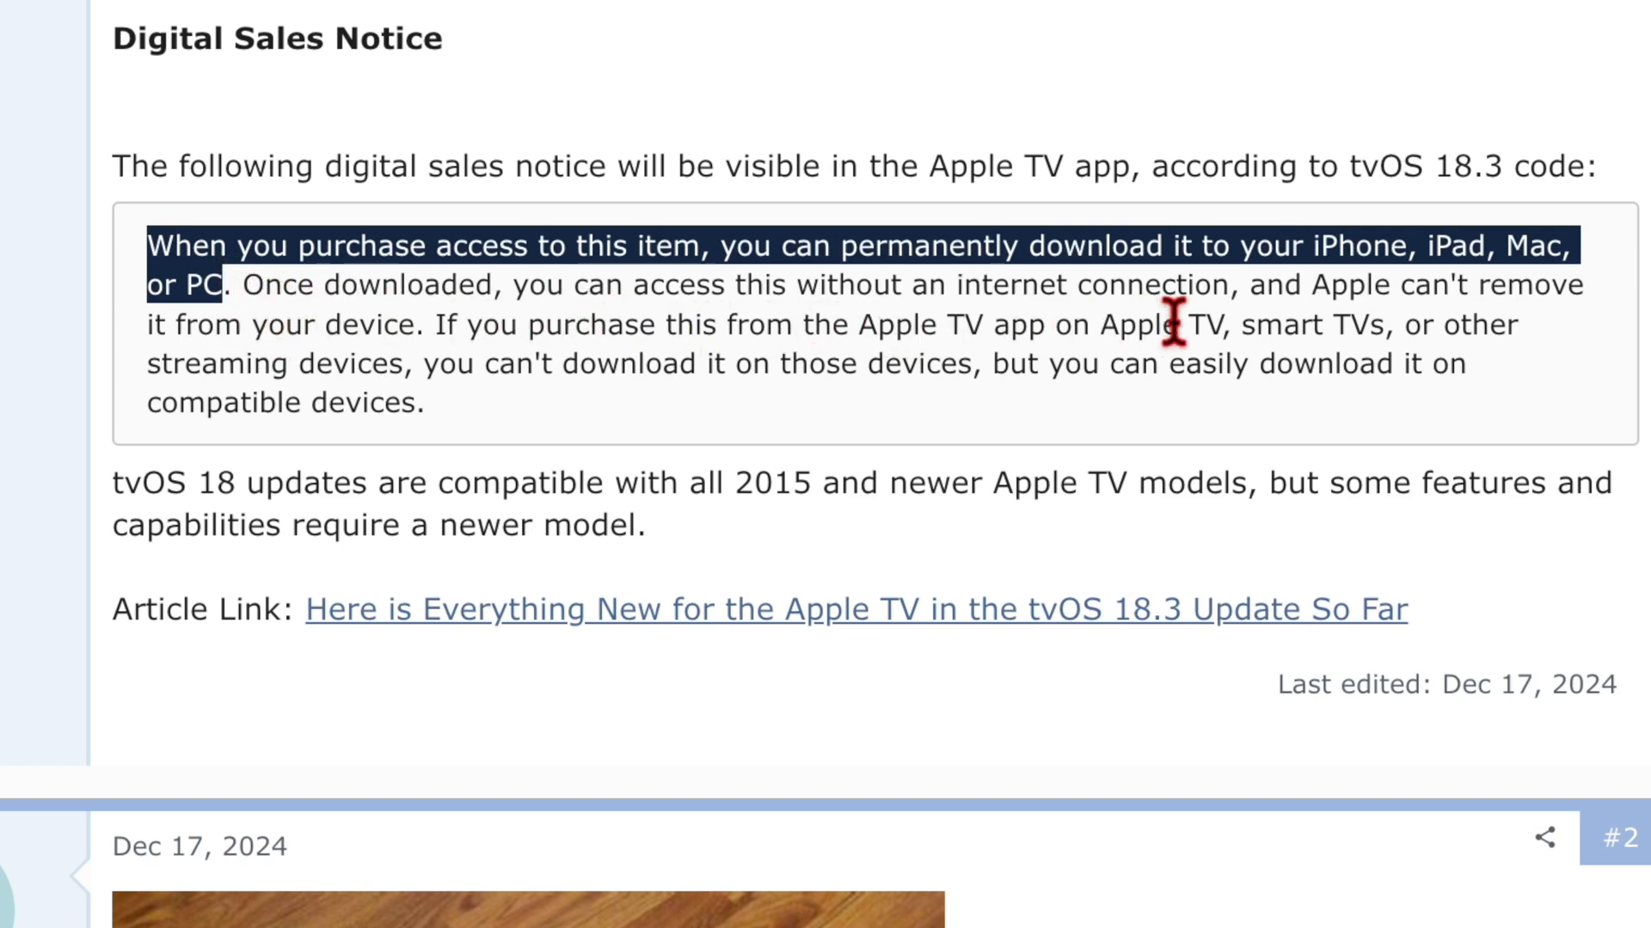
mouse_move(447, 321)
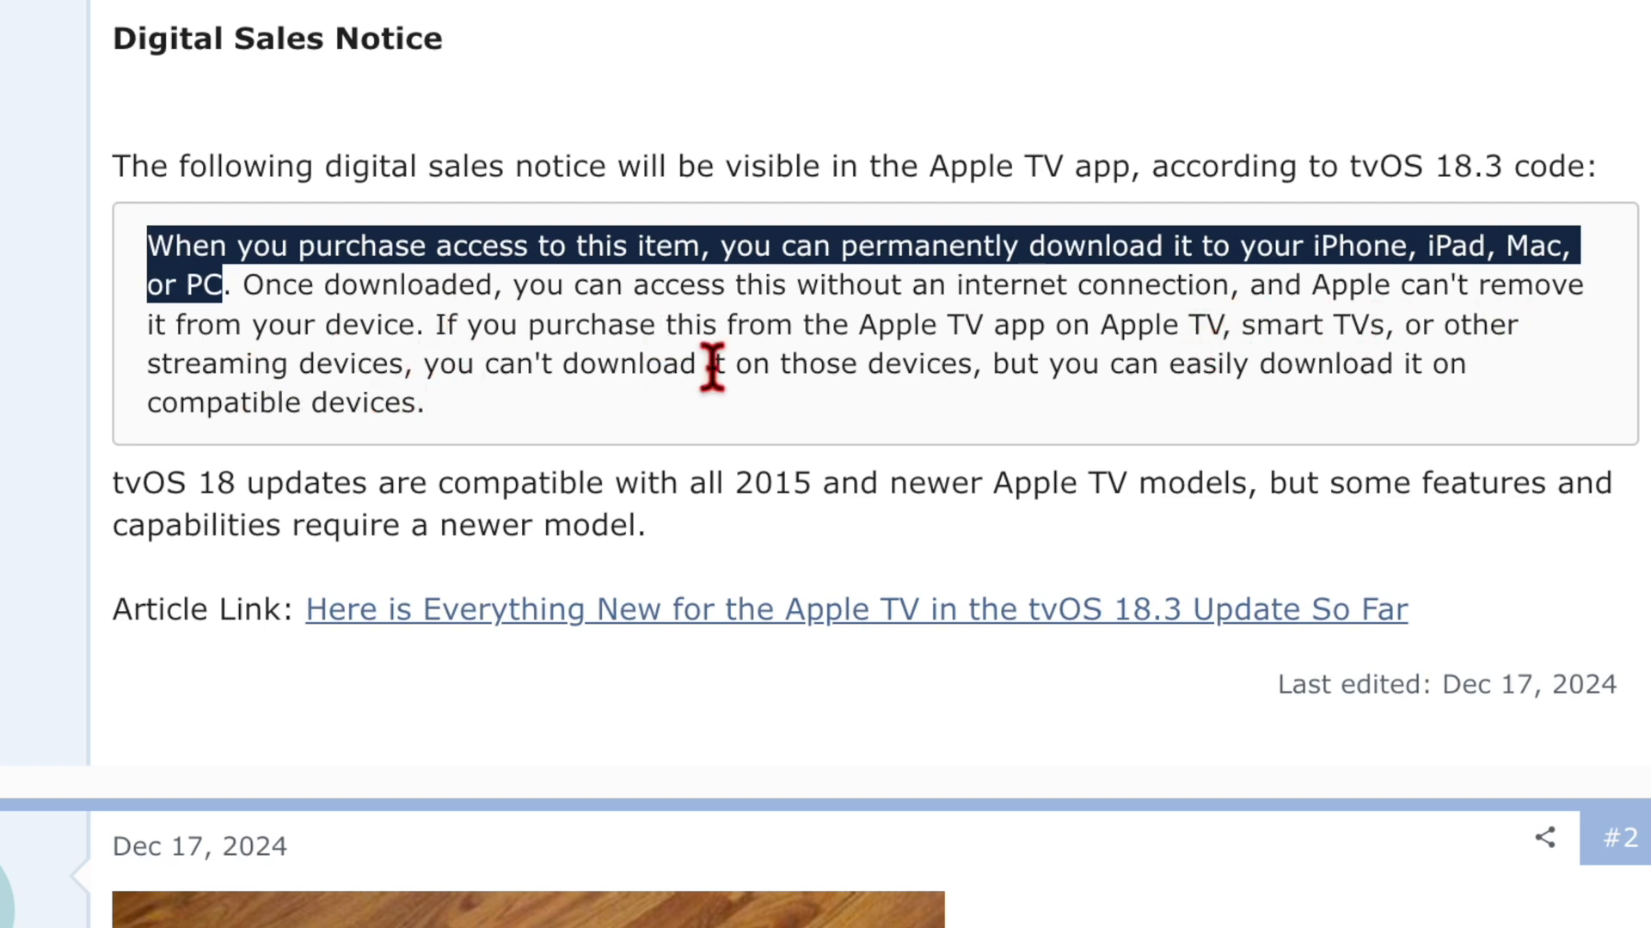
mouse_move(1219, 363)
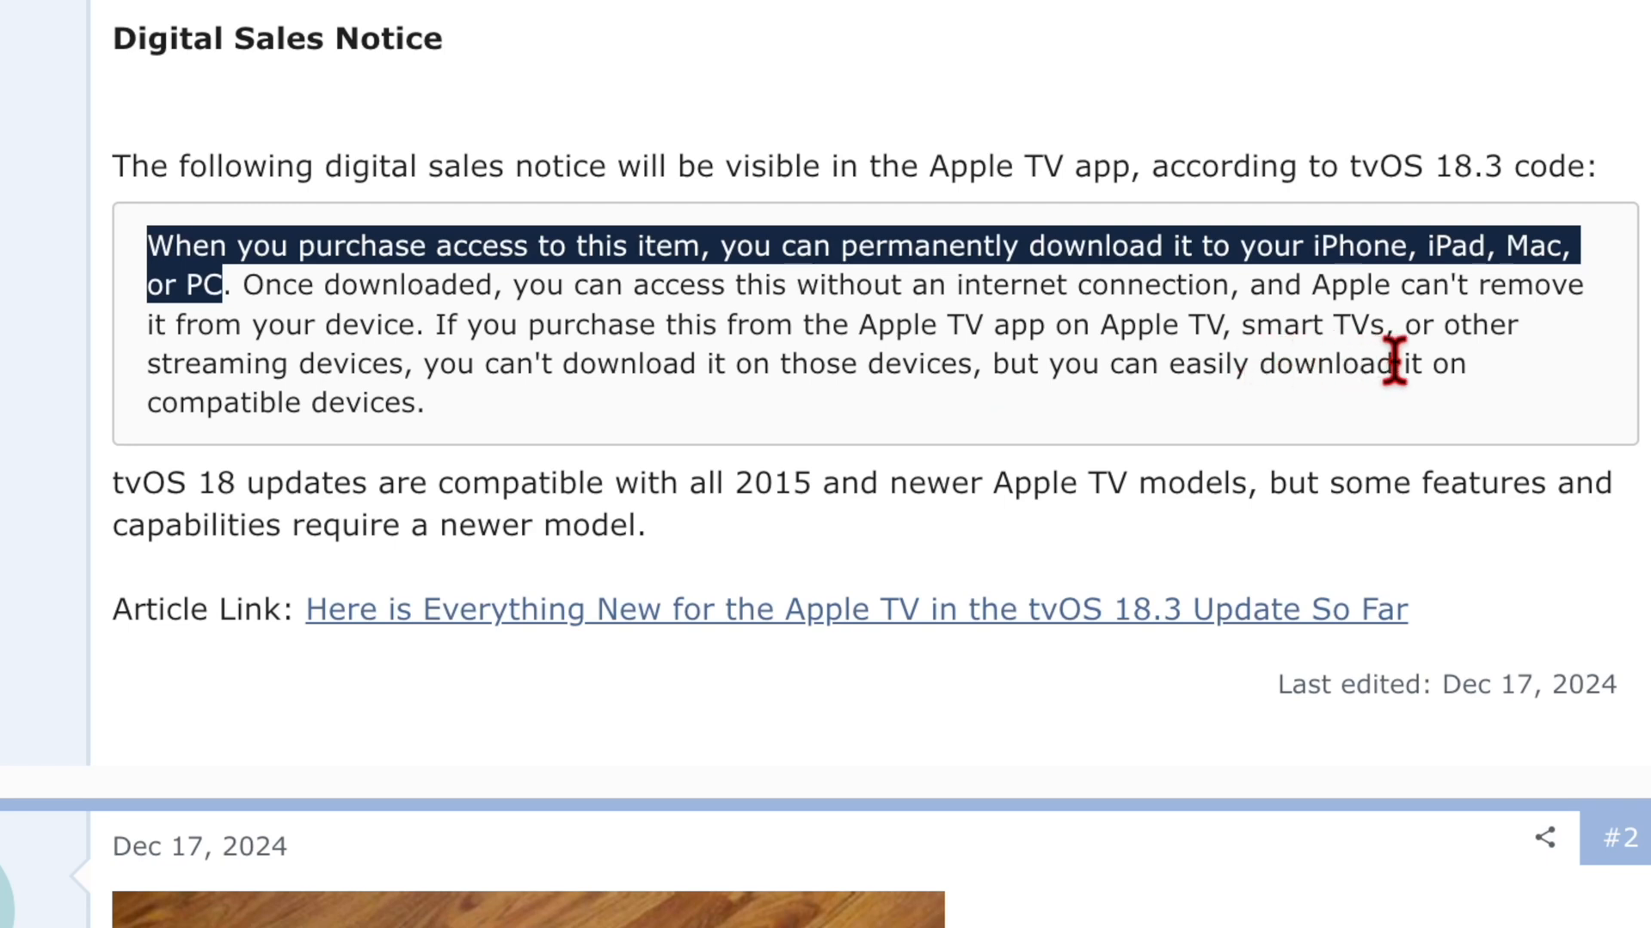
mouse_move(442, 421)
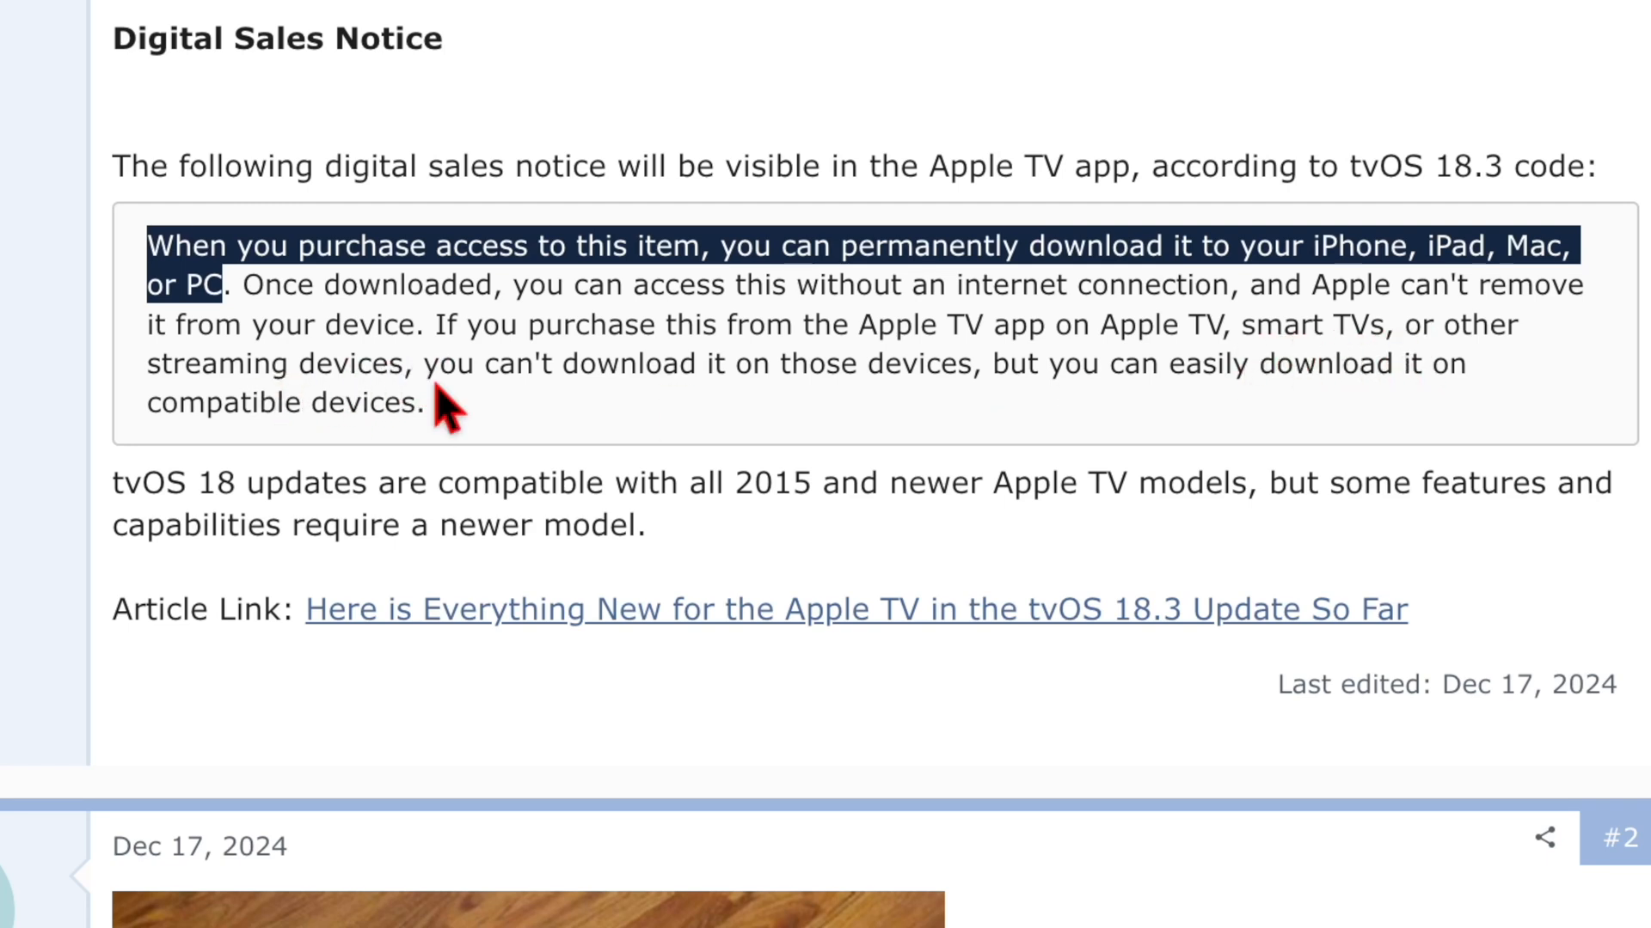
mouse_move(632, 421)
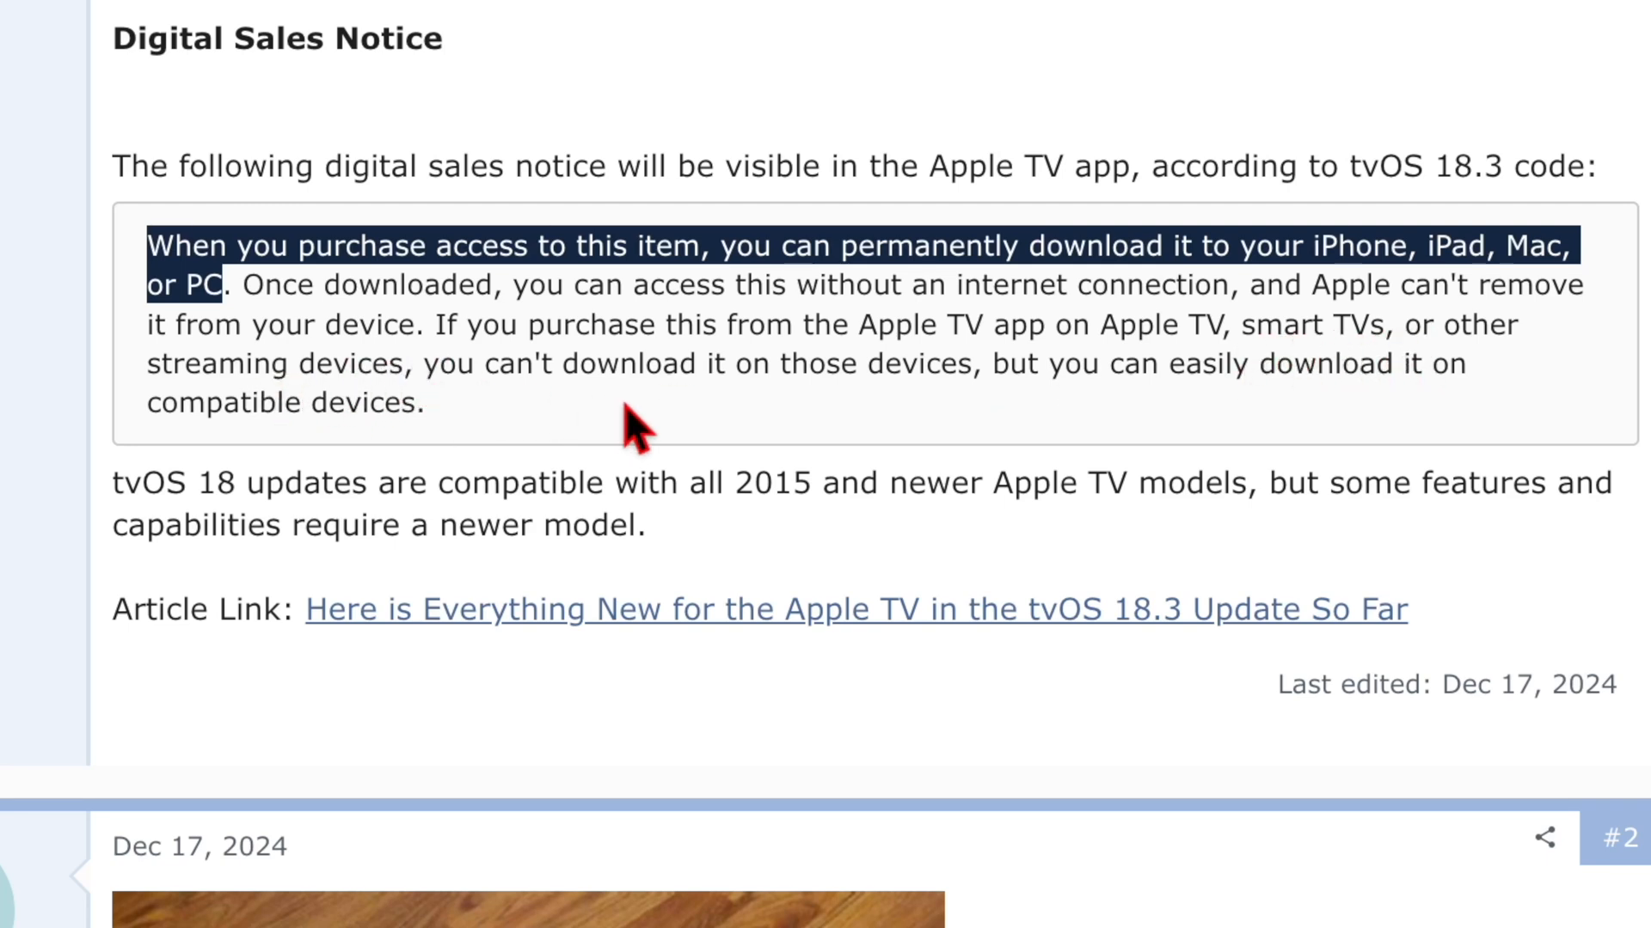
mouse_move(920, 432)
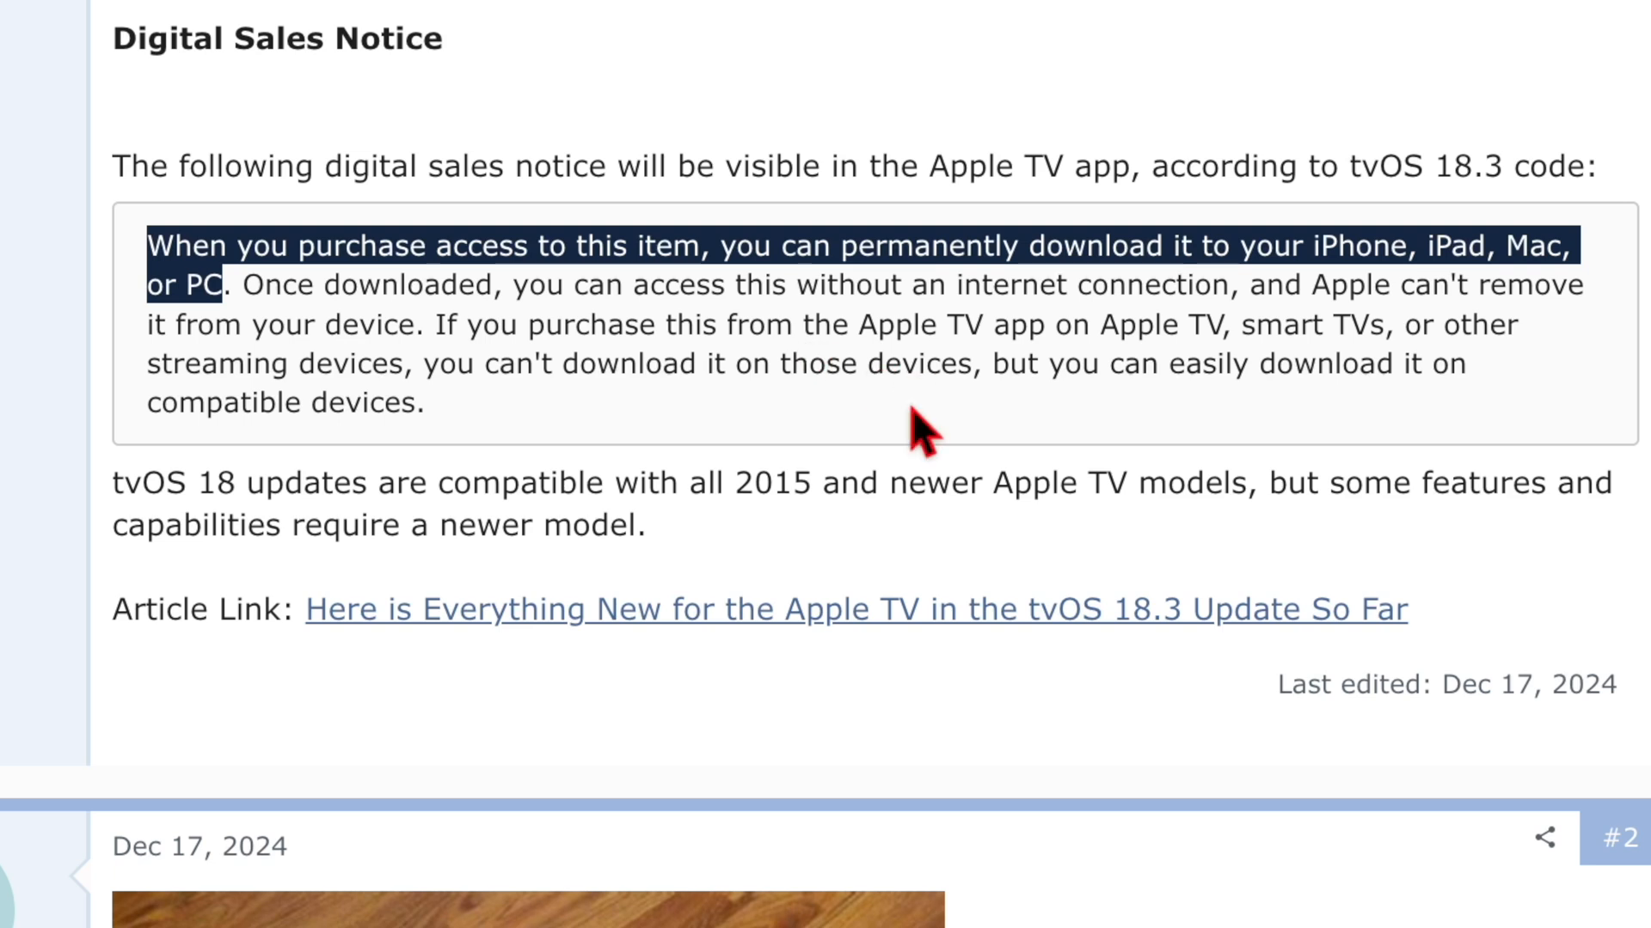
mouse_move(700, 421)
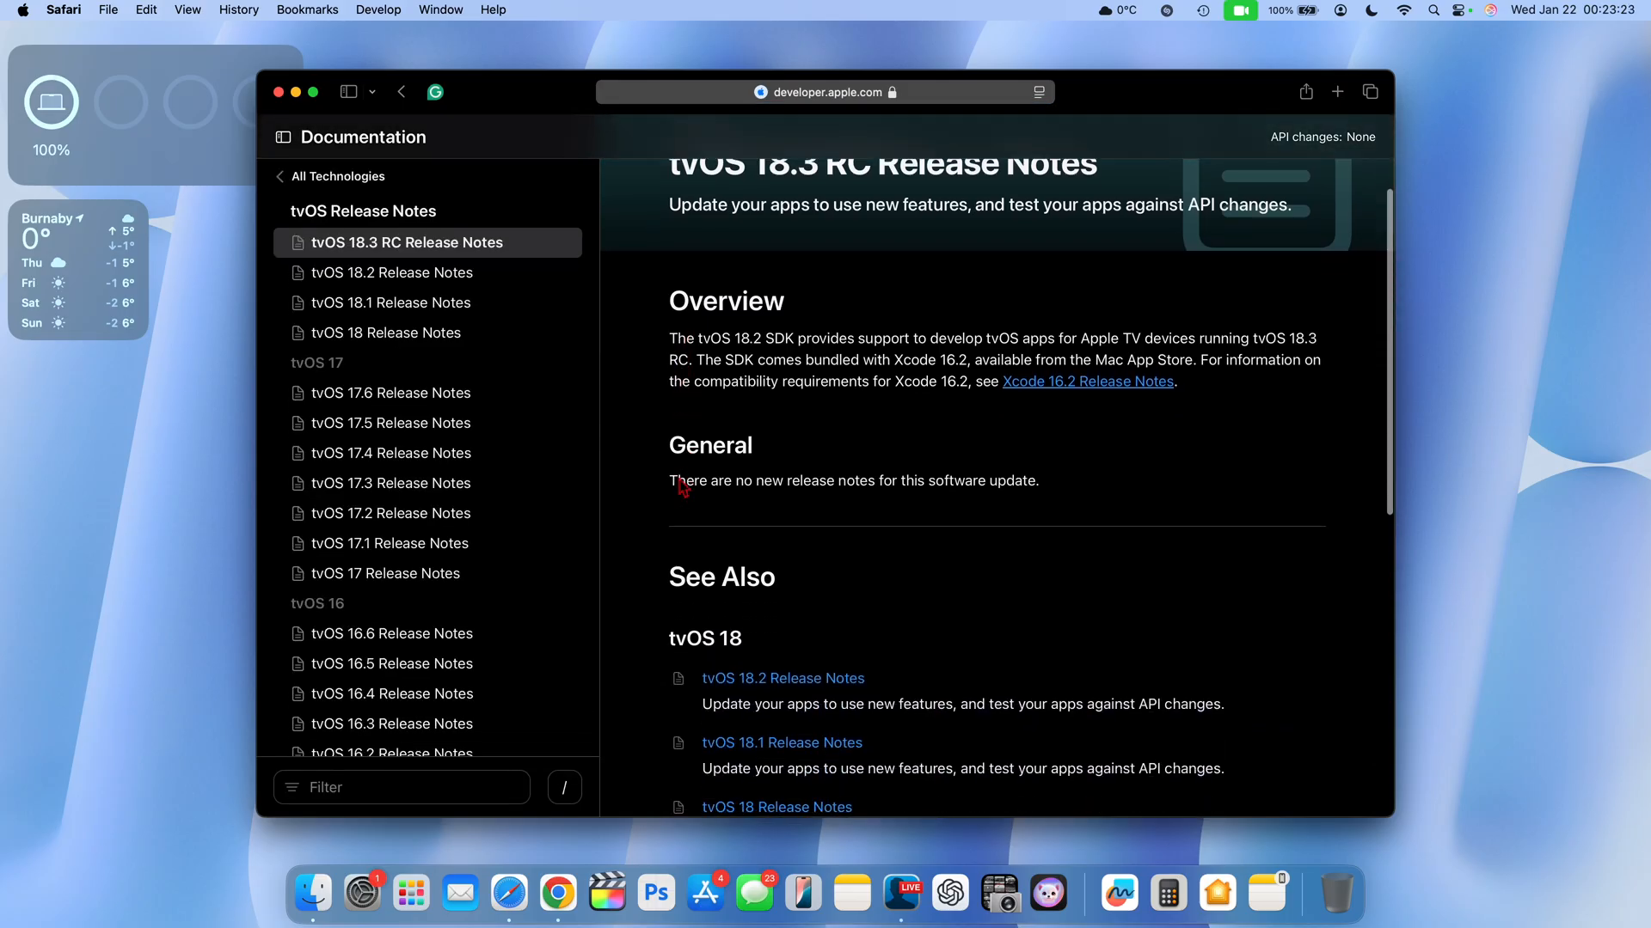
Step: Scroll the tvOS 18.3 RC release notes, then open a new Safari tab on Favorites
scroll("down", 3)
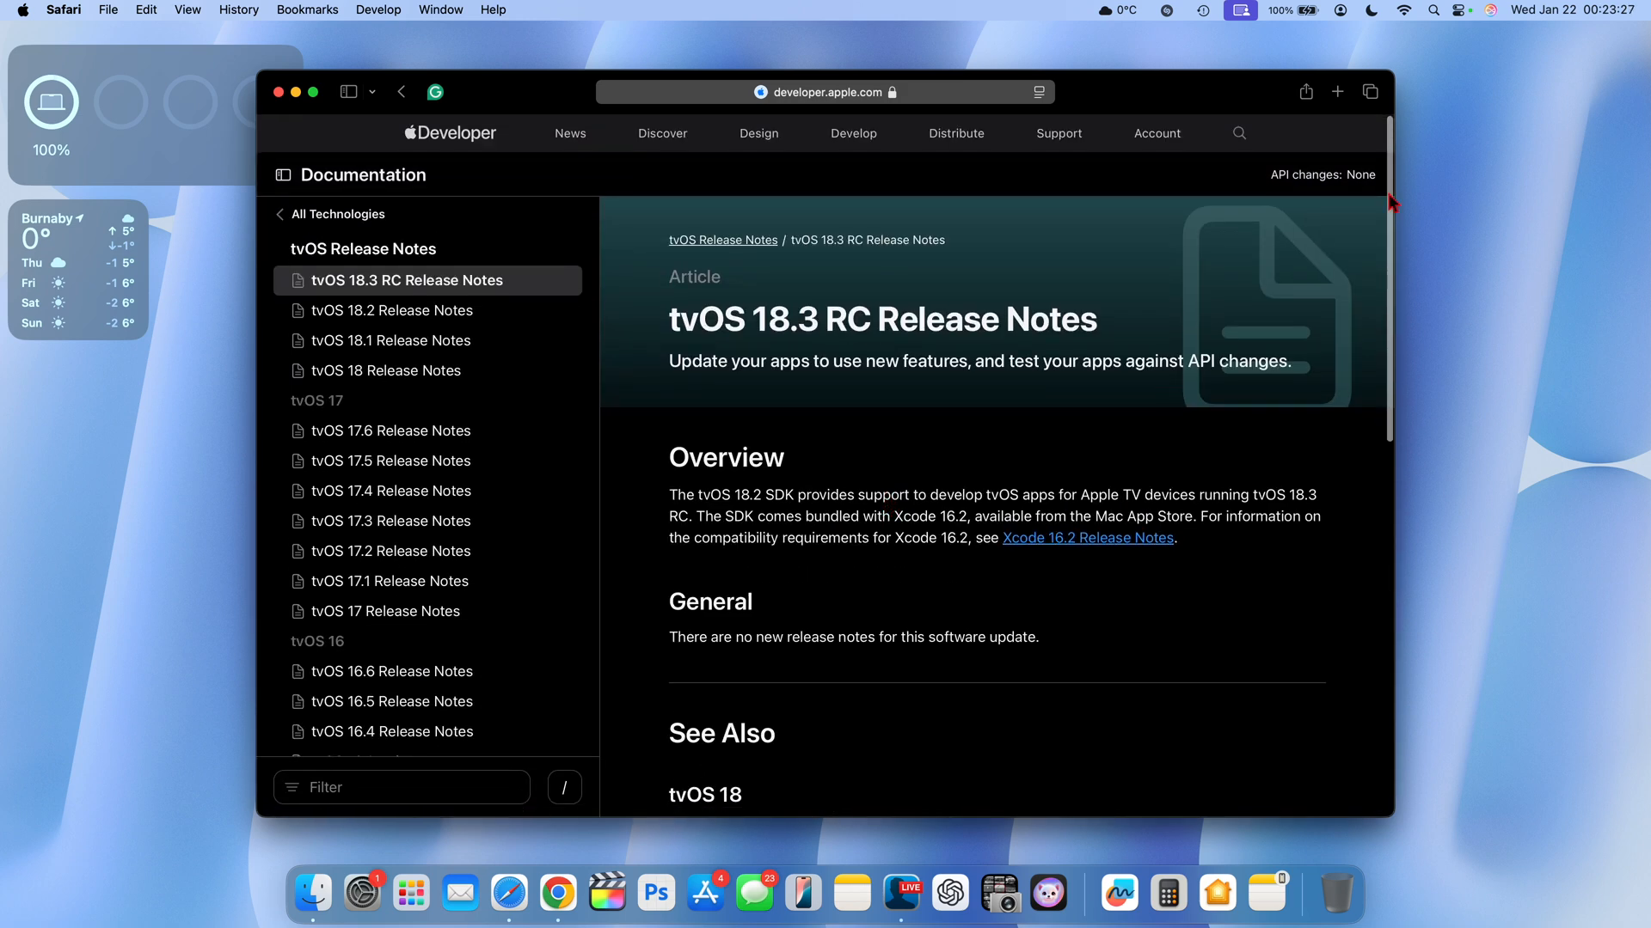
left_click(1337, 92)
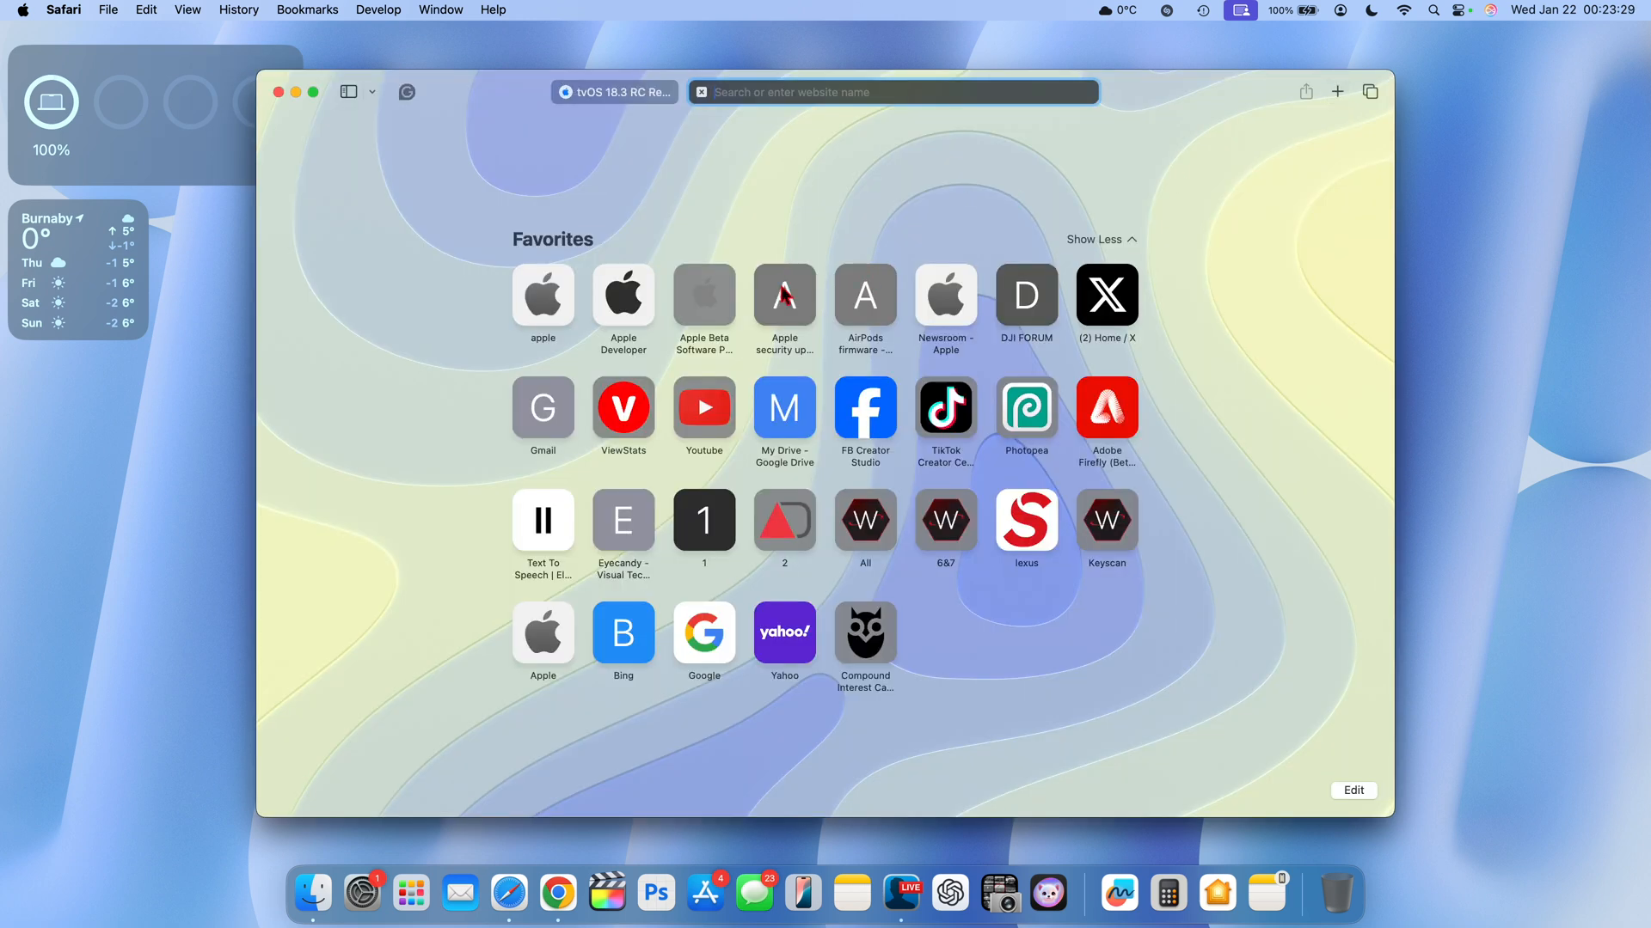
left_click(784, 295)
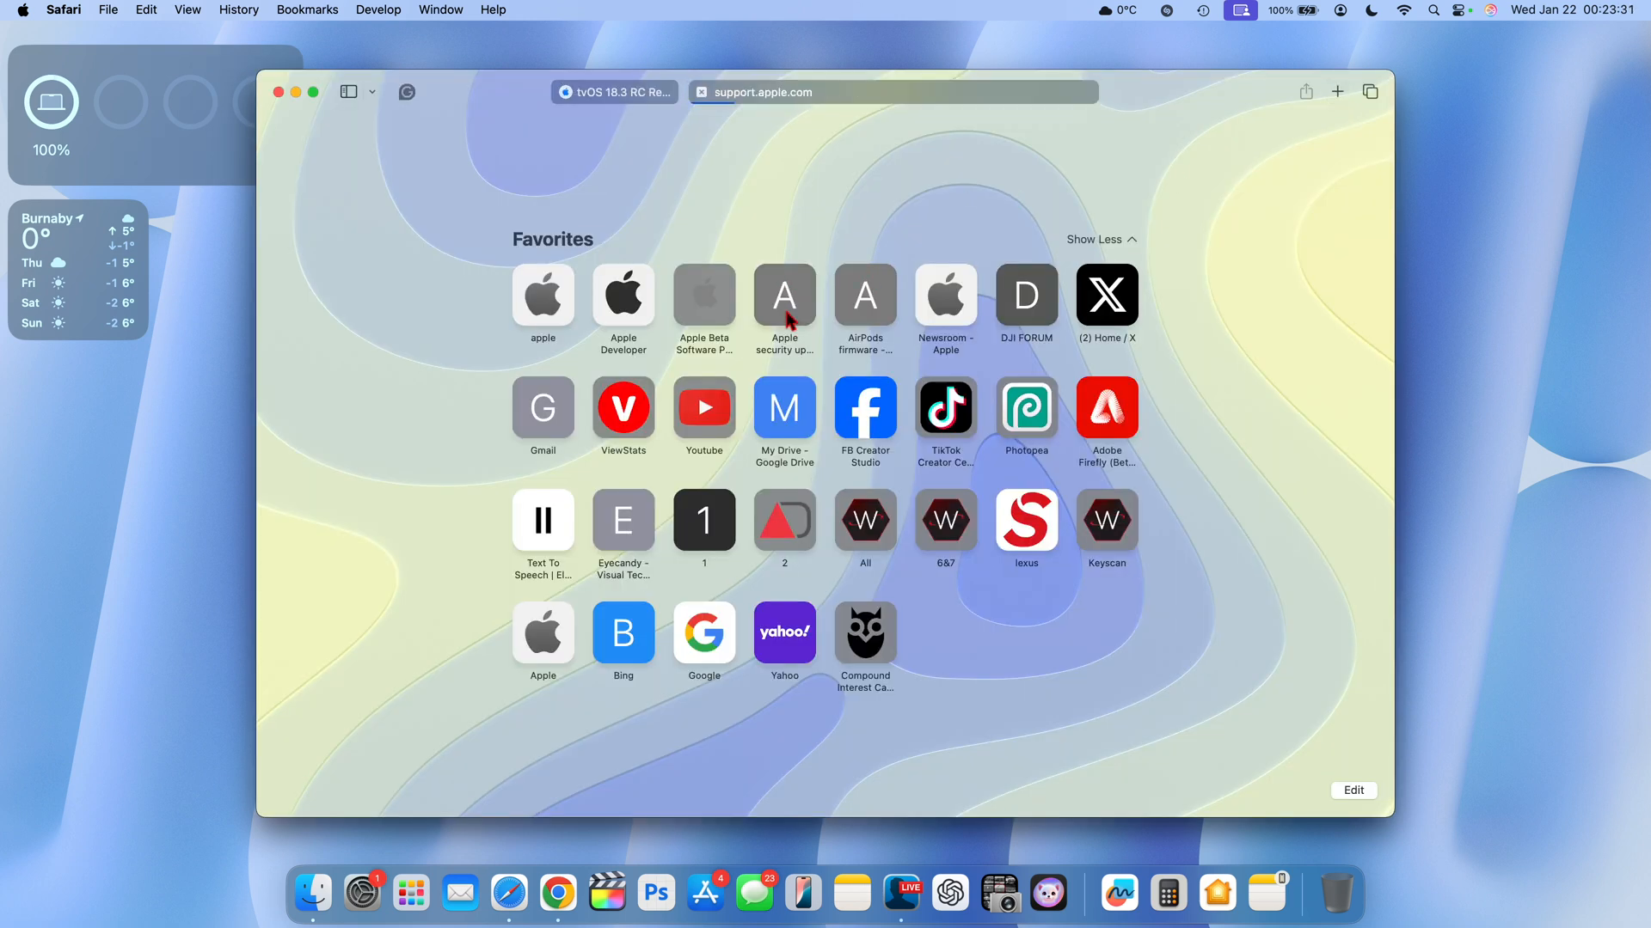
Step: Open Apple security releases from Favorites and follow the tvOS 18.2 security content link
left_click(784, 295)
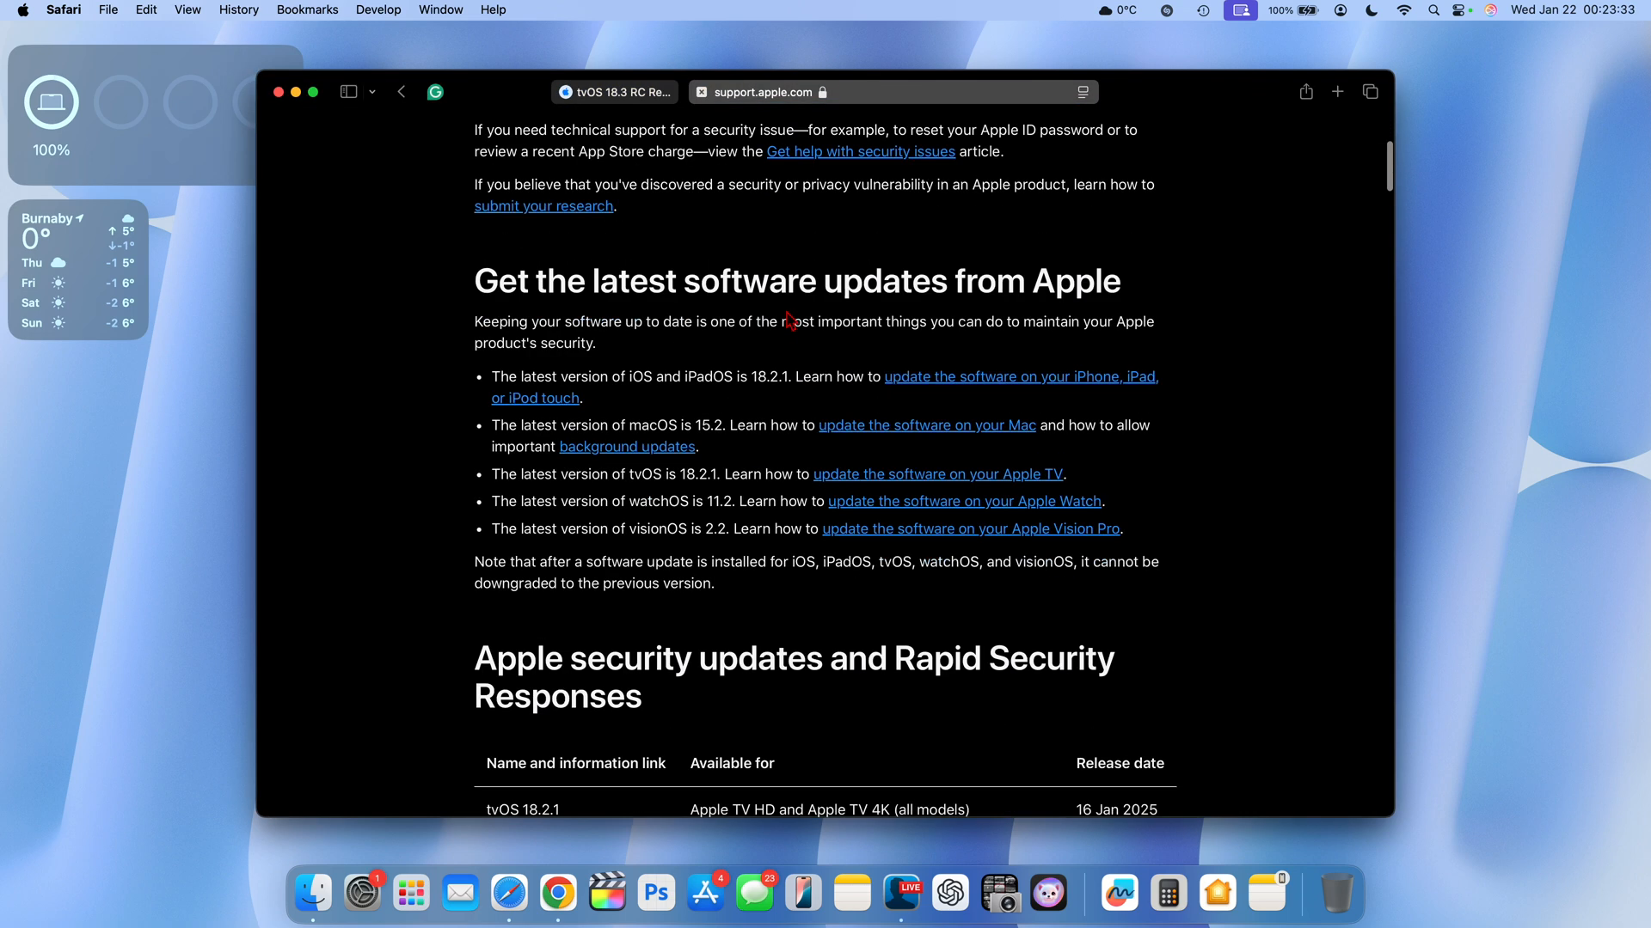
scroll("down", 3)
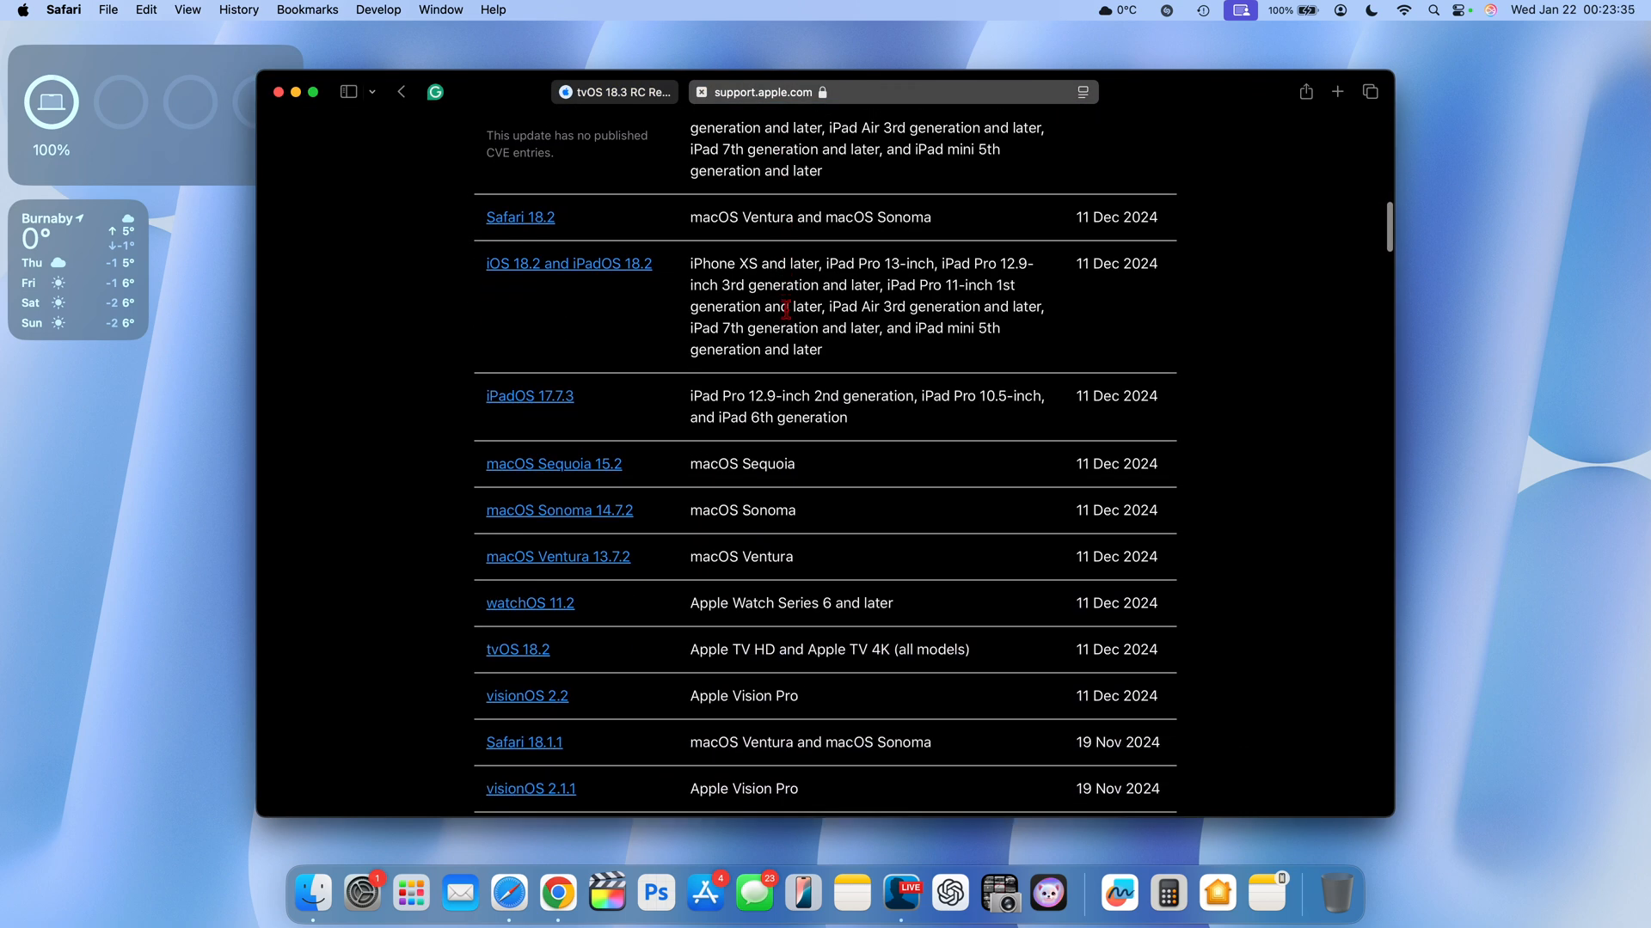
scroll("down", 3)
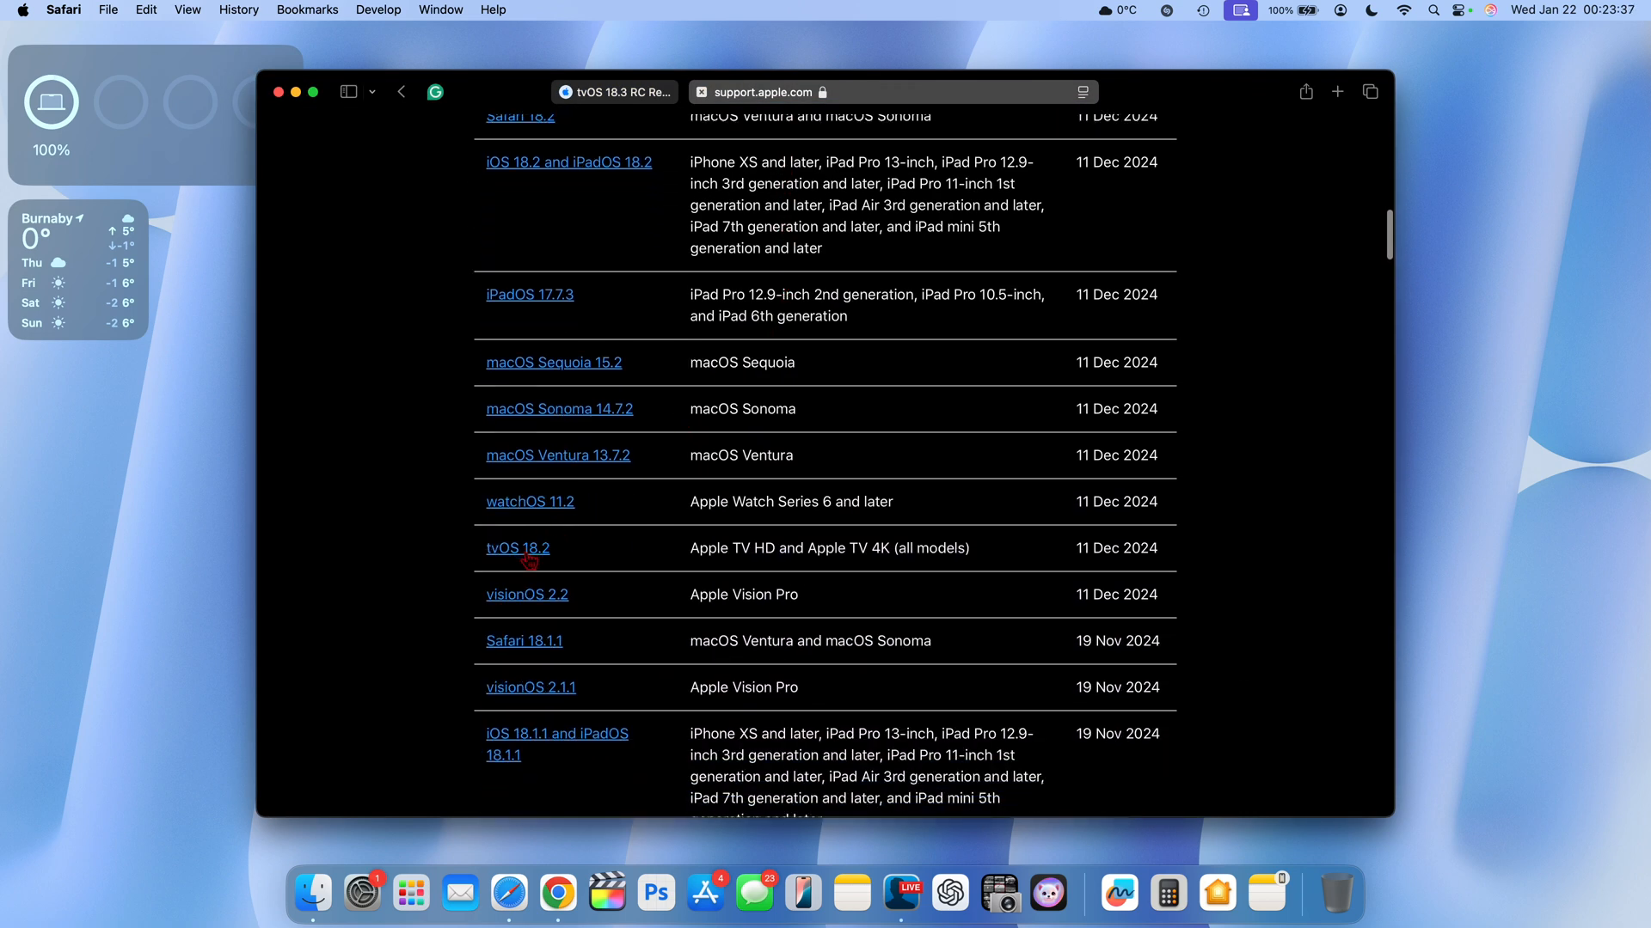
mouse_move(721, 569)
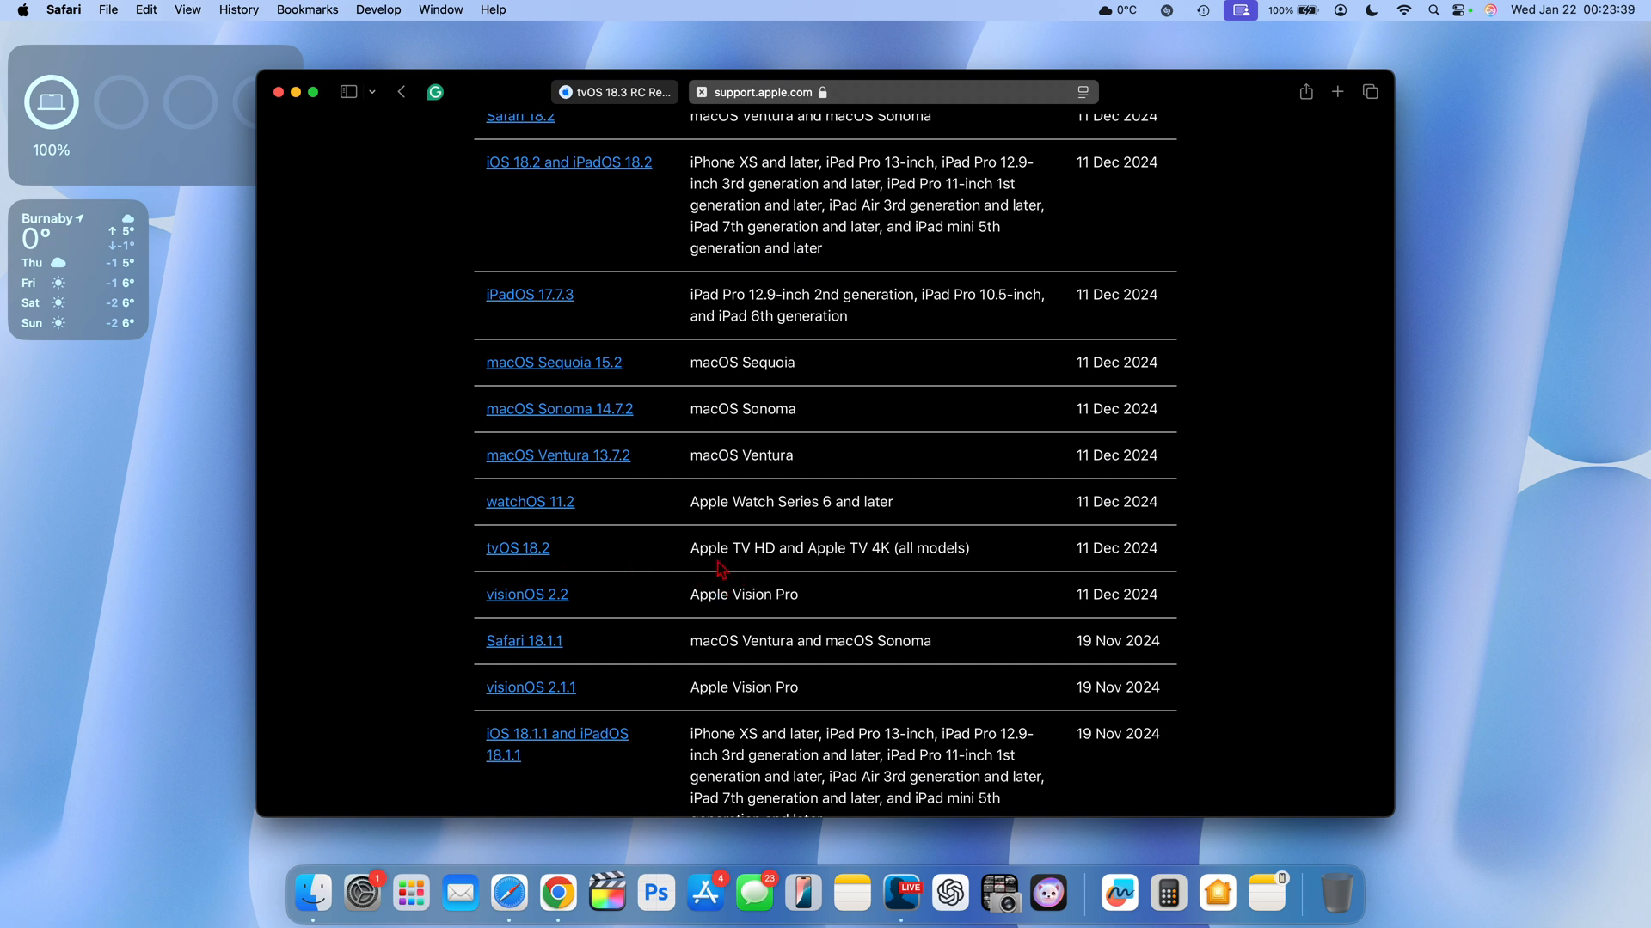
mouse_move(829, 568)
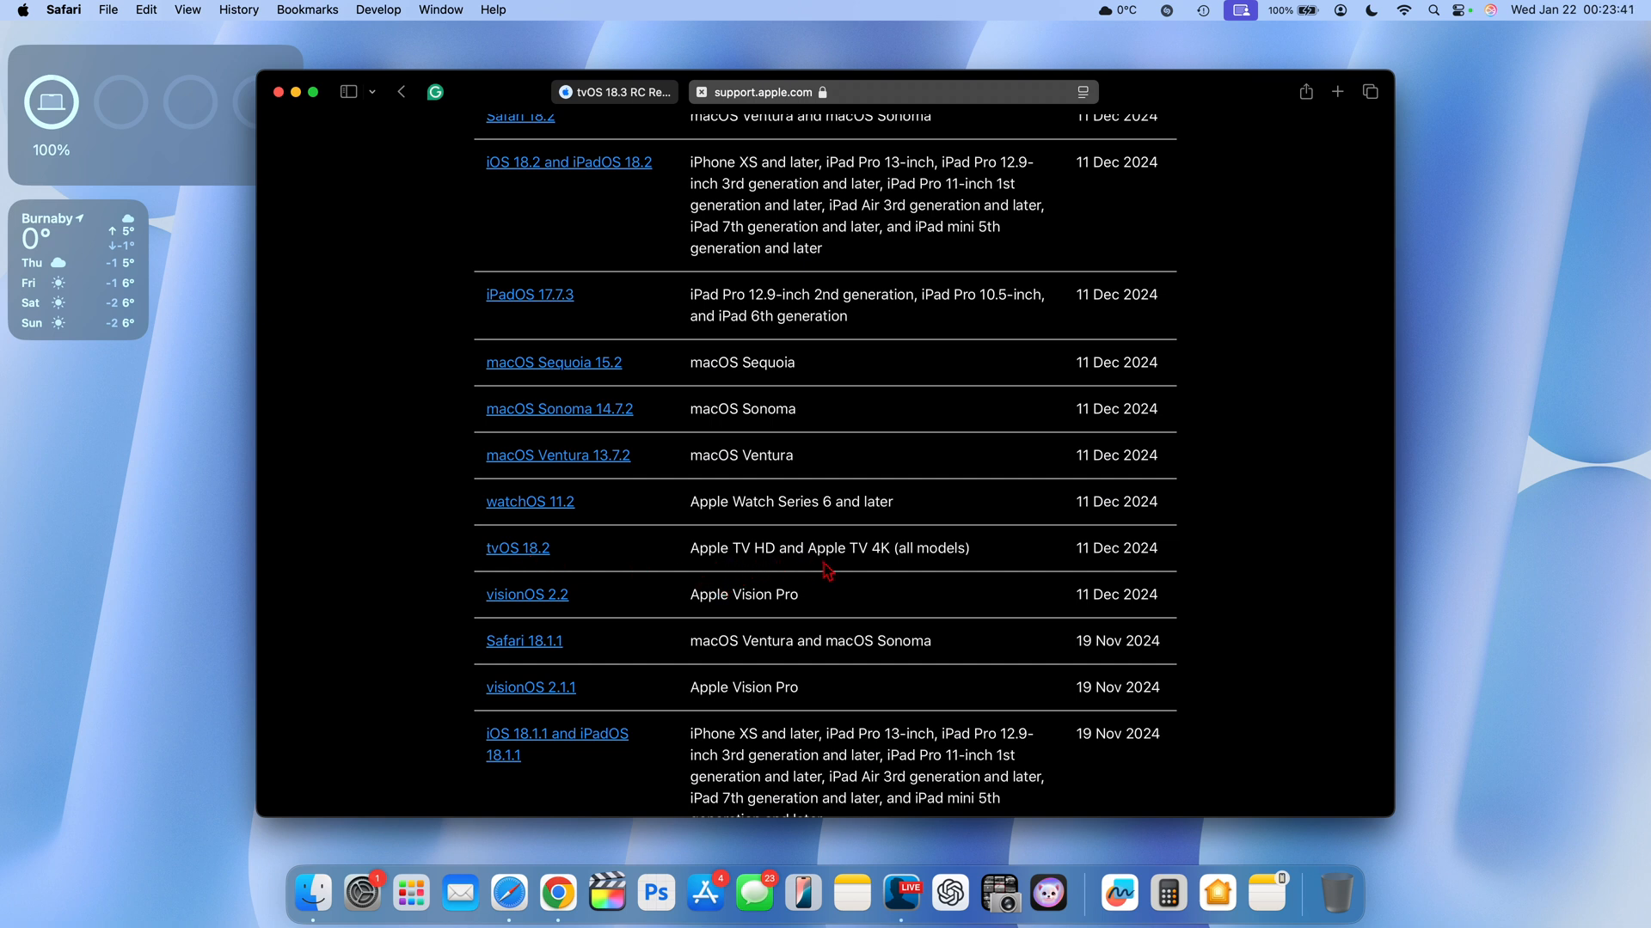
mouse_move(572, 547)
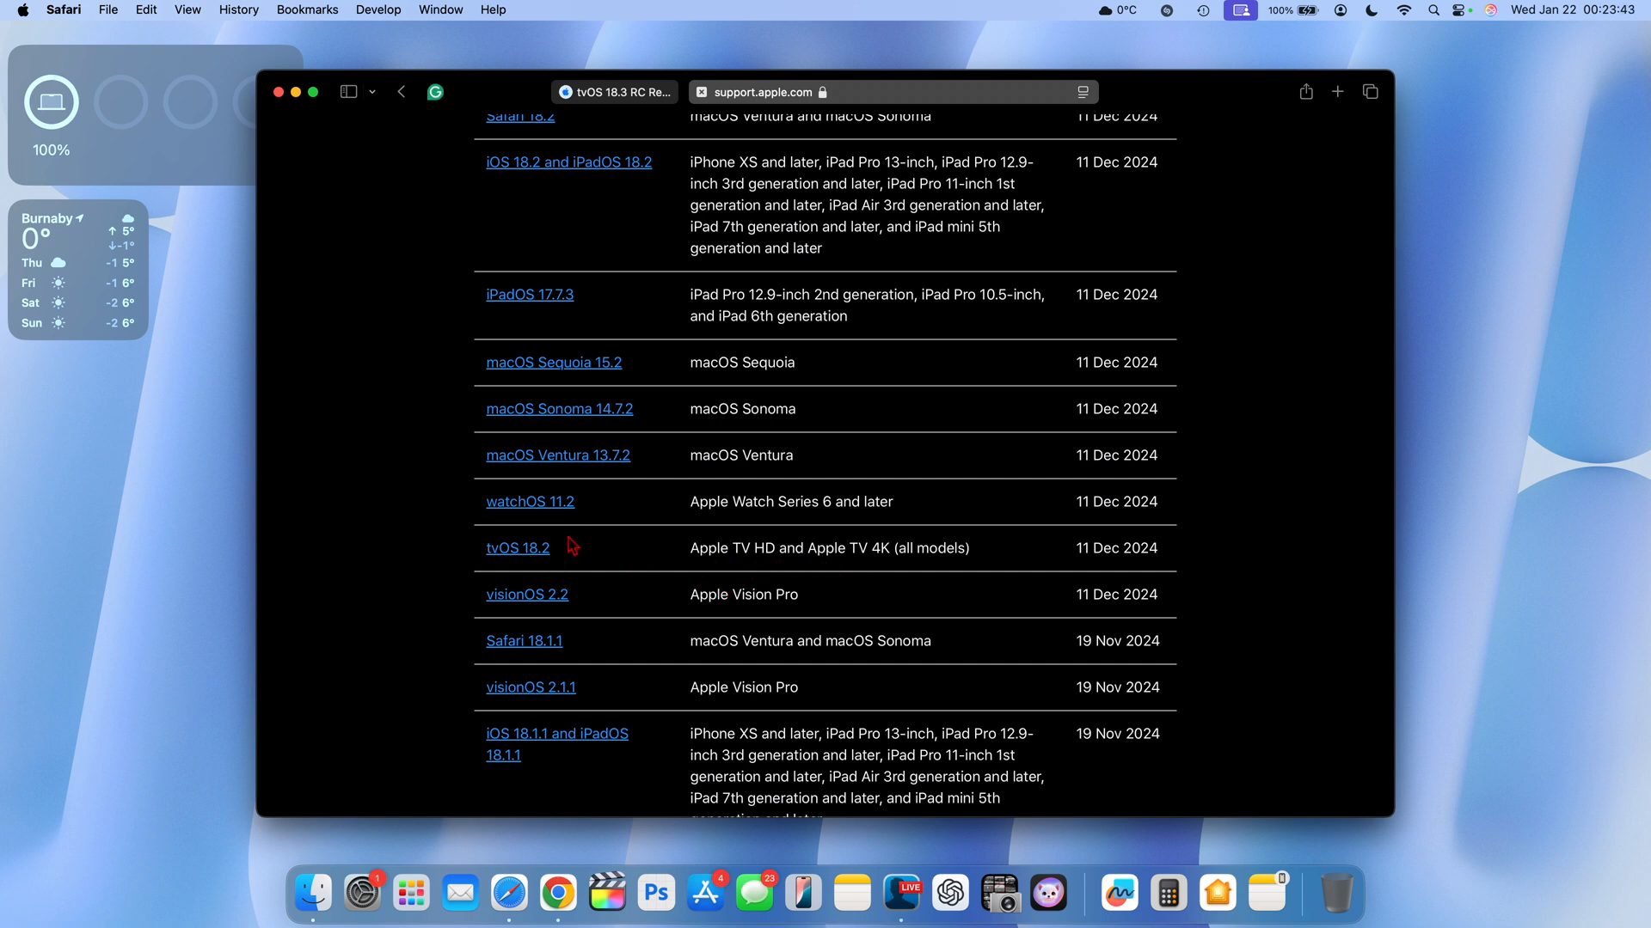
left_click(517, 547)
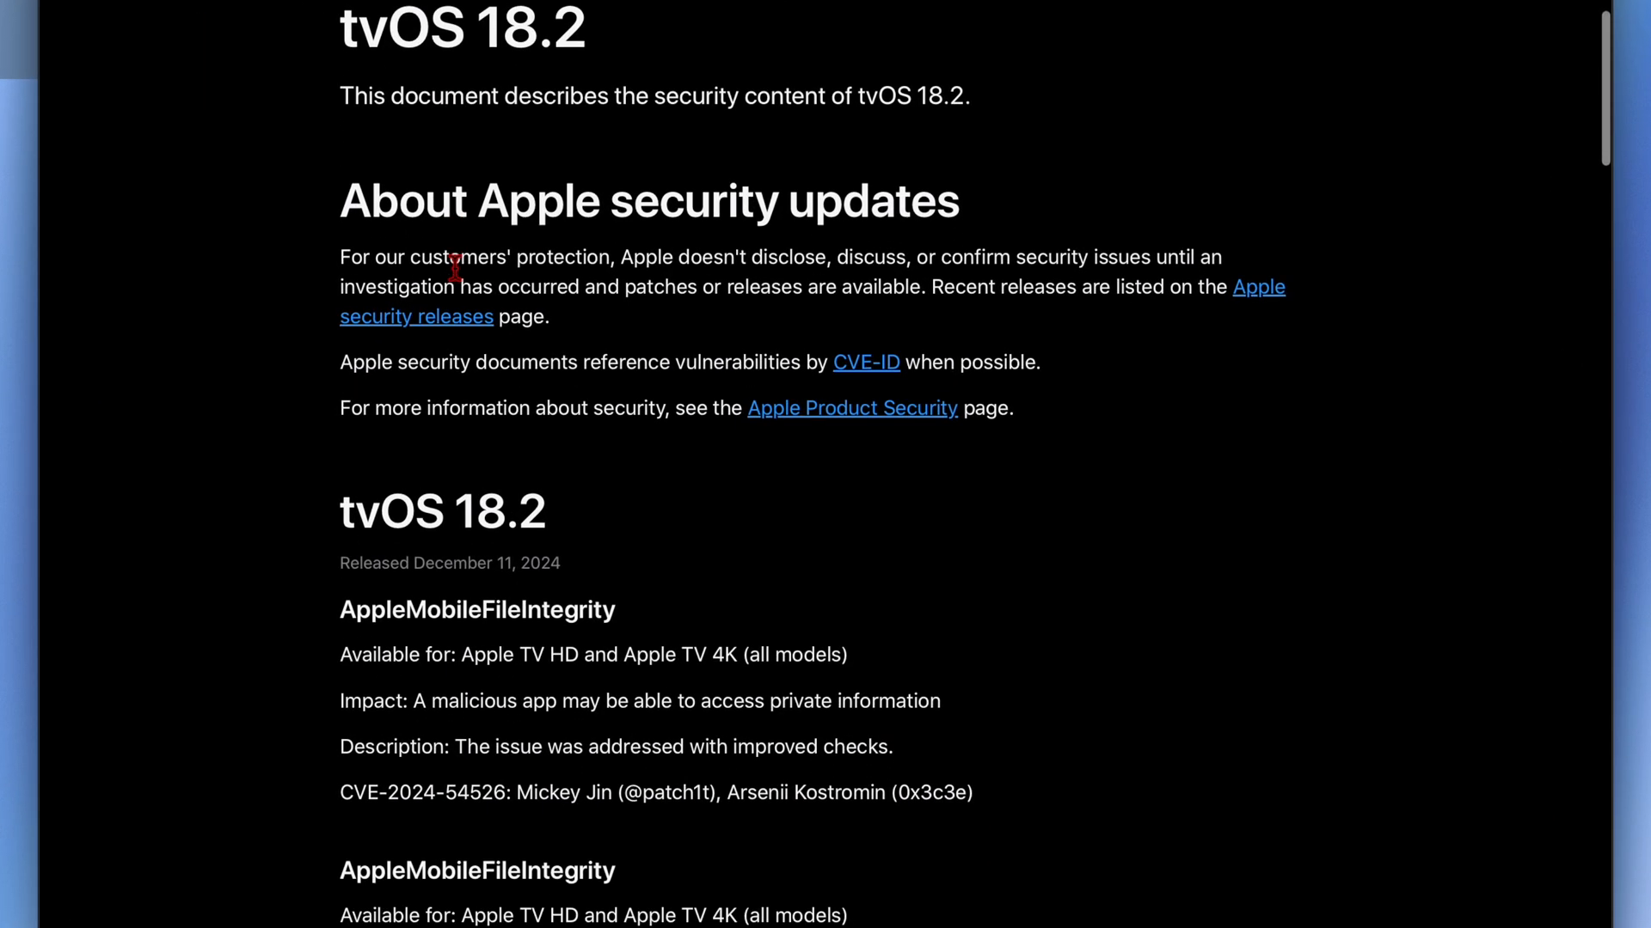
Step: Scroll through the tvOS 18.2 WebKit, libxpc and other security fixes
scroll("down", 3)
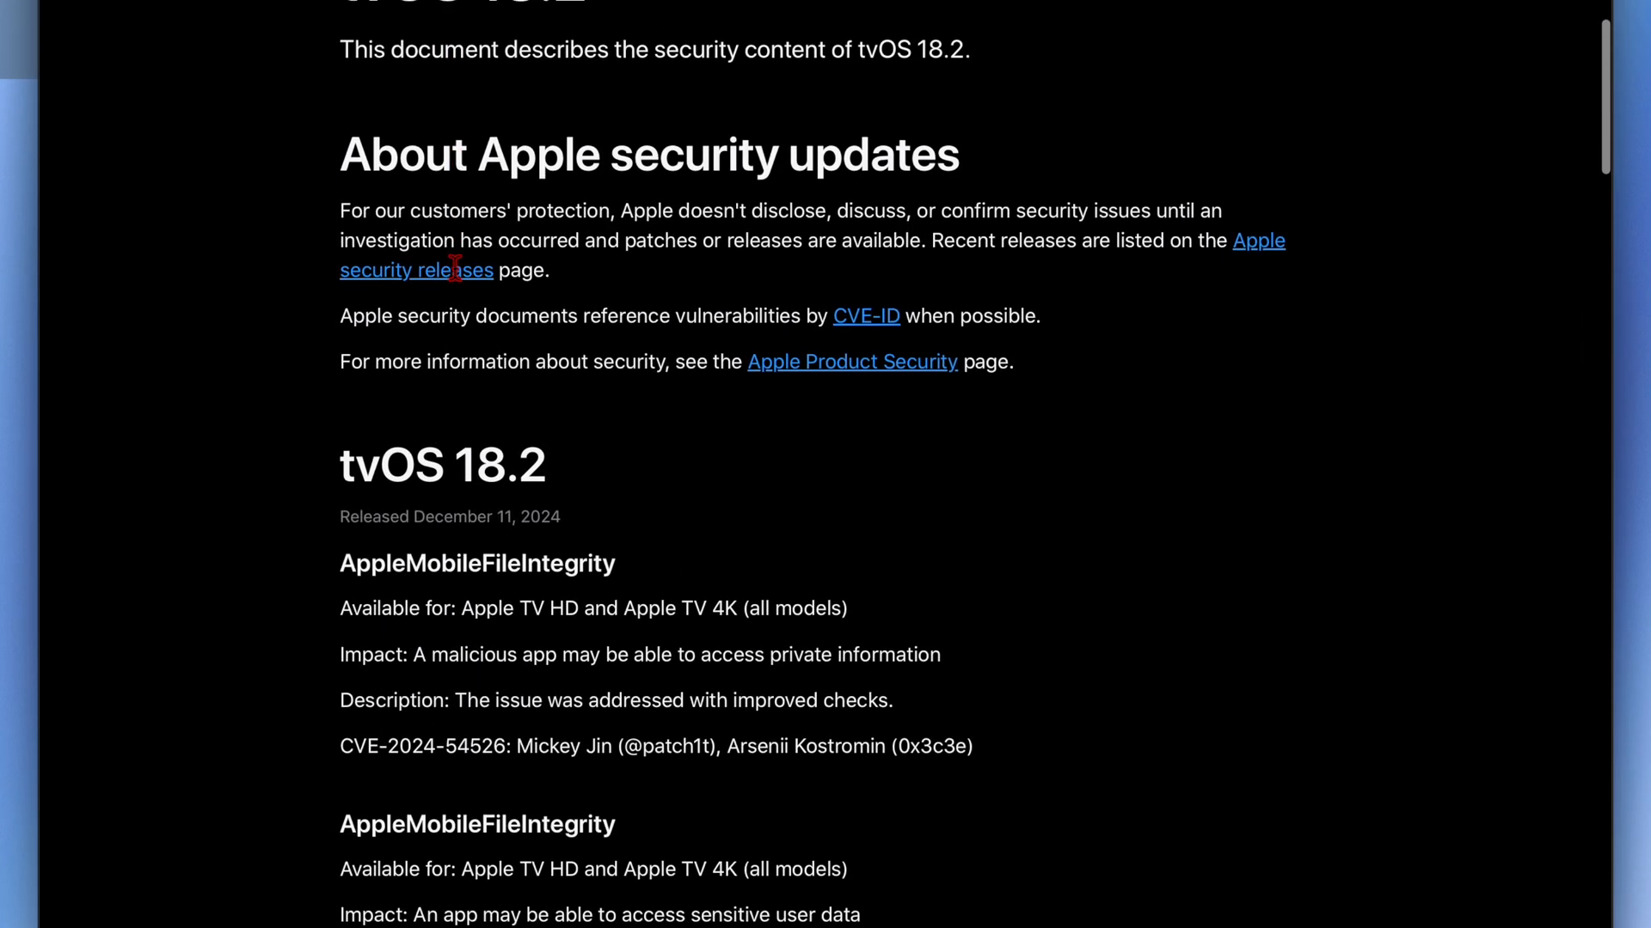
scroll("down", 3)
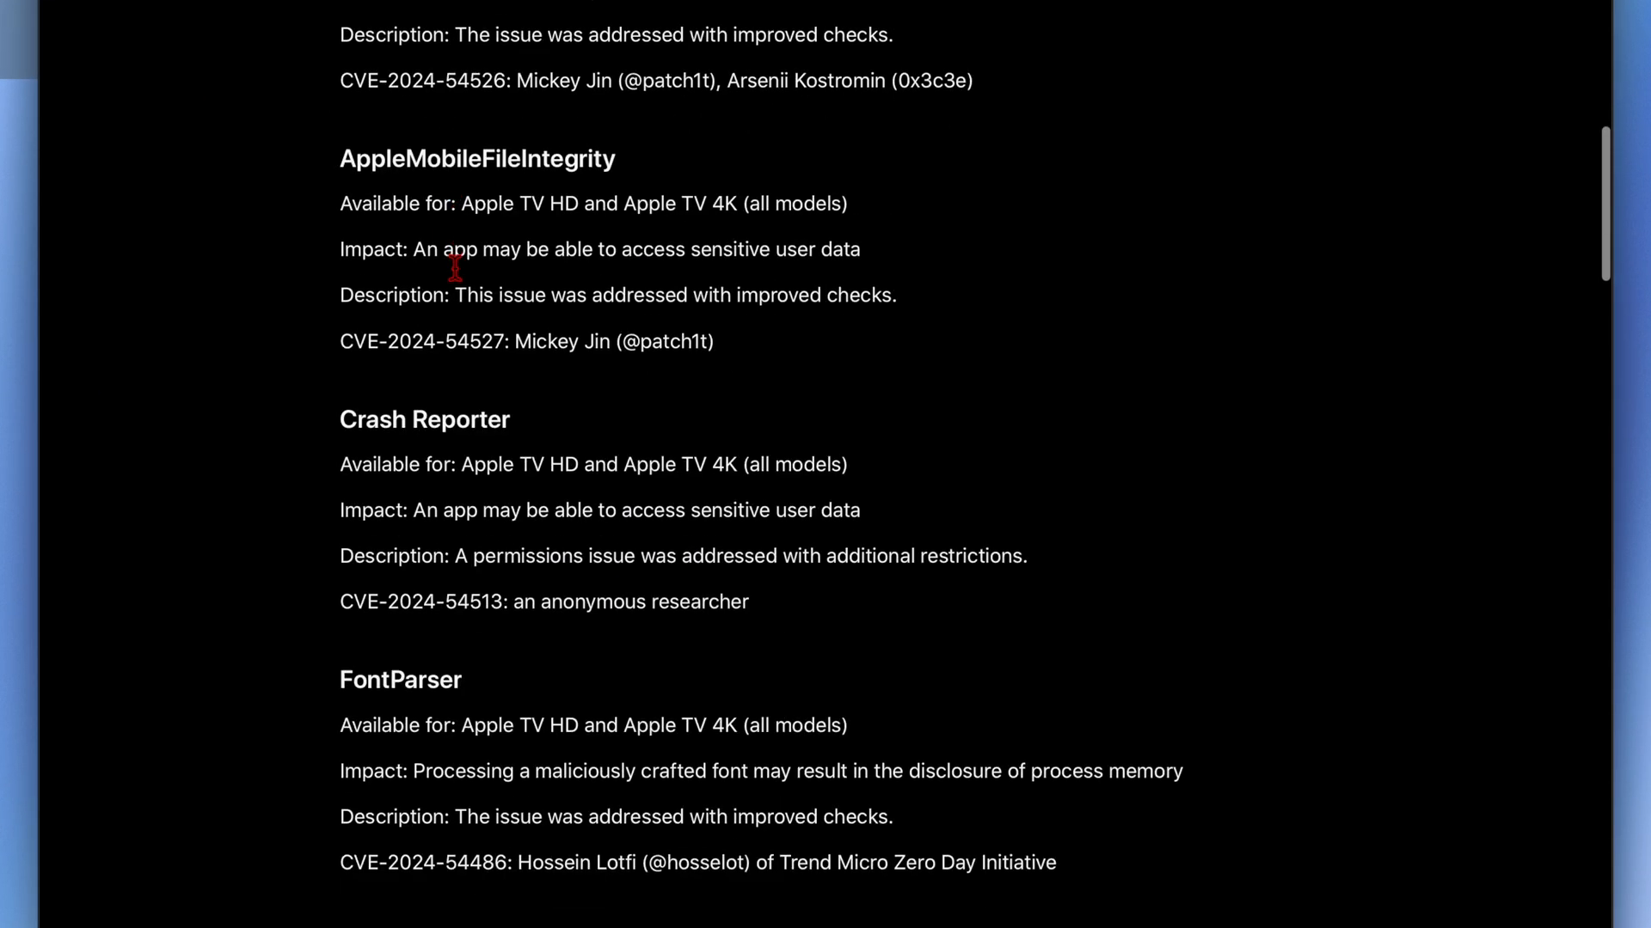
scroll("up", 3)
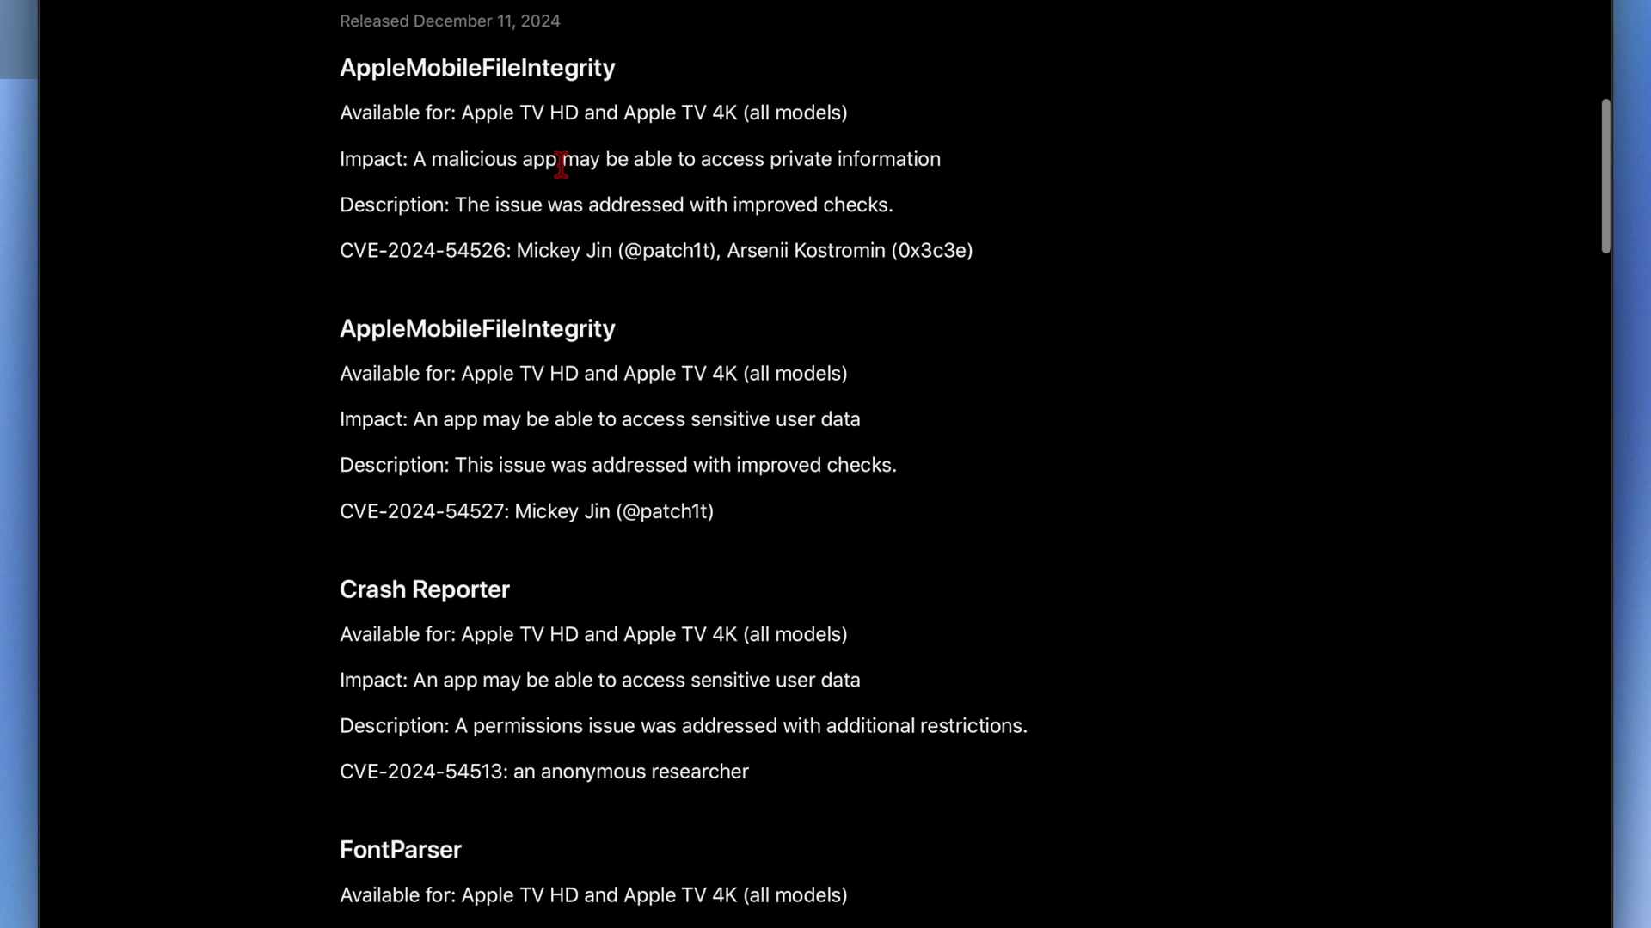
scroll("down", 3)
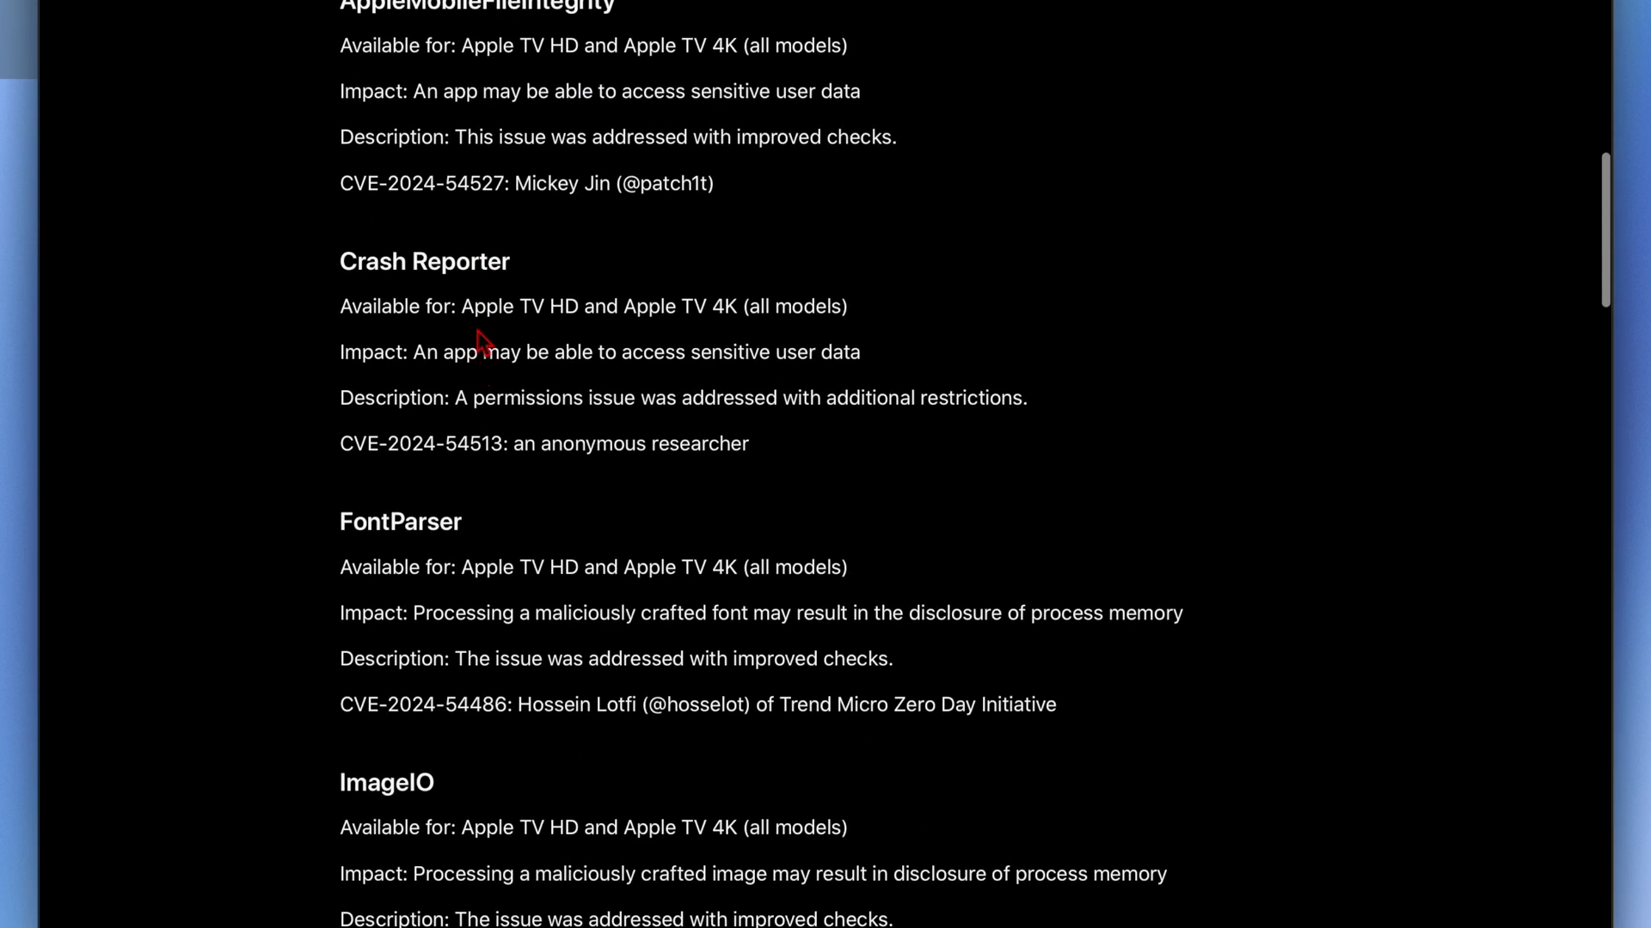
scroll("down", 3)
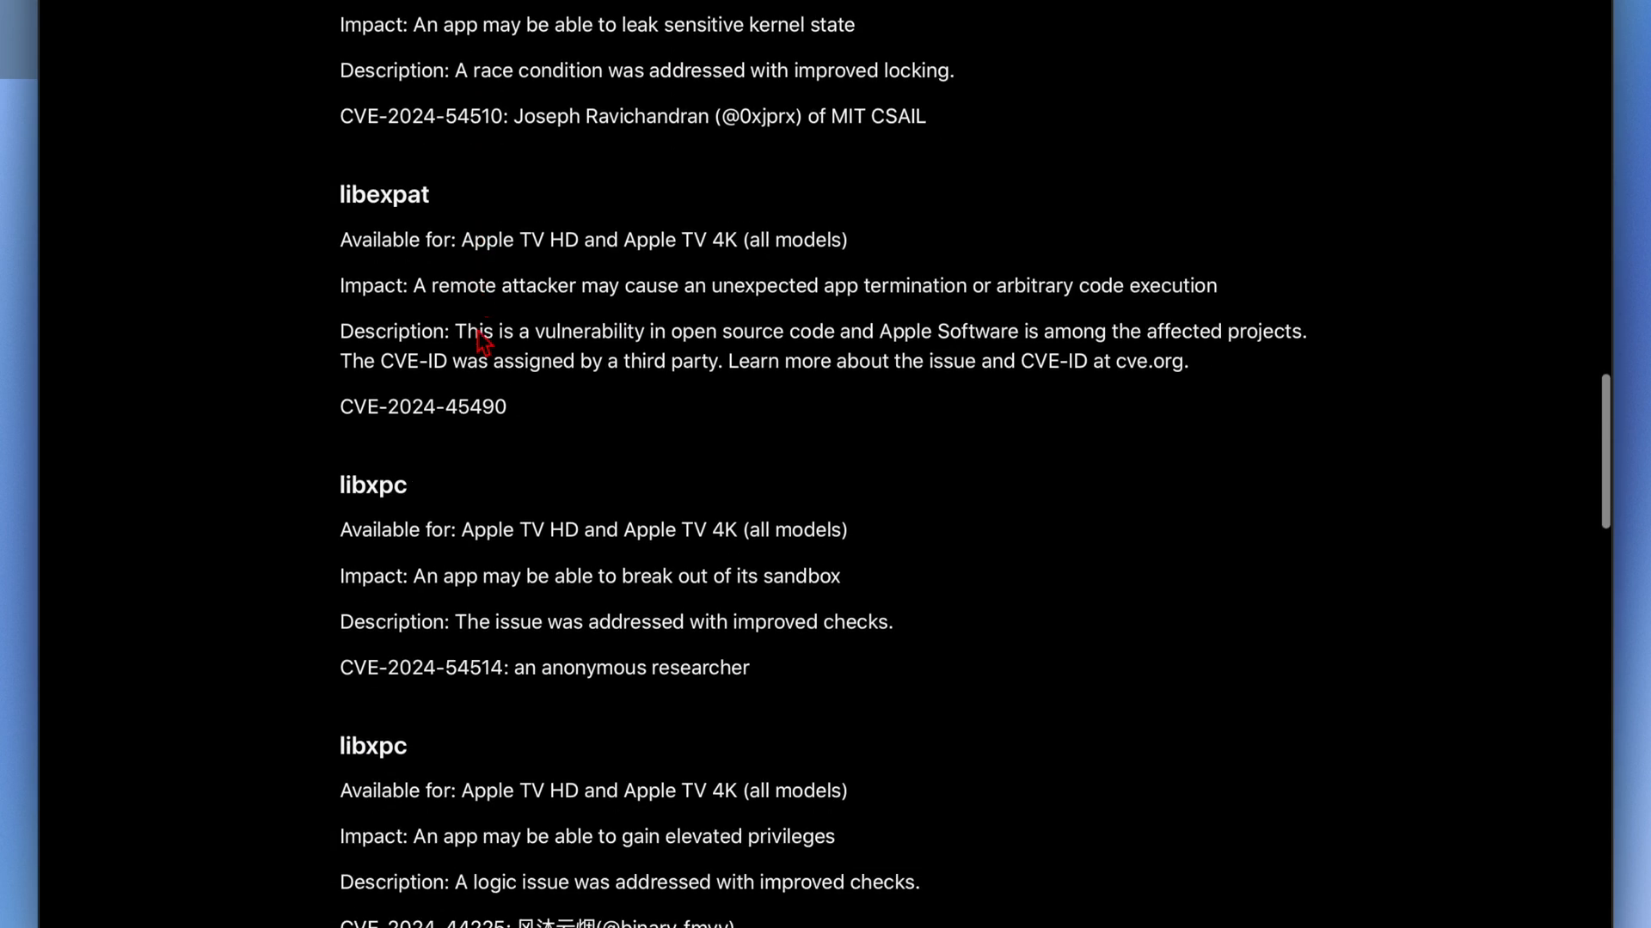
scroll("down", 3)
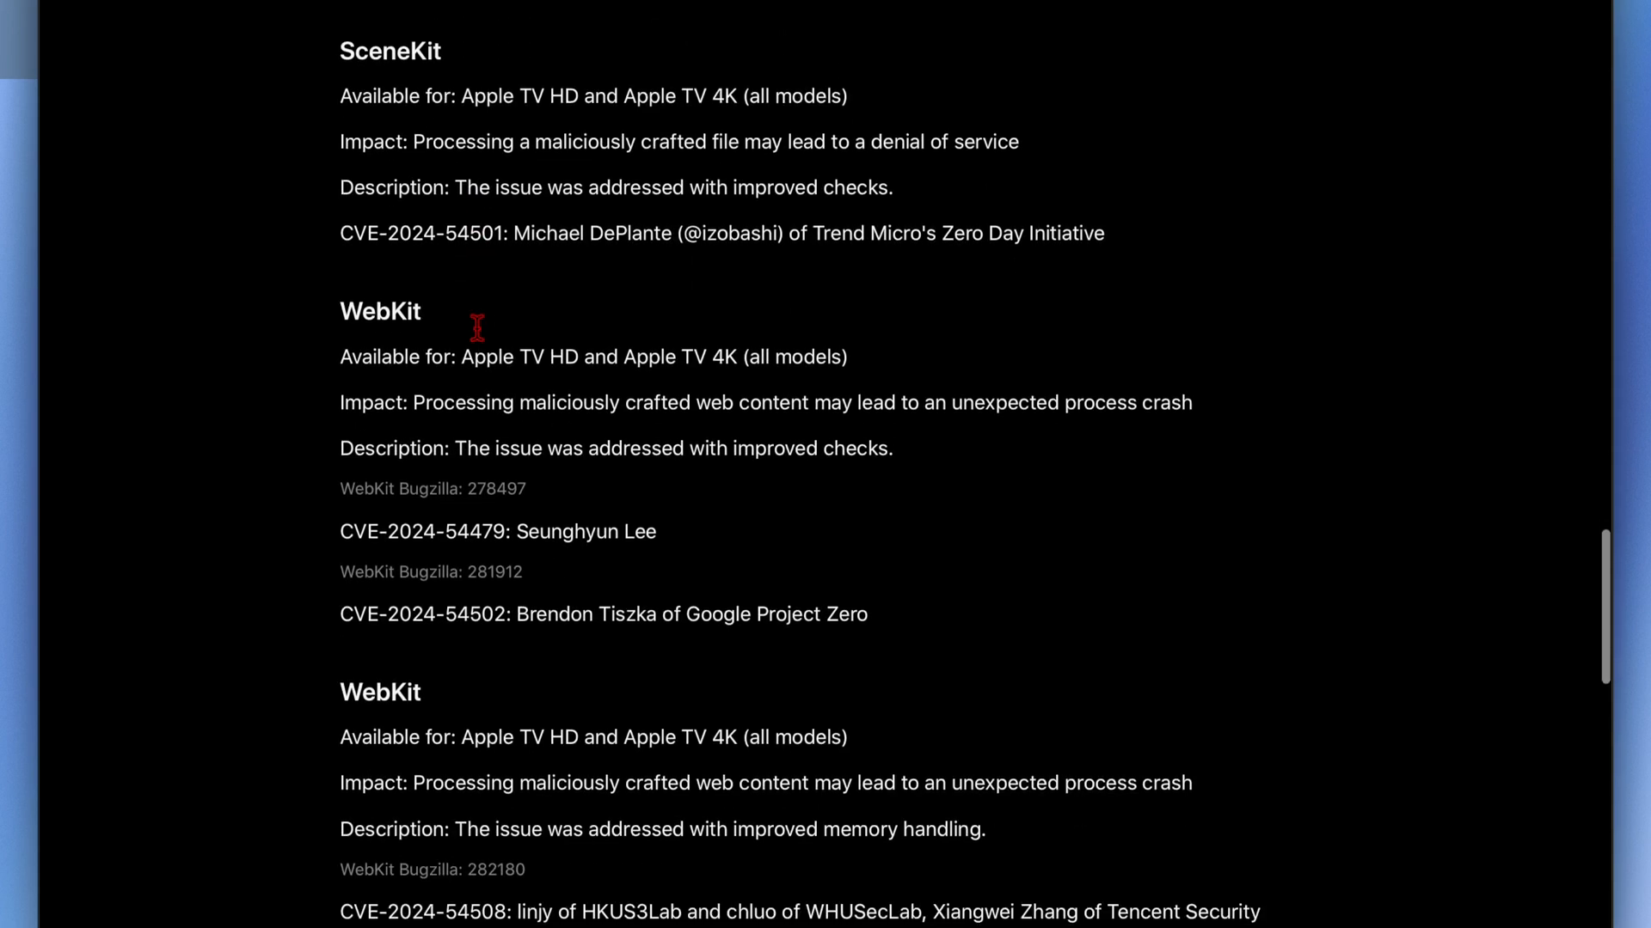
scroll("down", 3)
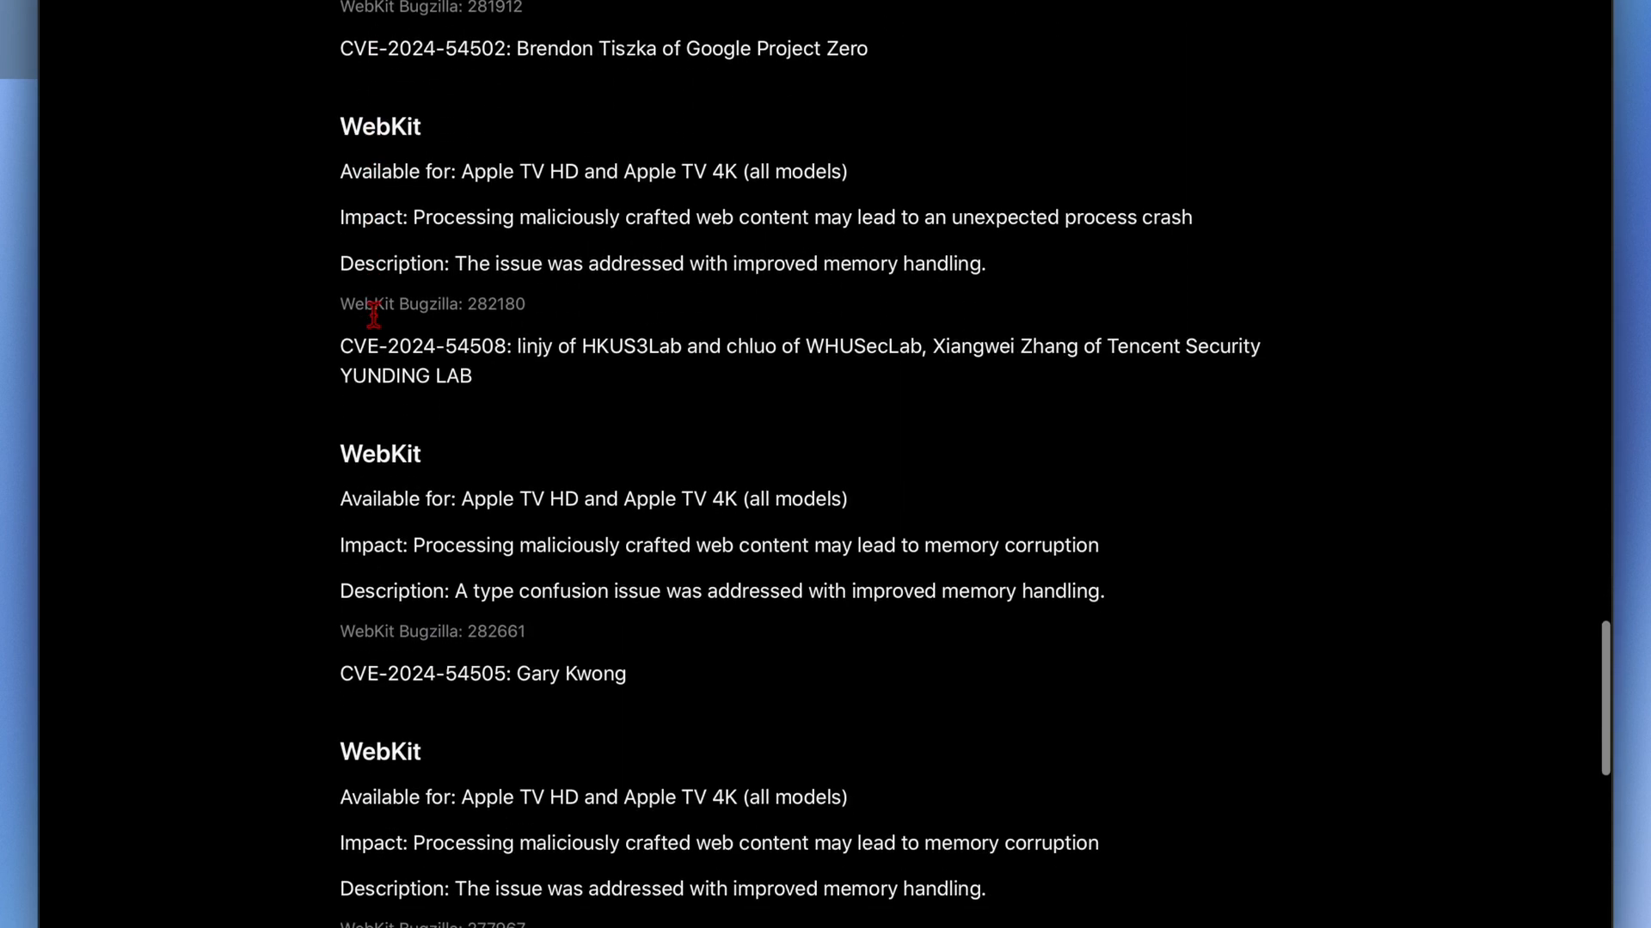
scroll("up", 3)
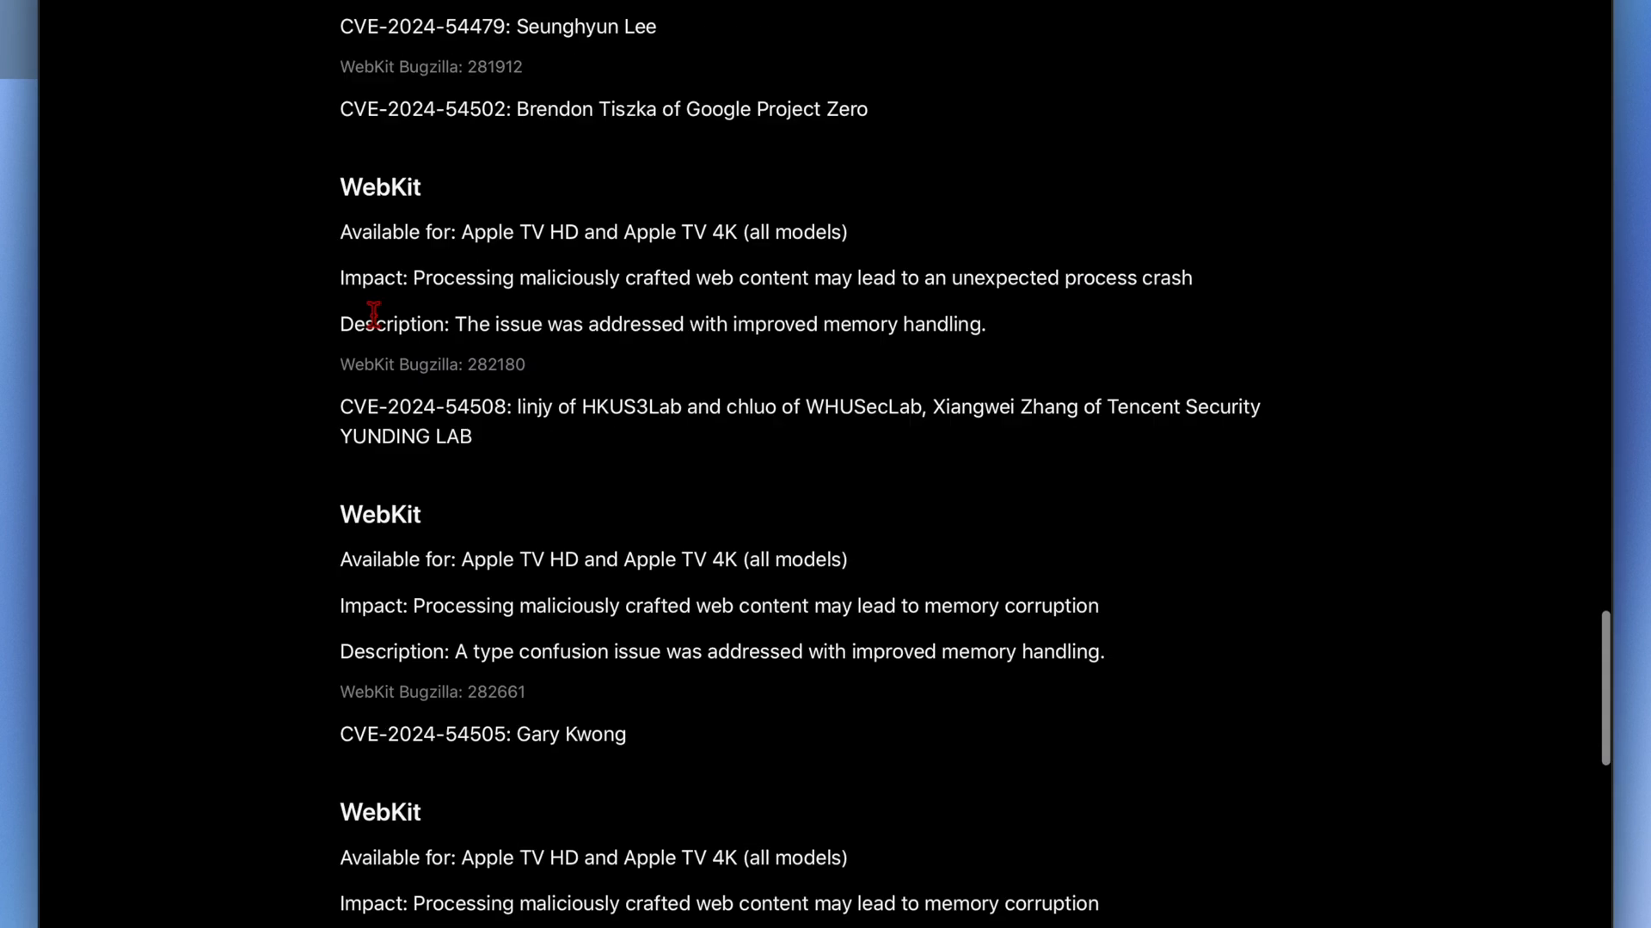
scroll("up", 3)
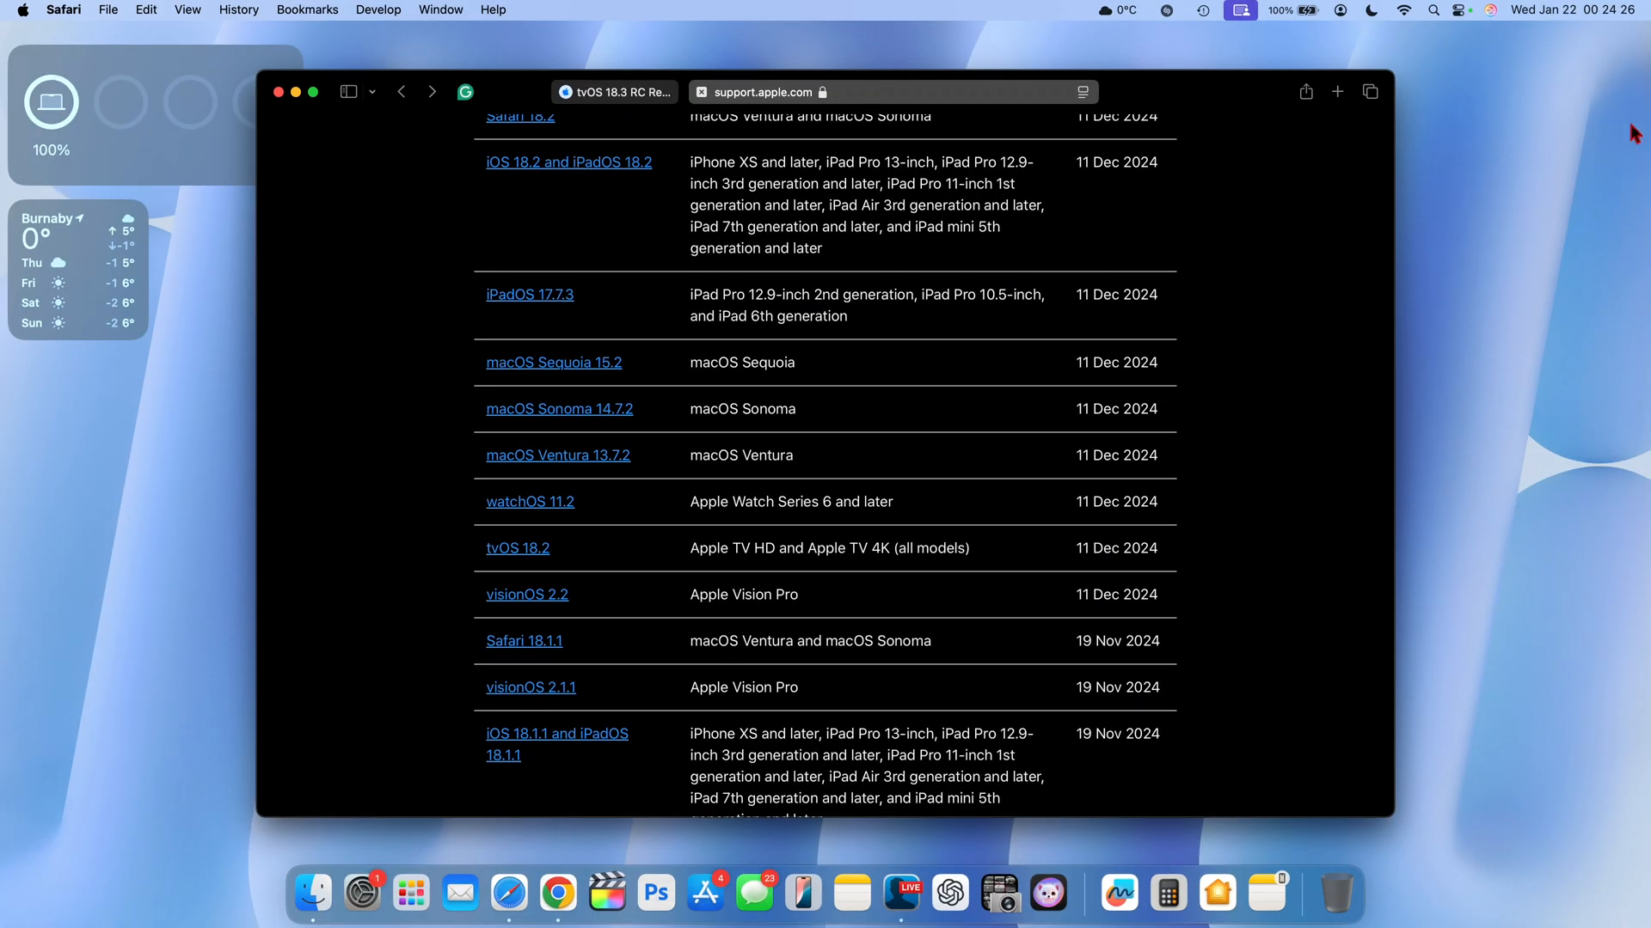
Step: Open Calendar on January 2025, showing today, Wednesday the 22nd
left_click(1241, 894)
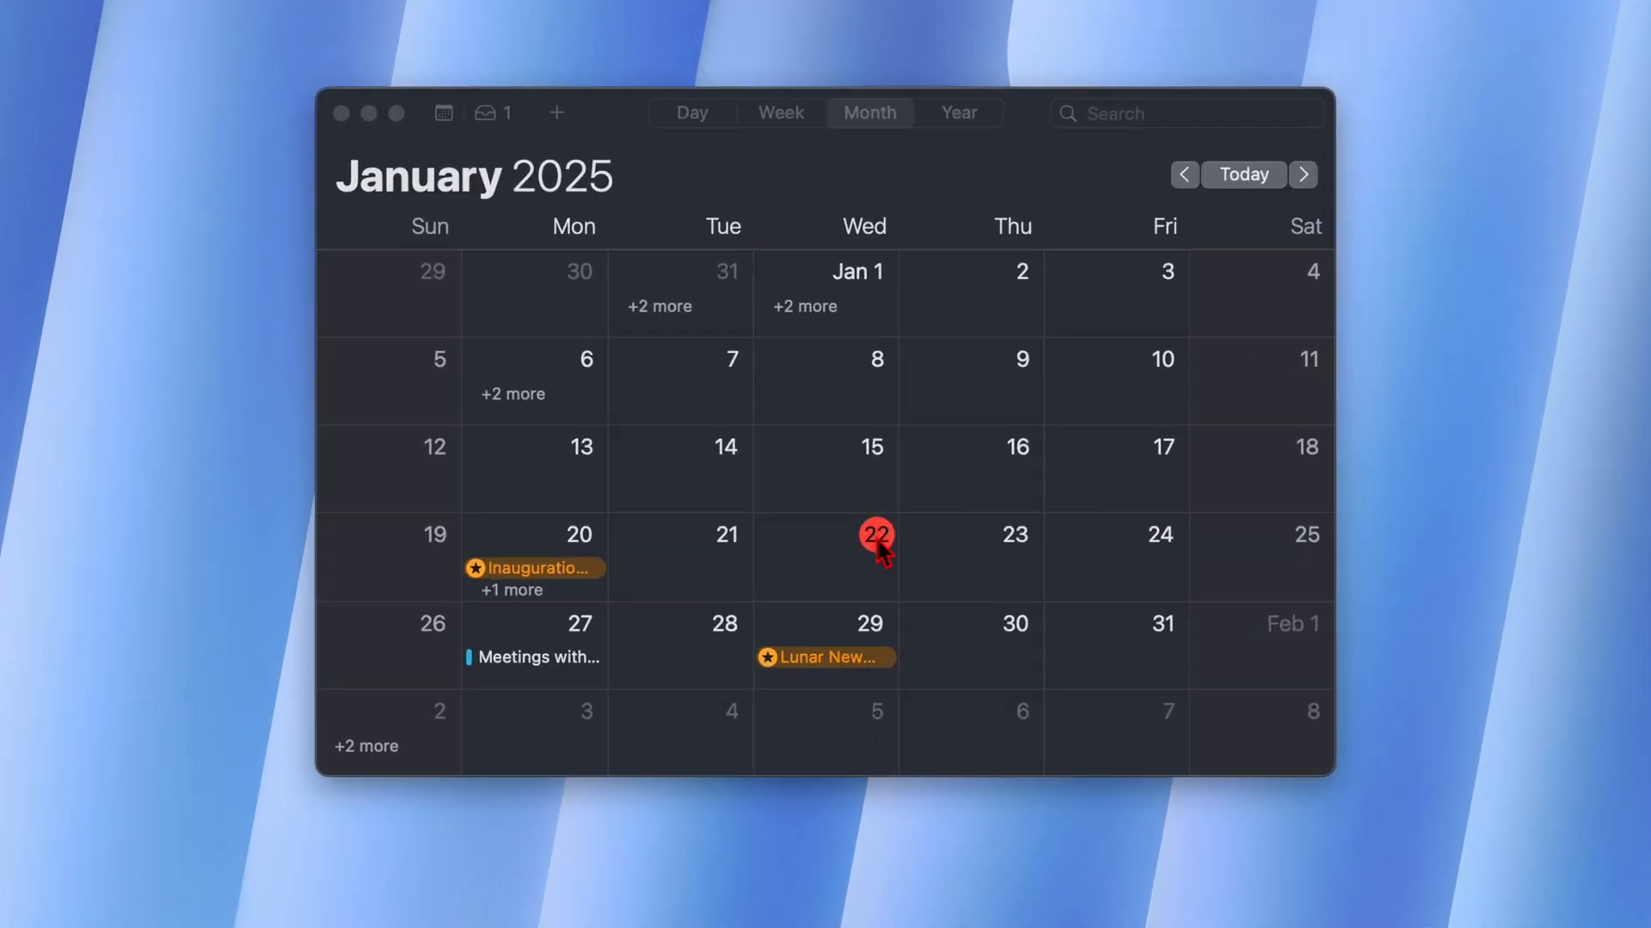
mouse_move(555, 597)
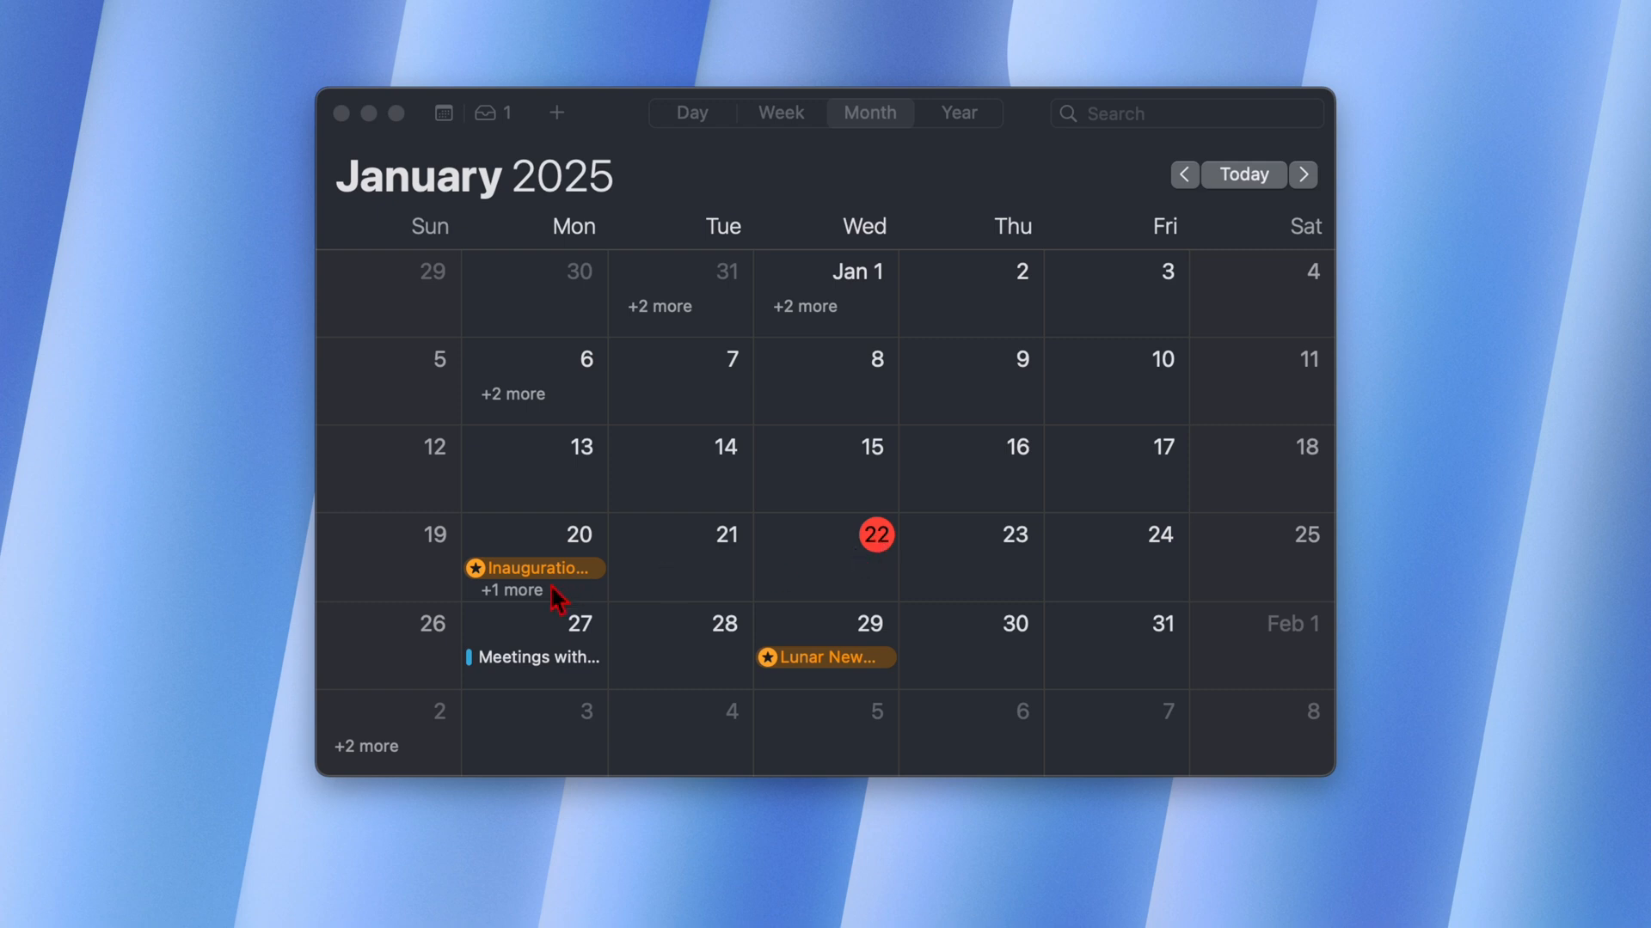
mouse_move(589, 643)
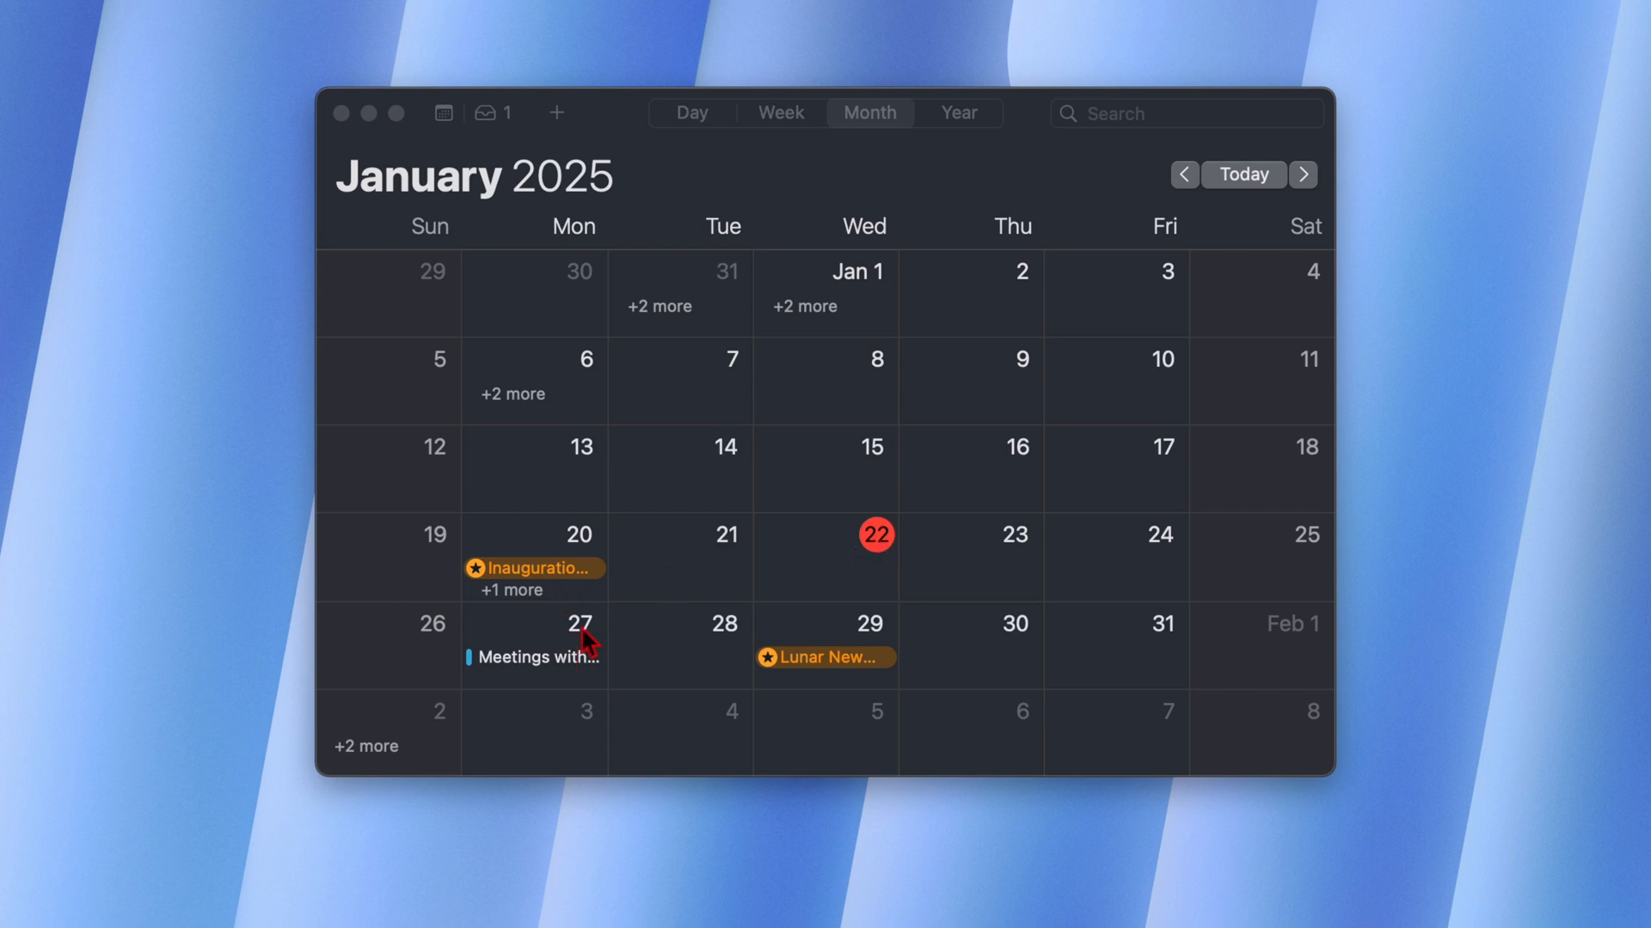
mouse_move(1018, 614)
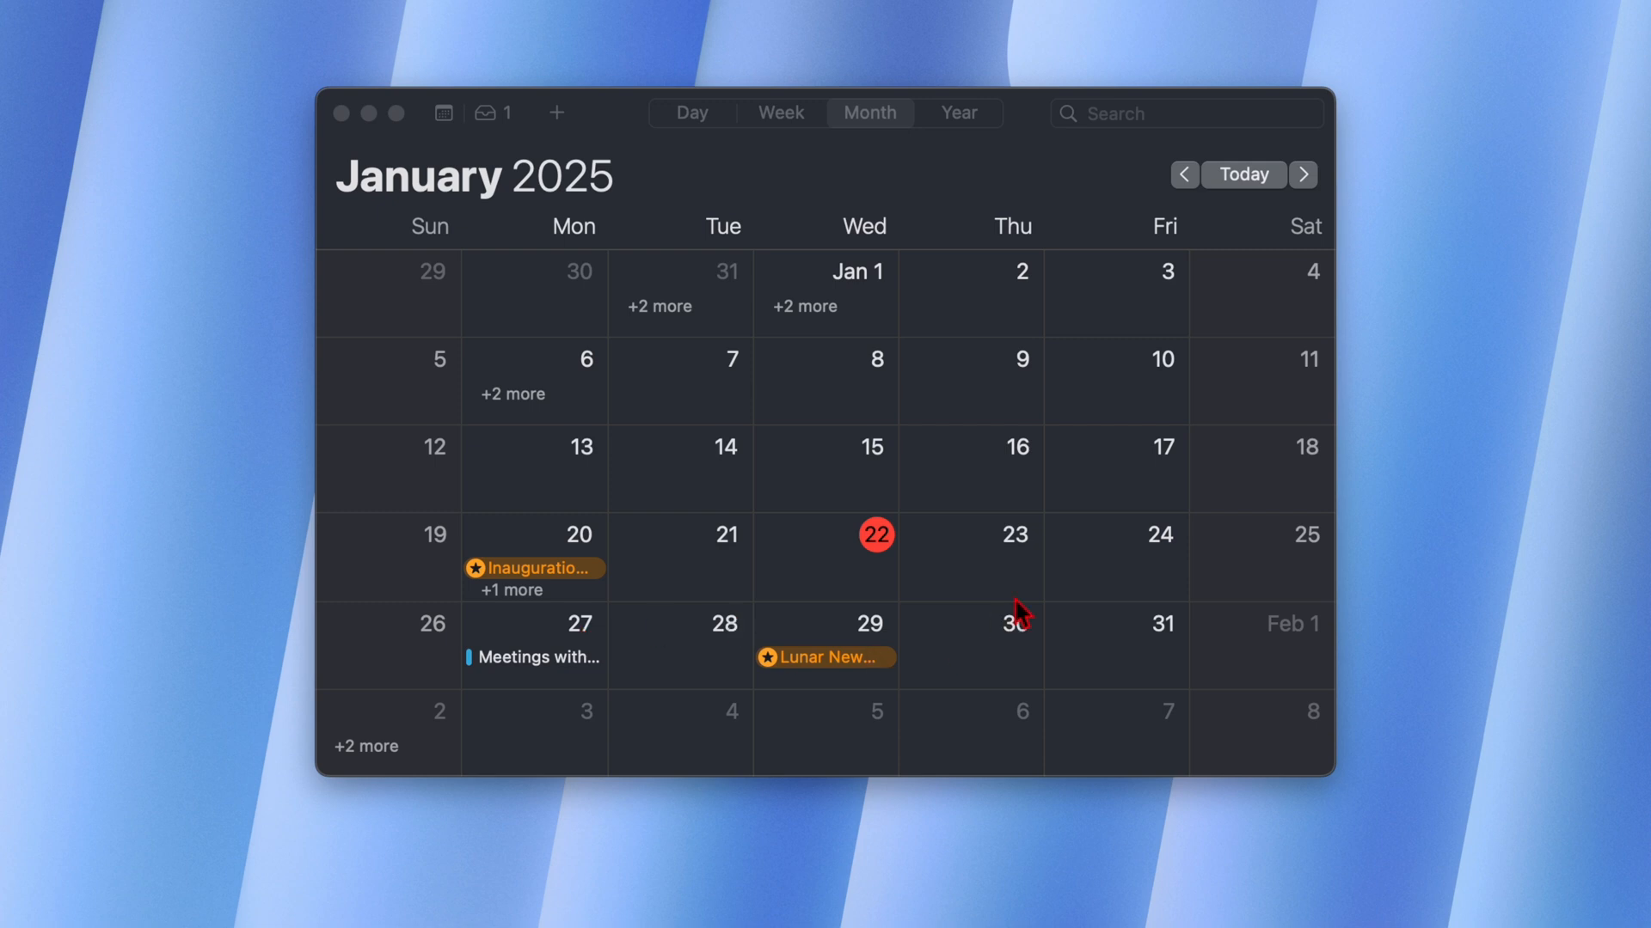
mouse_move(882, 564)
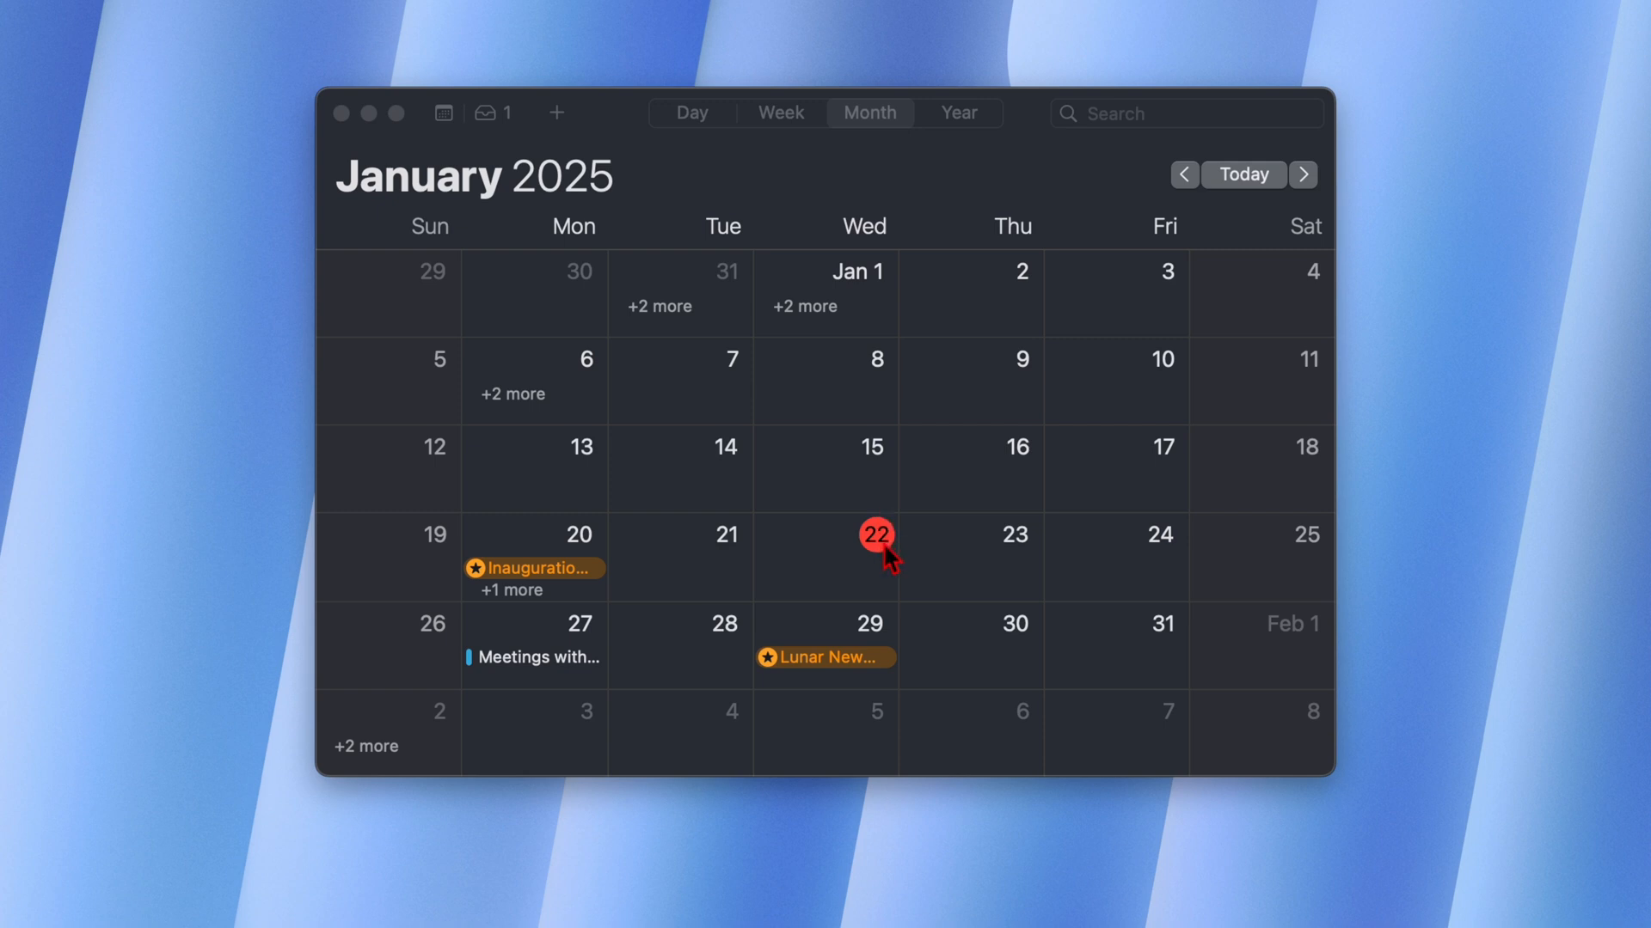
mouse_move(558, 663)
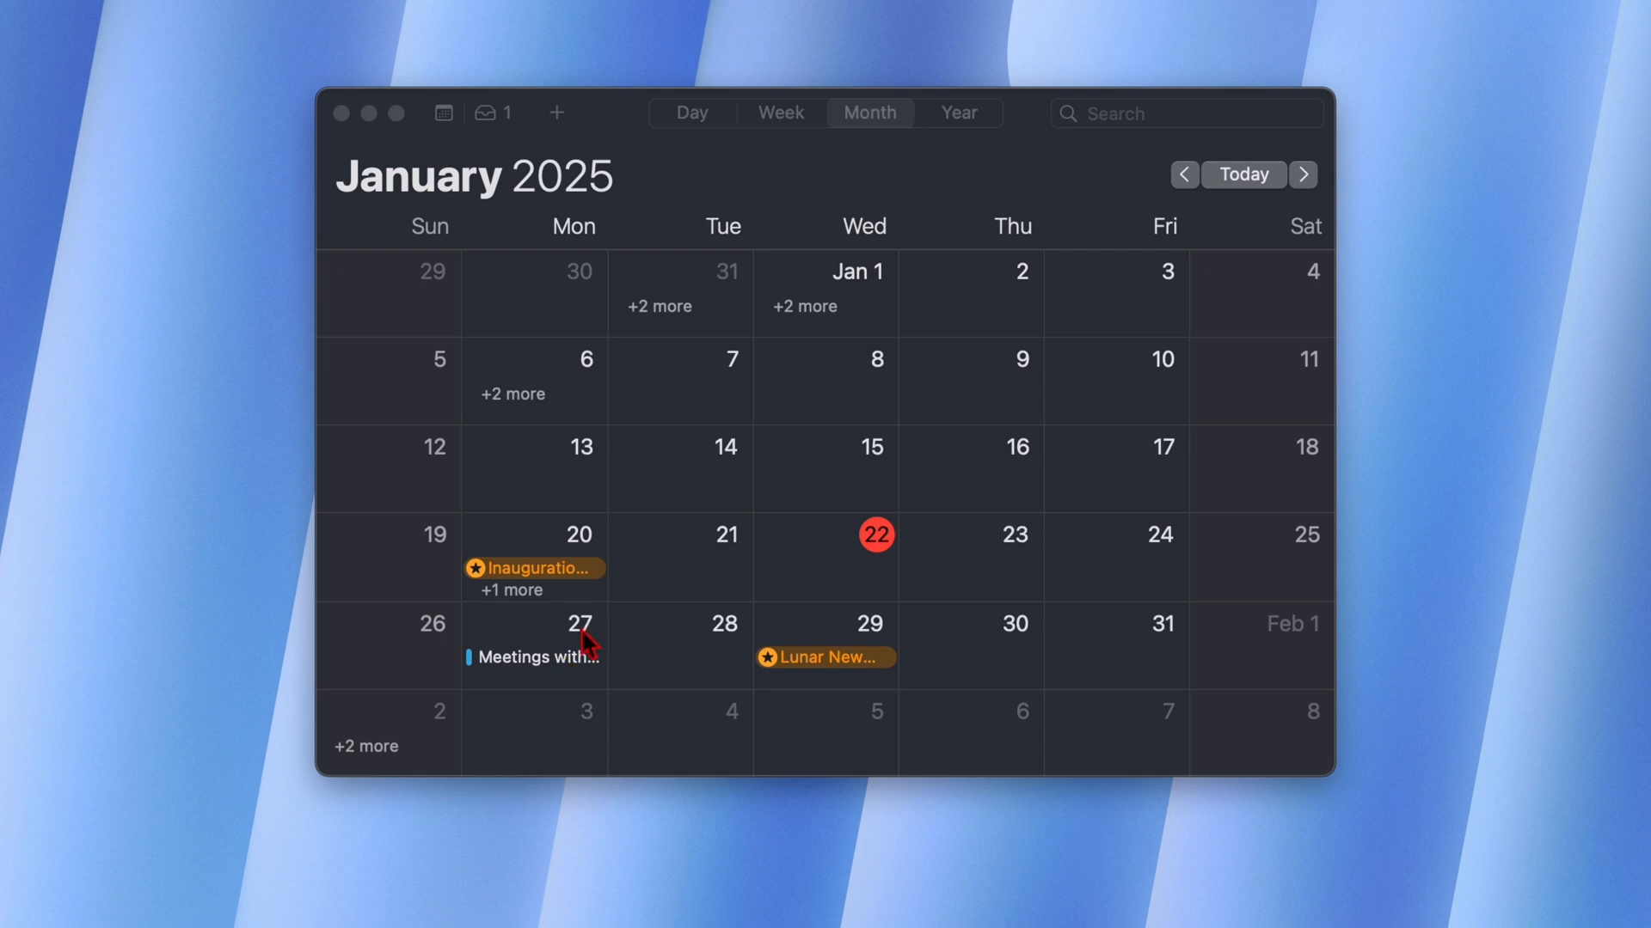
scroll("down", 3)
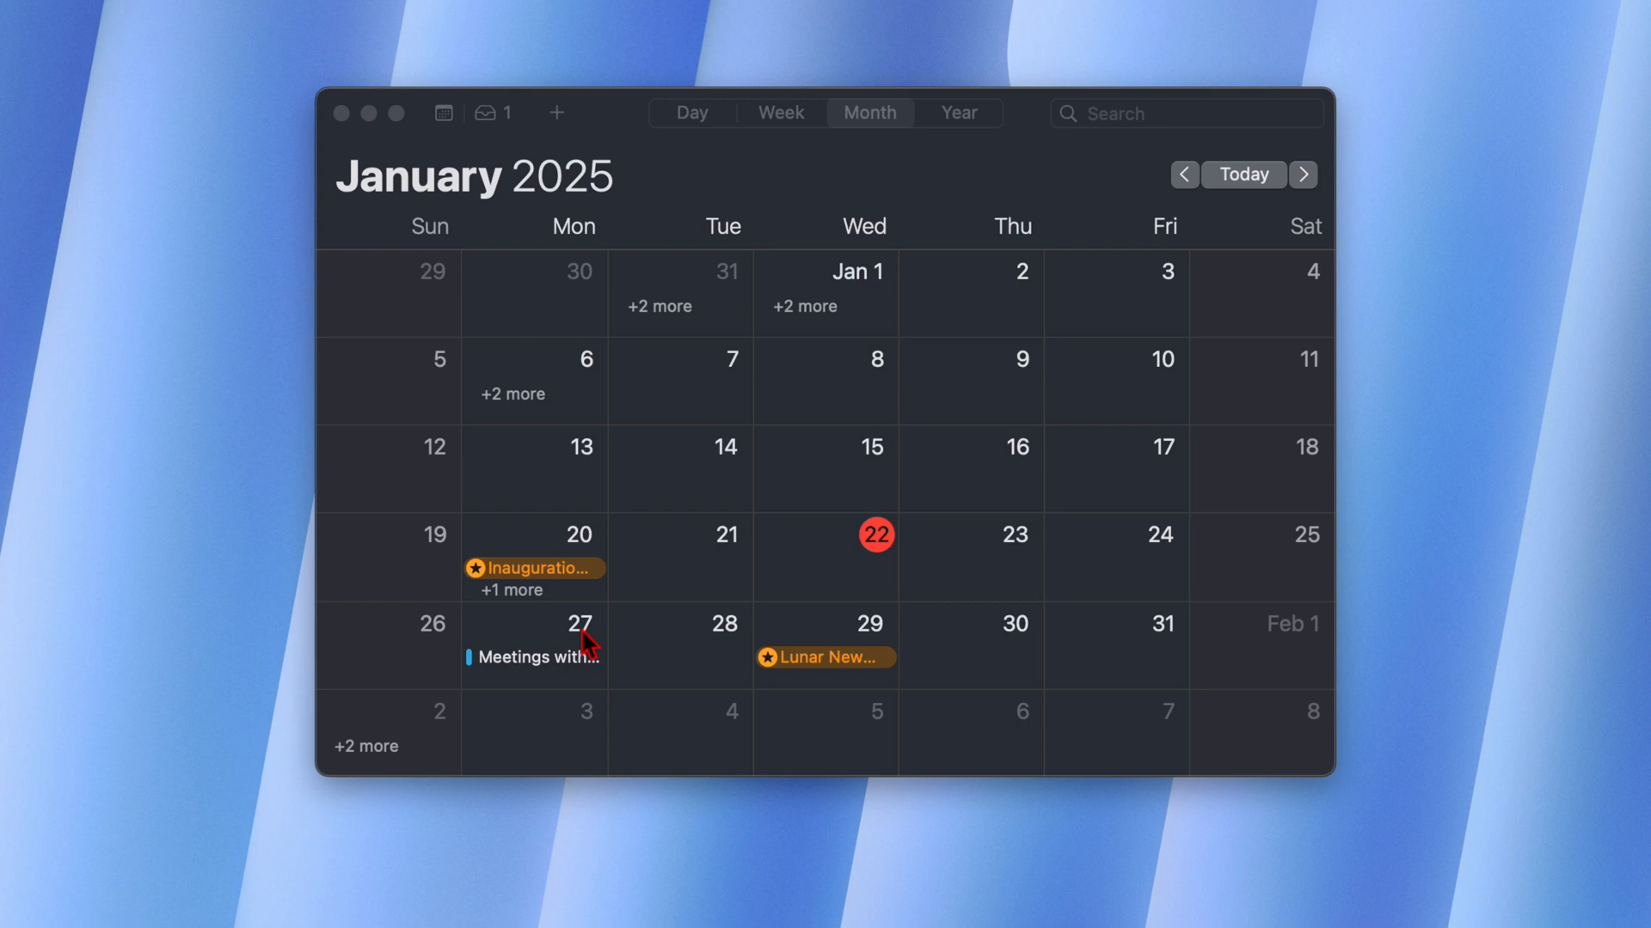
mouse_move(586, 647)
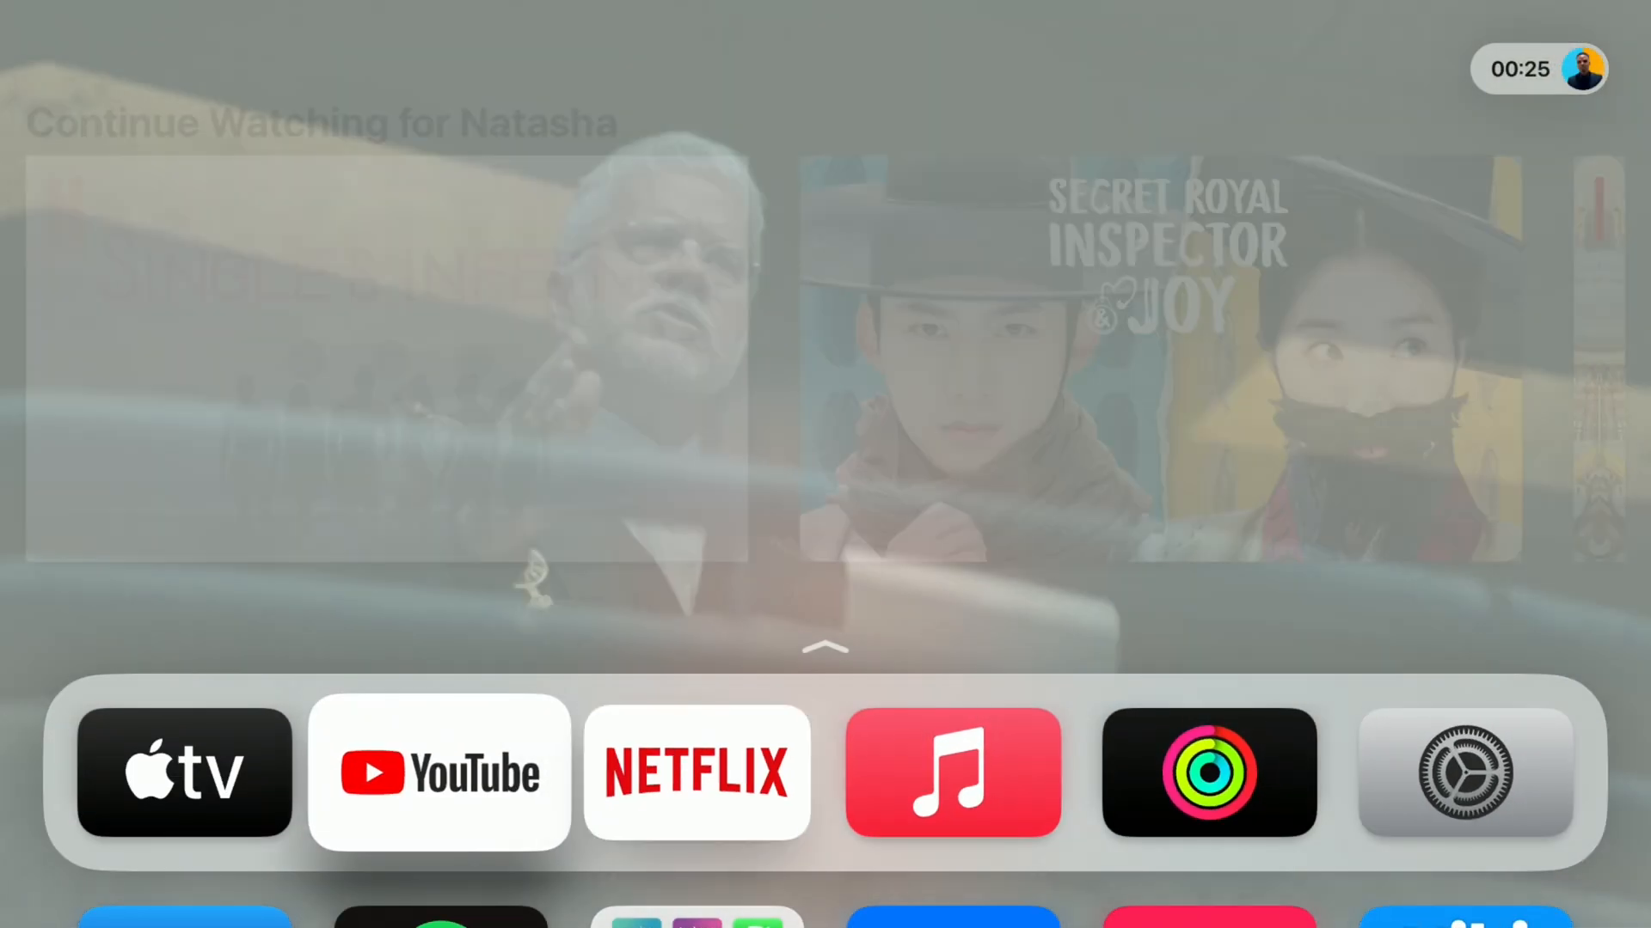
Step: Open the TV app's Apple TV+ section and scroll its Continue Watching and Top Charts rows
left_click(186, 773)
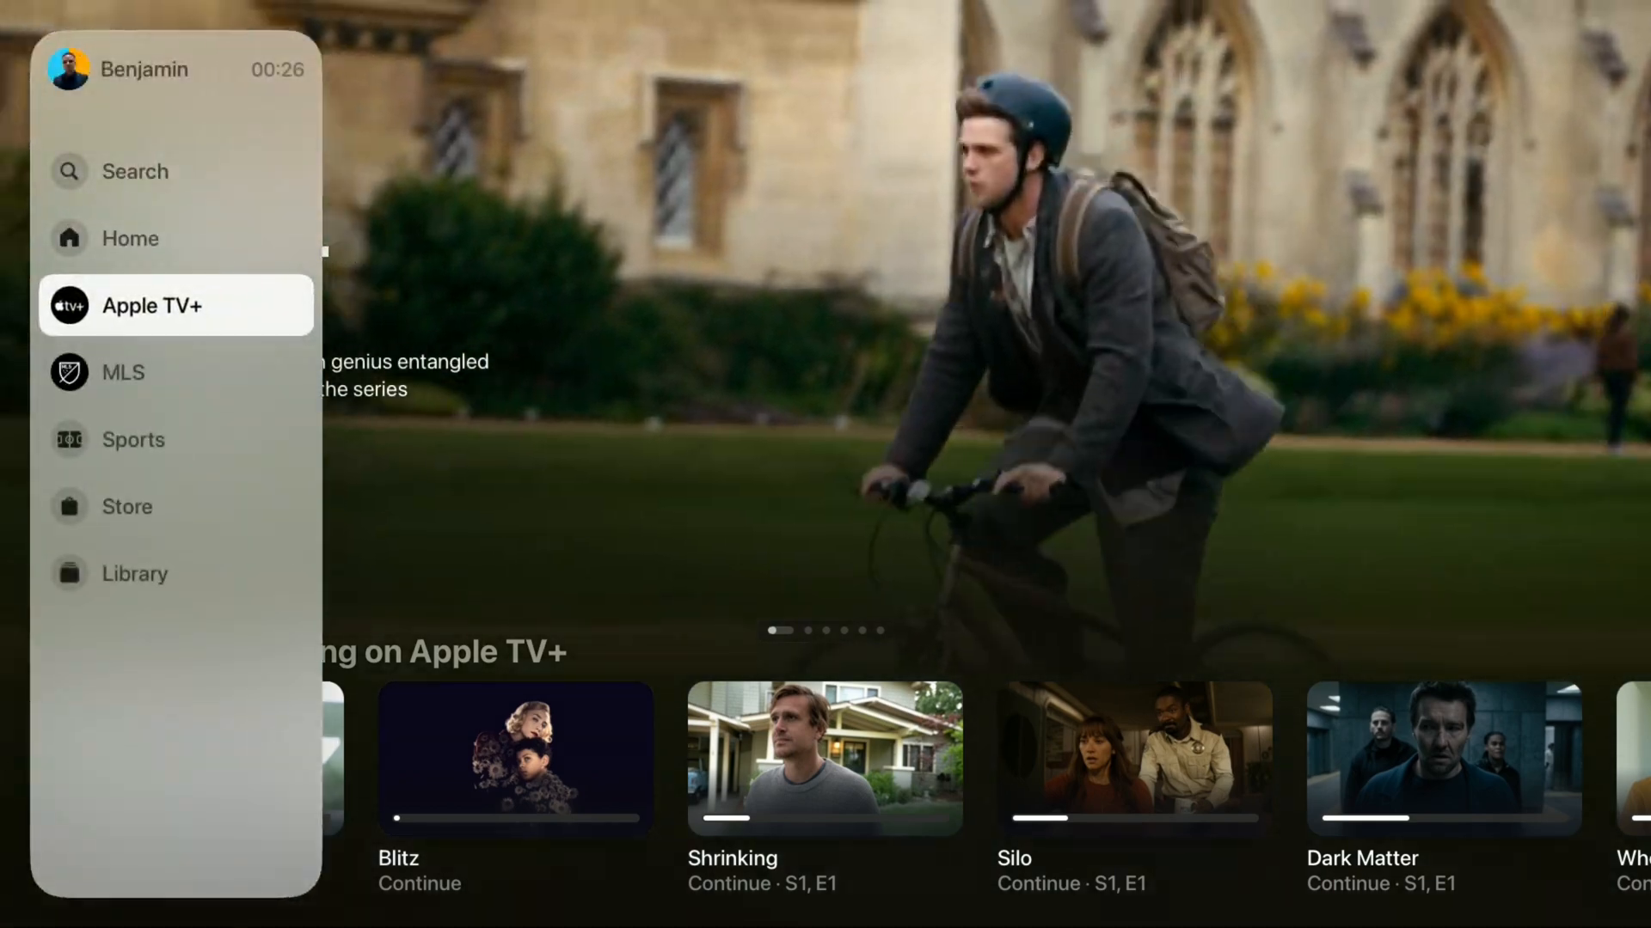
left_click(175, 305)
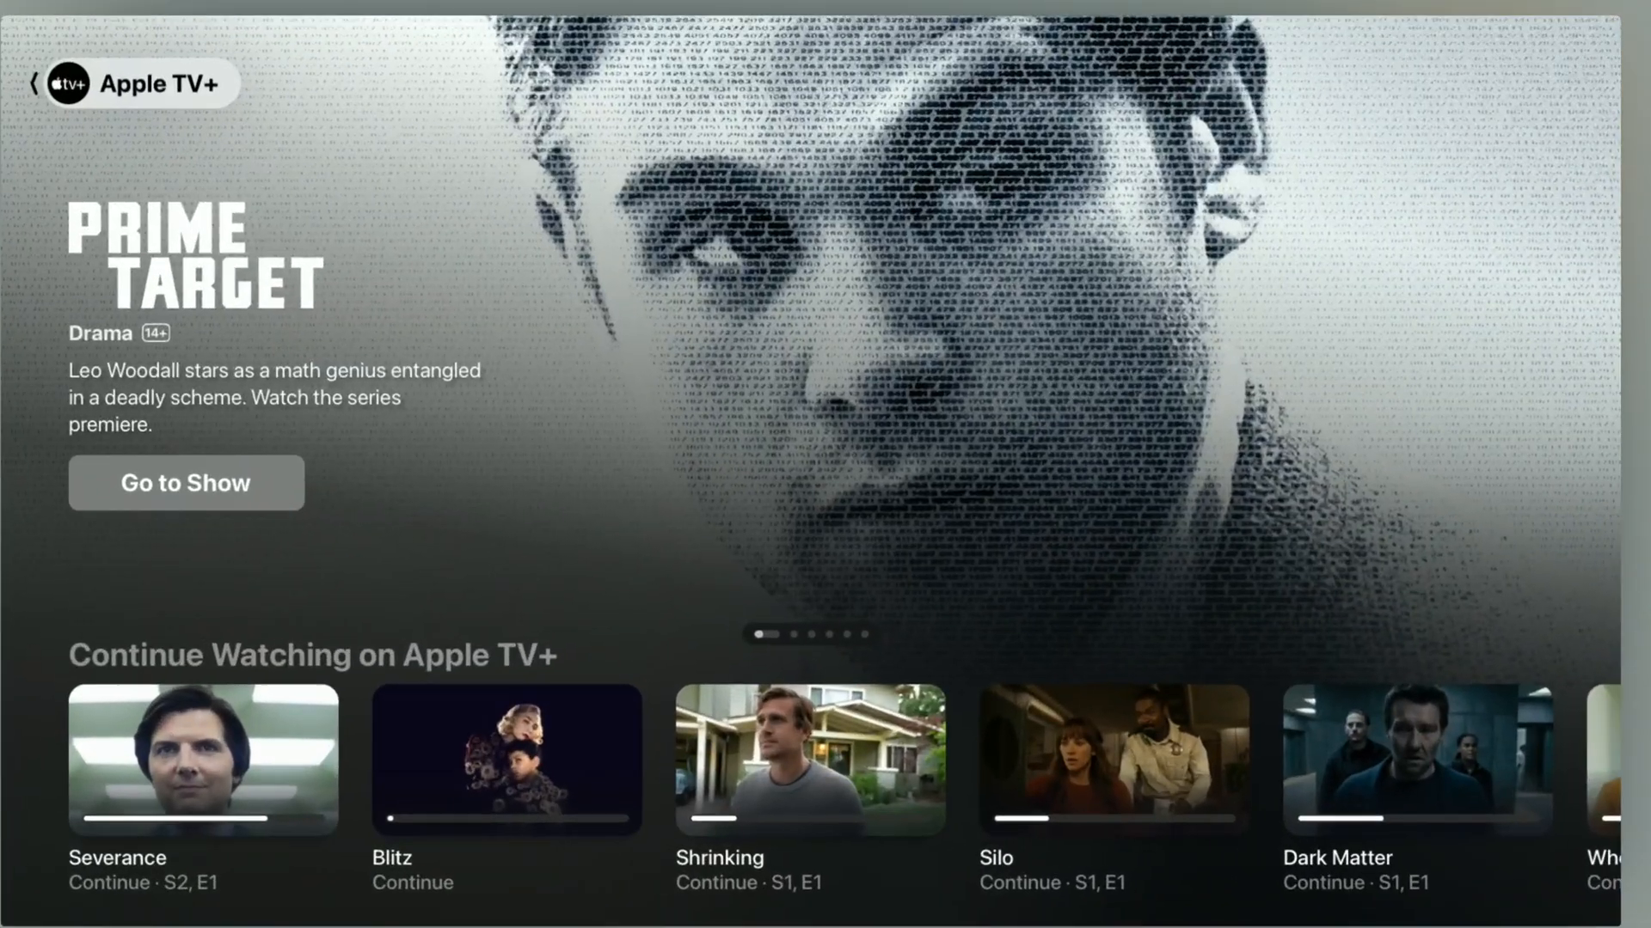
scroll("down", 3)
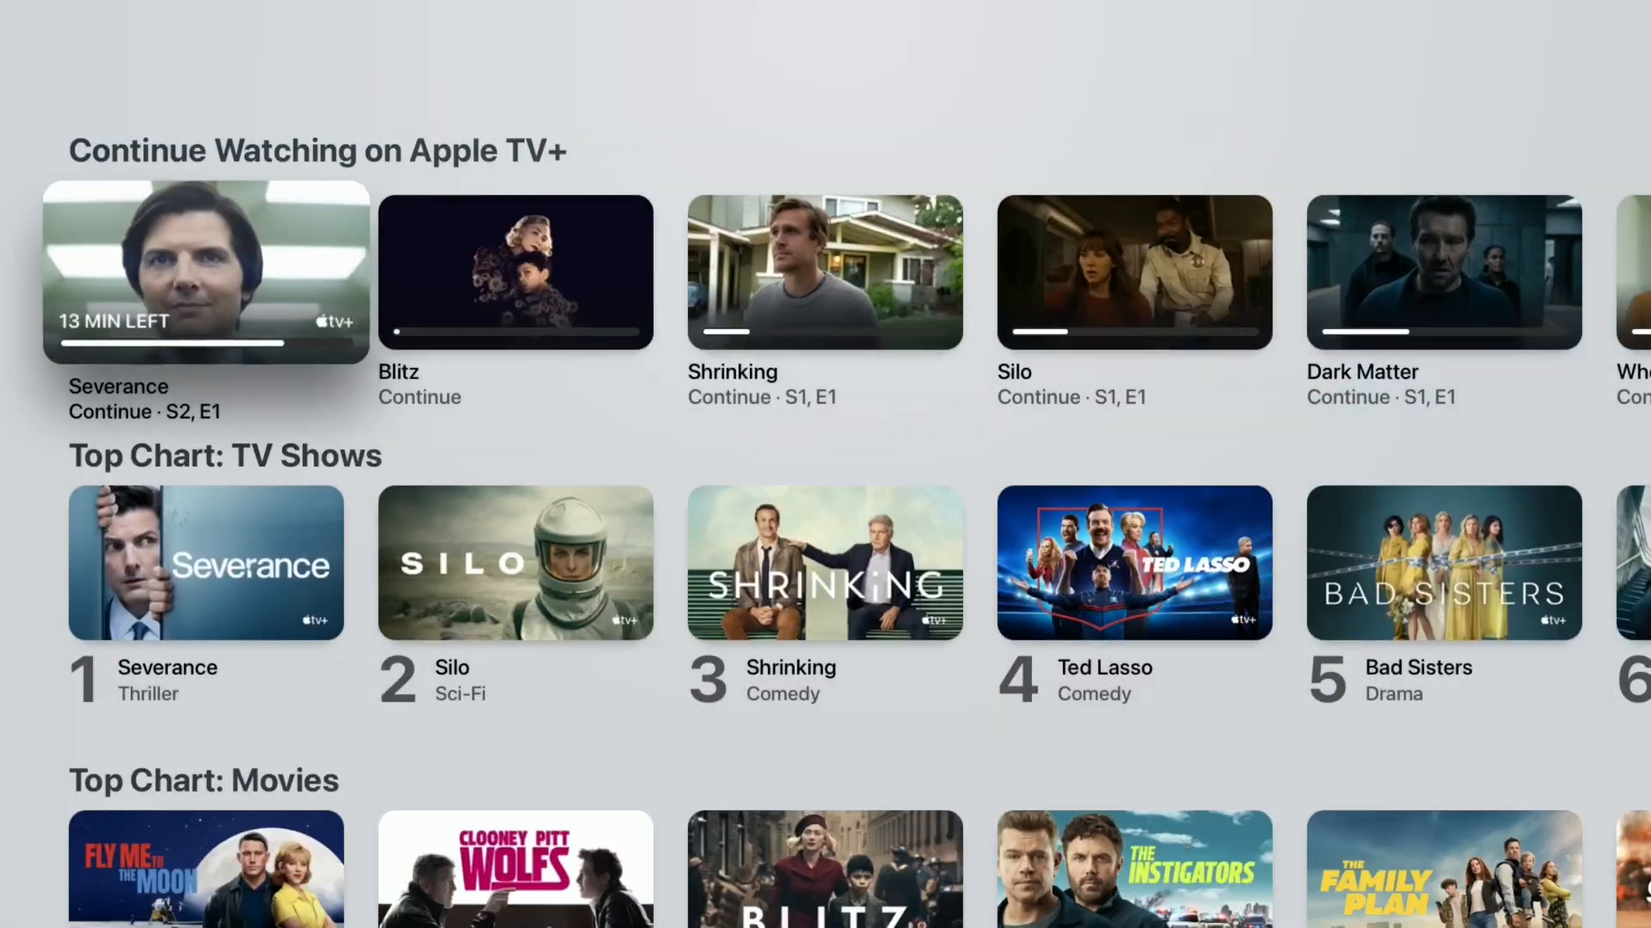
scroll("down", 3)
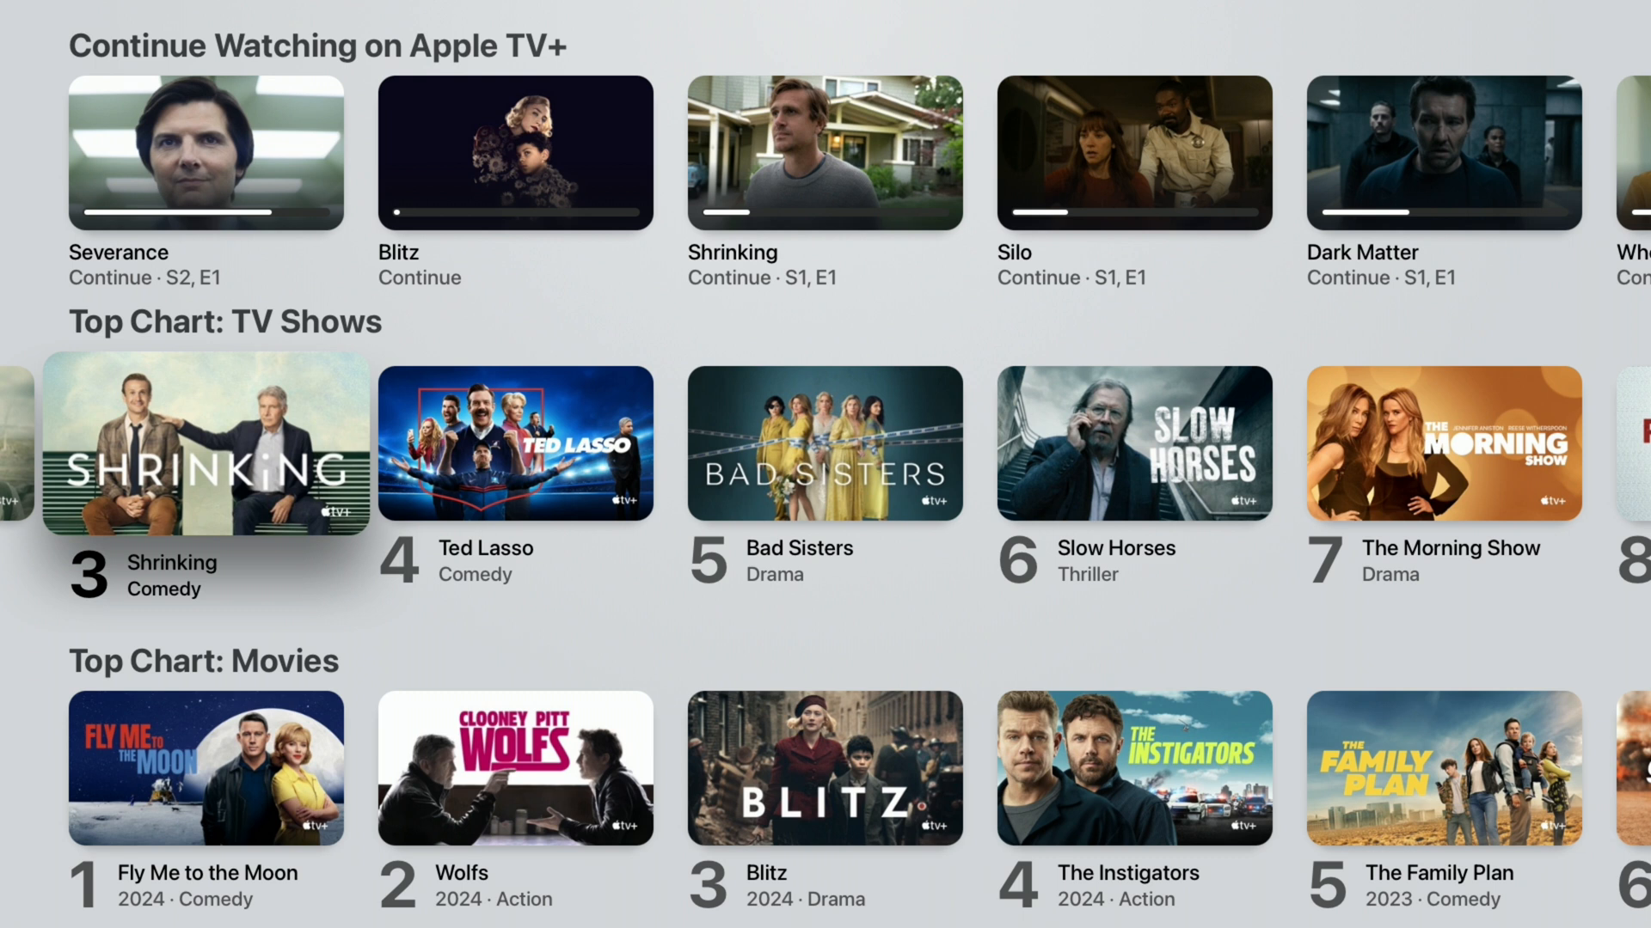
scroll("up", 3)
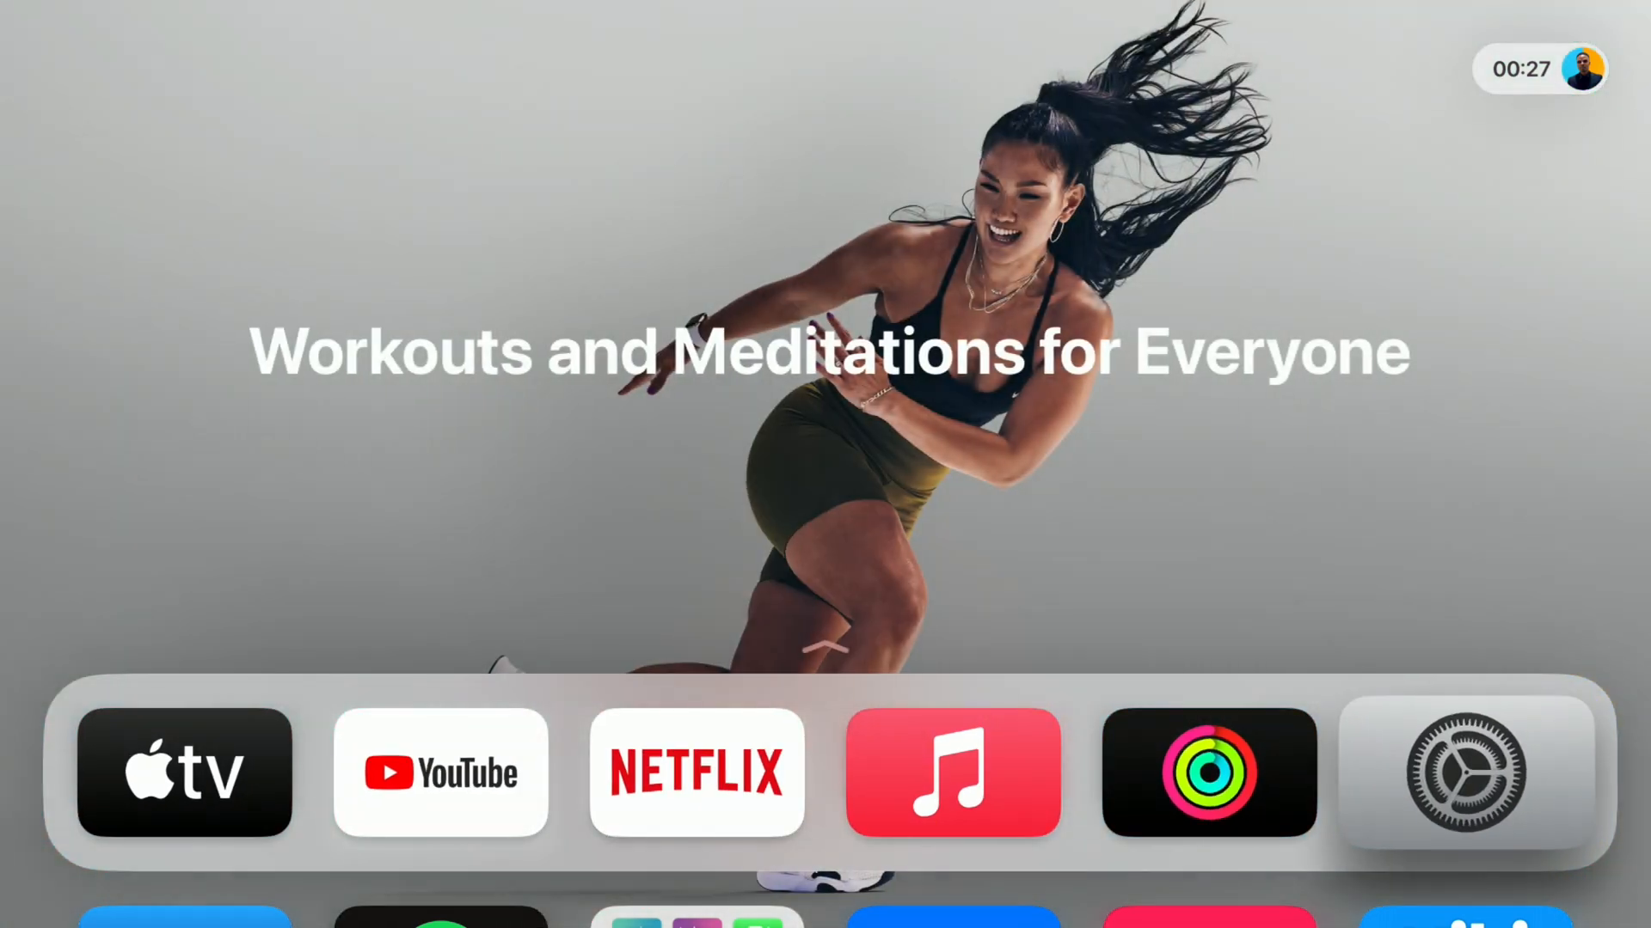
Step: Open Settings from the home screen and select System
left_click(1462, 773)
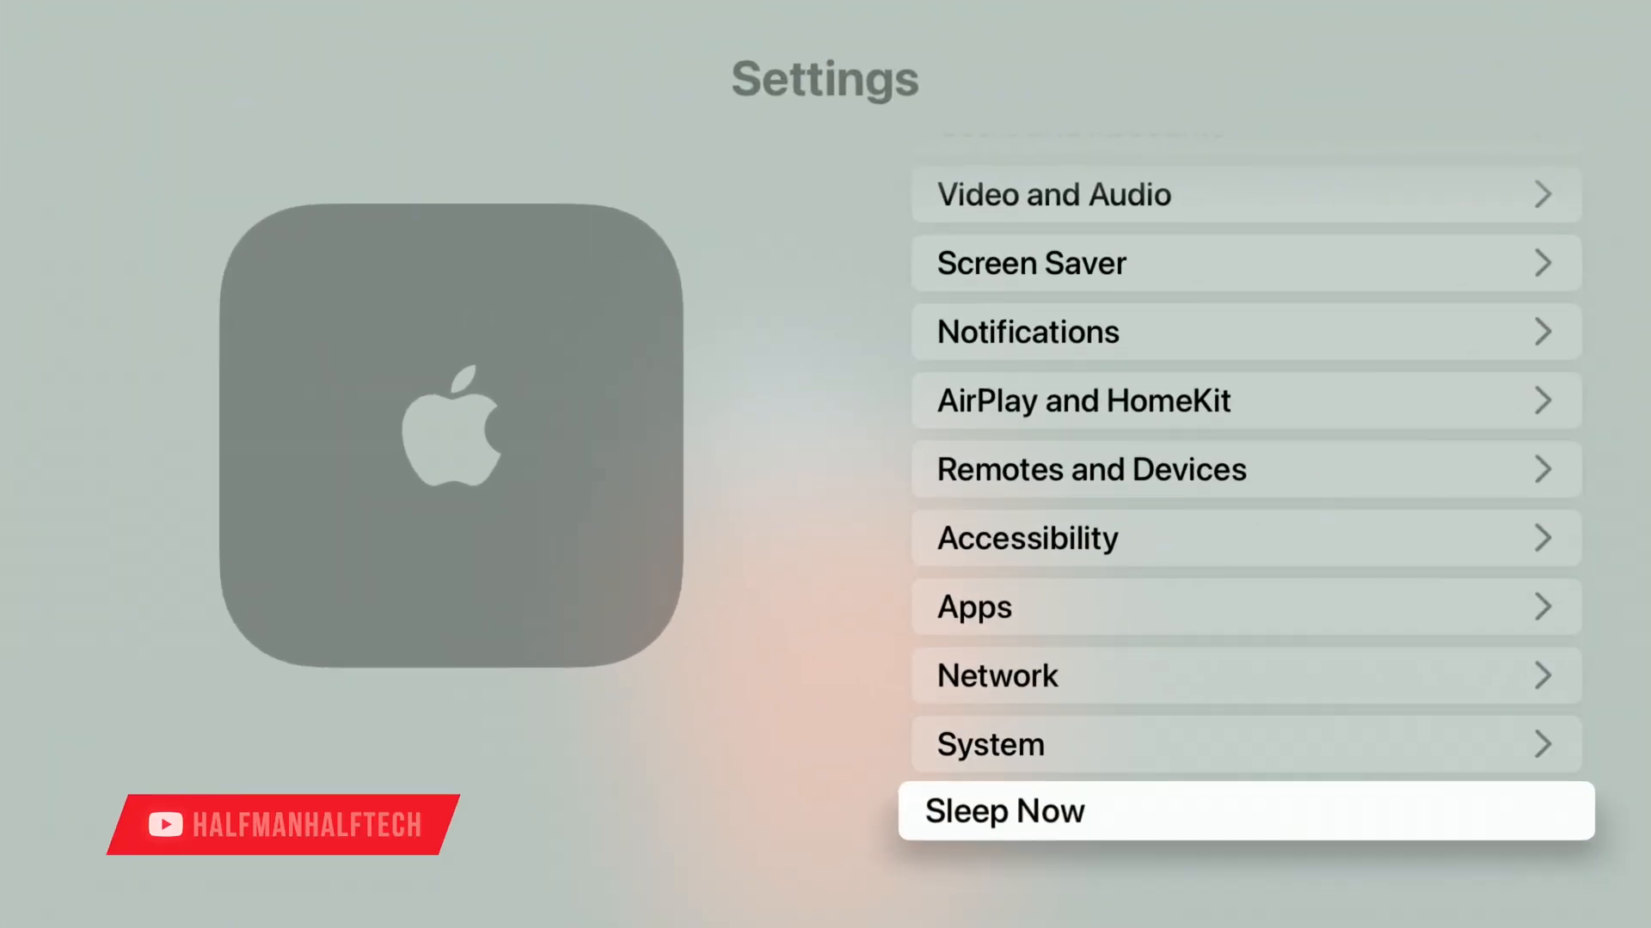
left_click(987, 744)
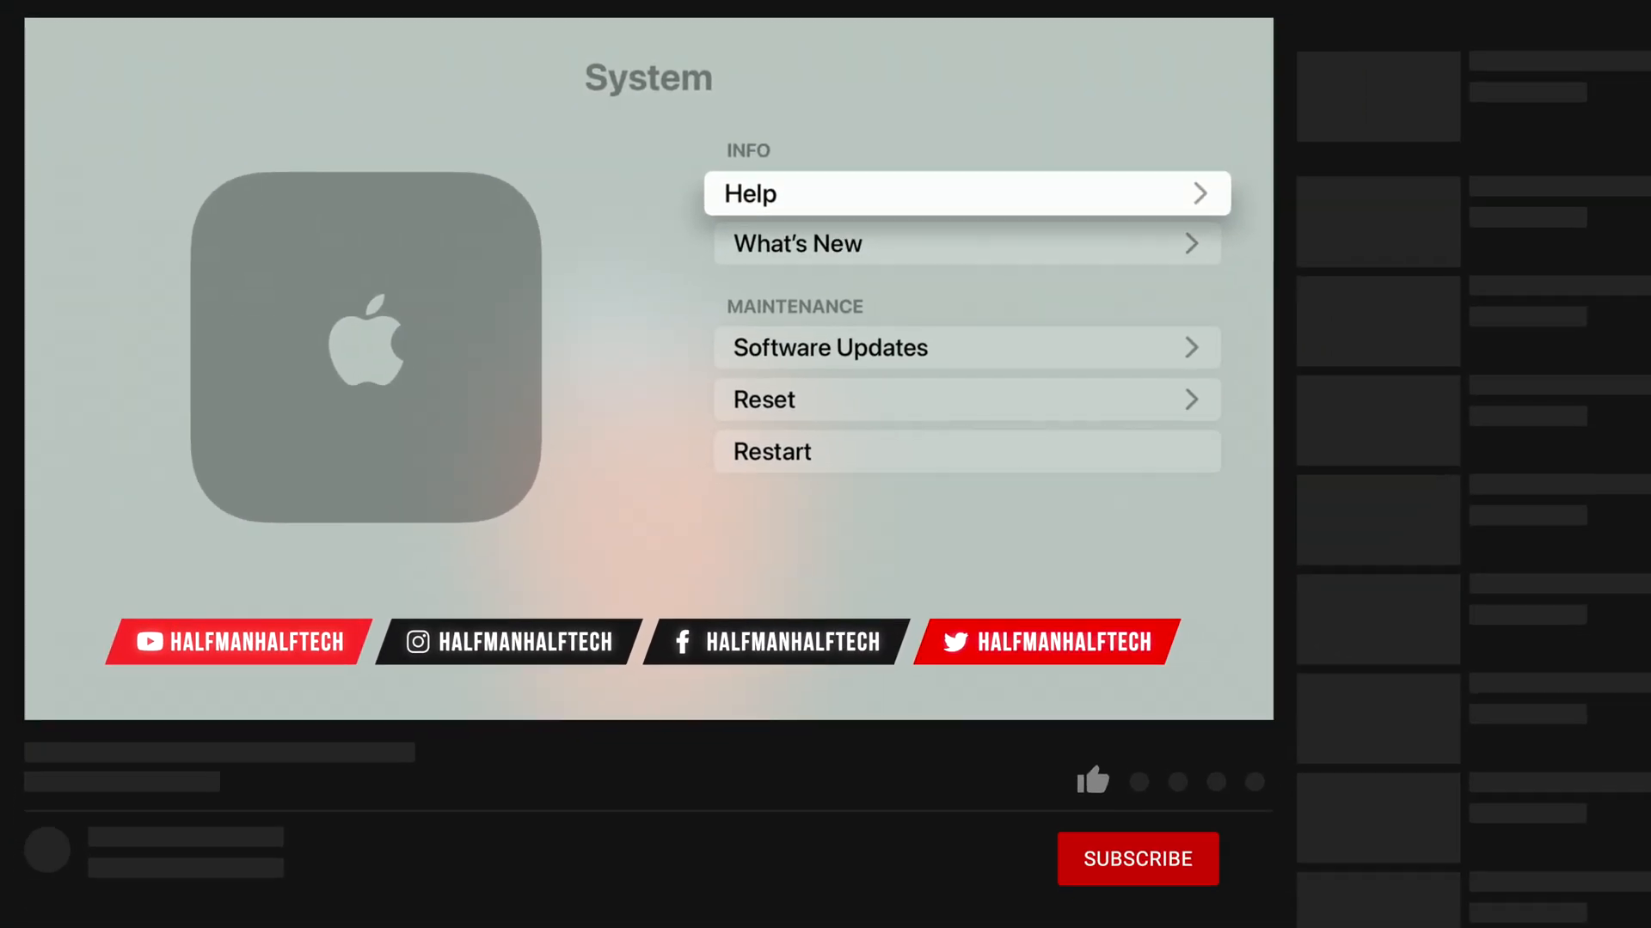